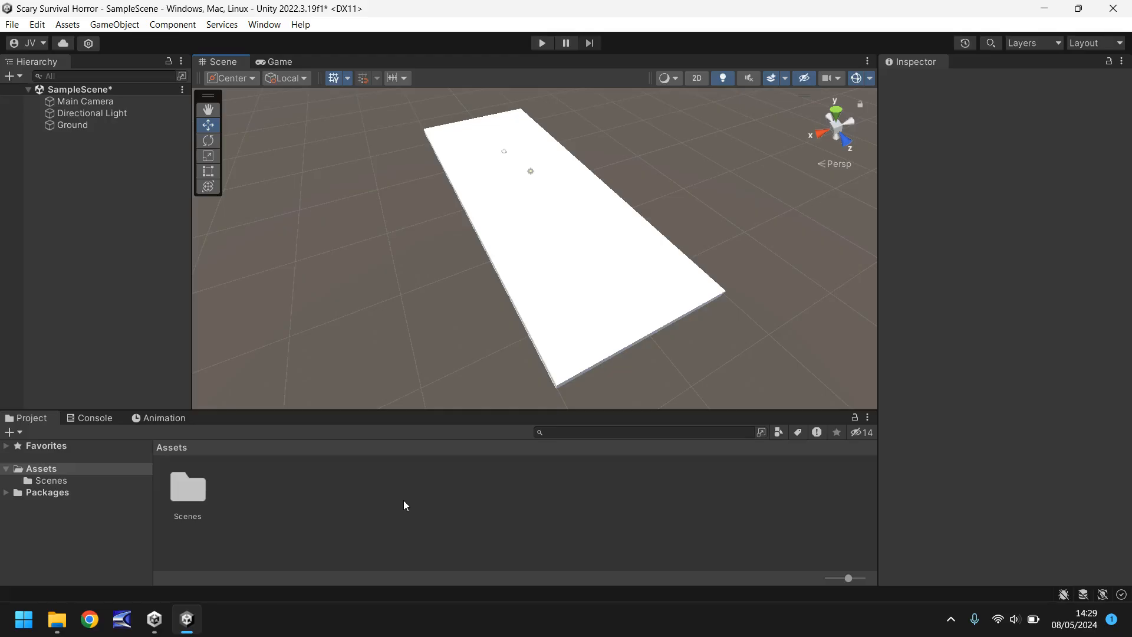
mouse_move(641, 232)
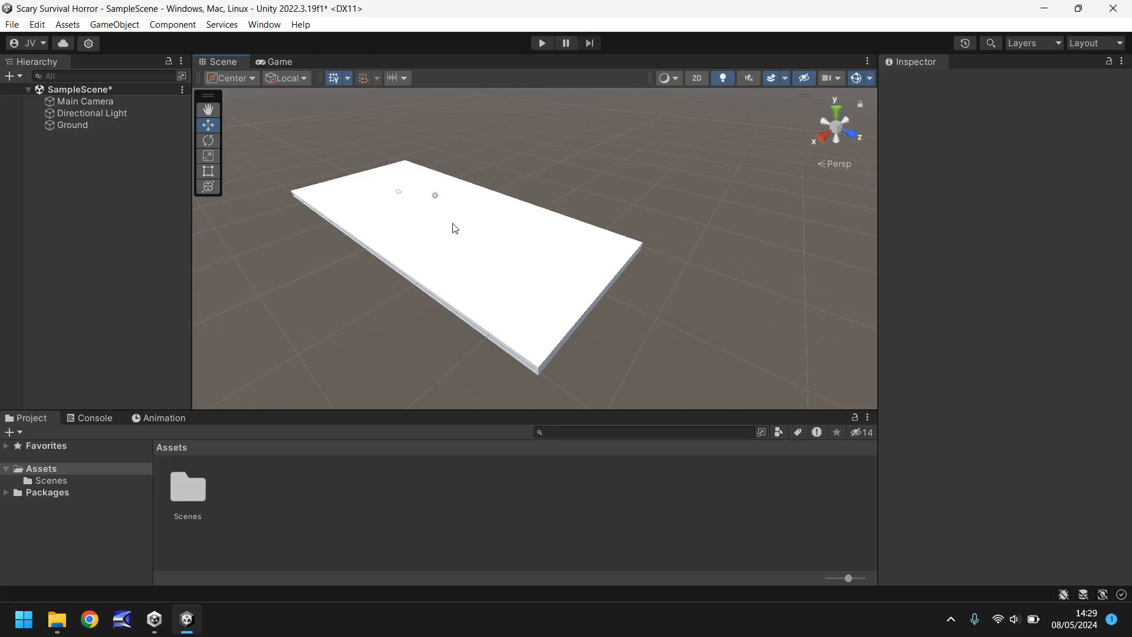
mouse_move(426, 253)
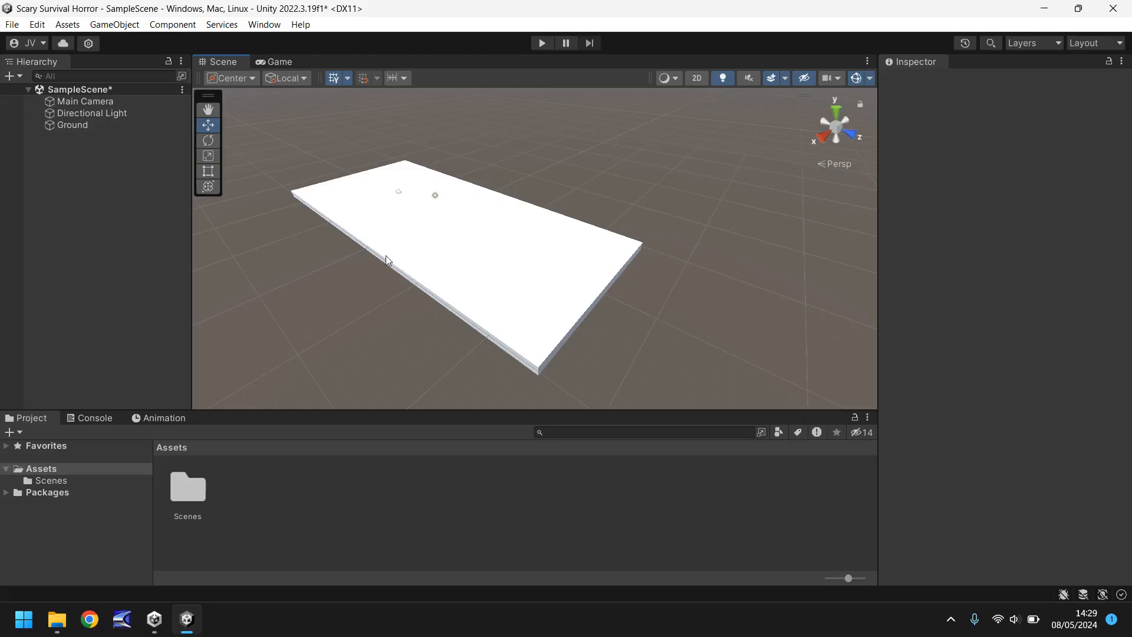
mouse_move(353, 259)
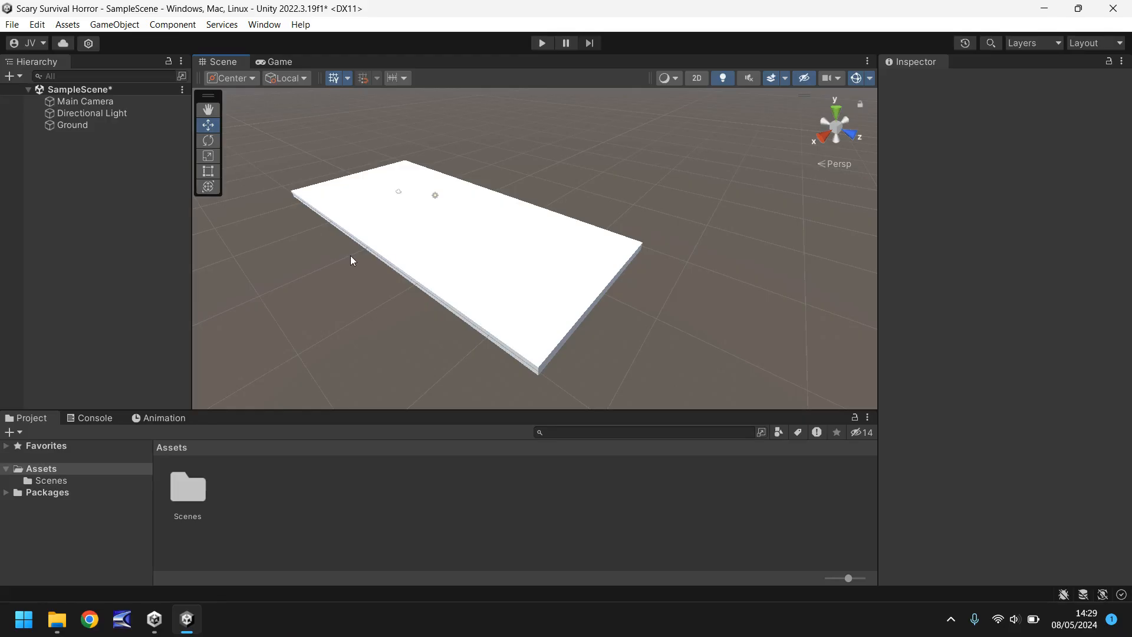
- Create a new folder named Textures inside the project Assets
left_click(41, 468)
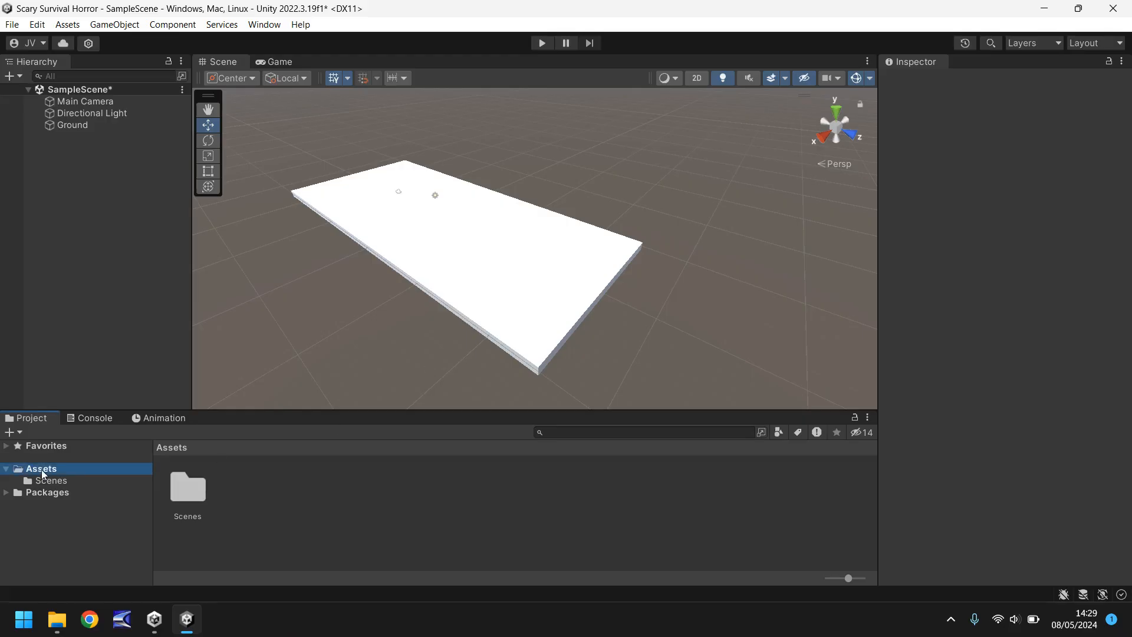
mouse_move(43, 494)
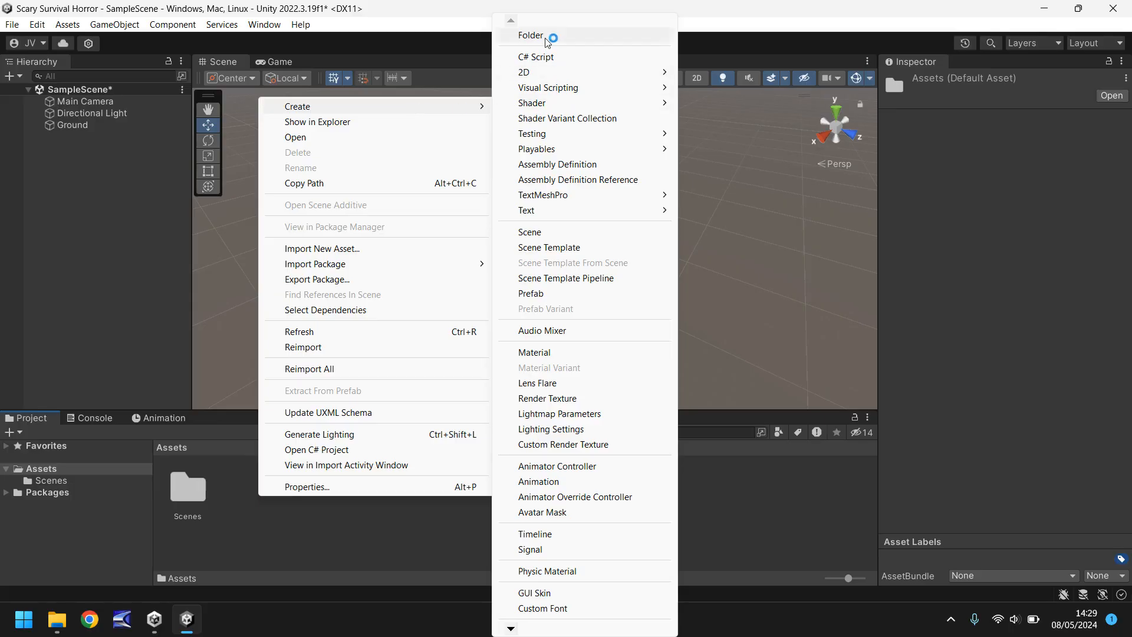
left_click(531, 35)
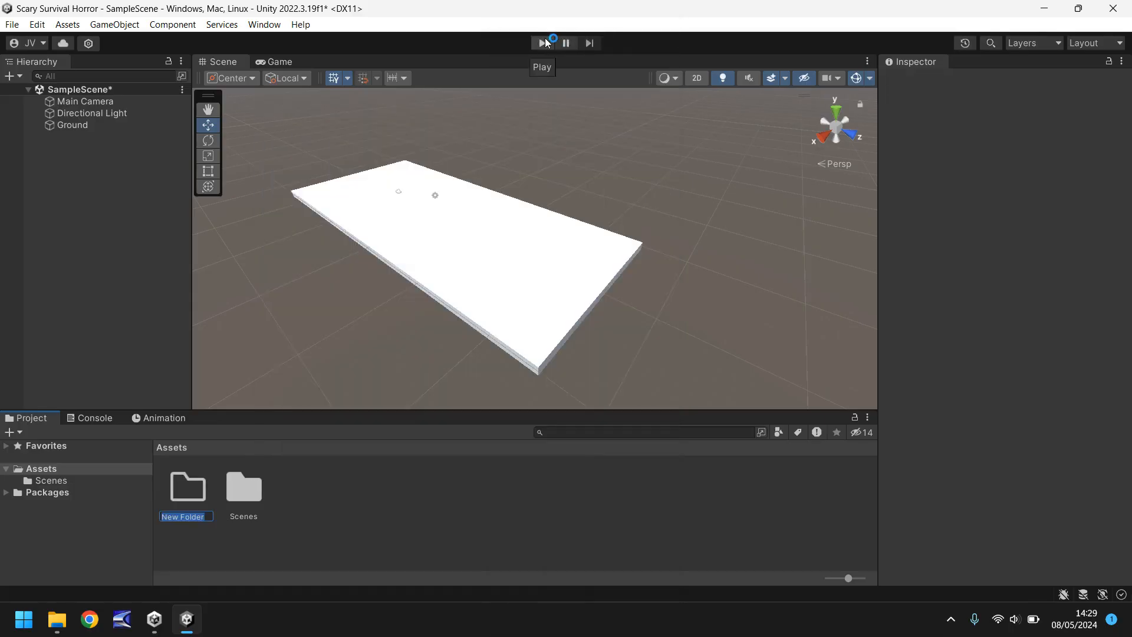
type("Textures")
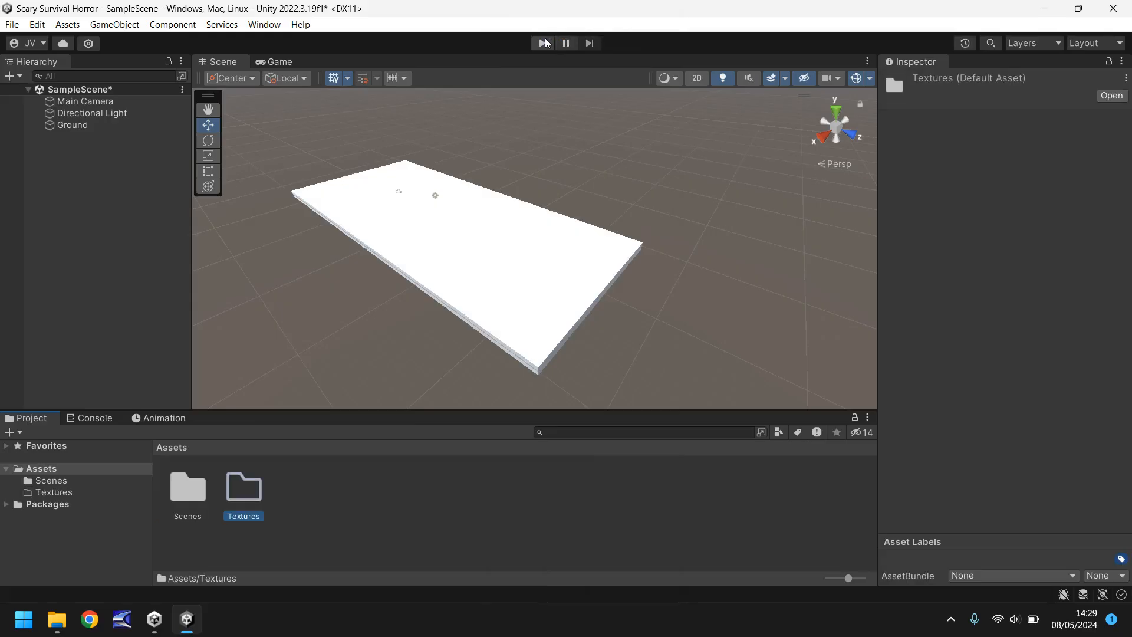
- Import the Floor01 and Wall001 images from File Explorer into the Textures folder
double_click(242, 490)
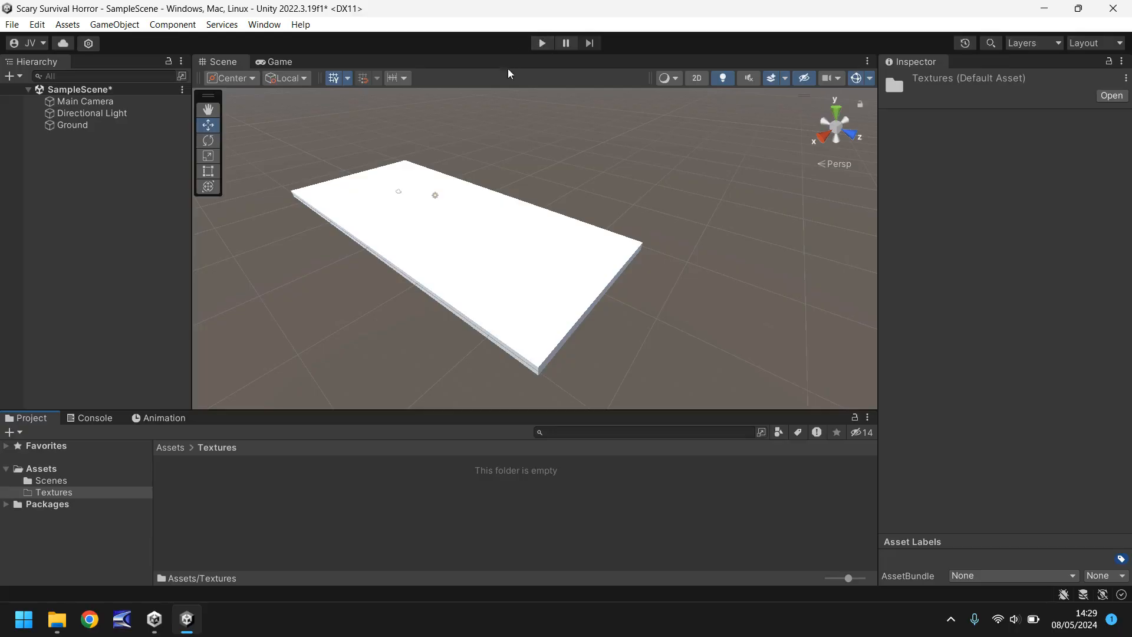
mouse_move(393, 494)
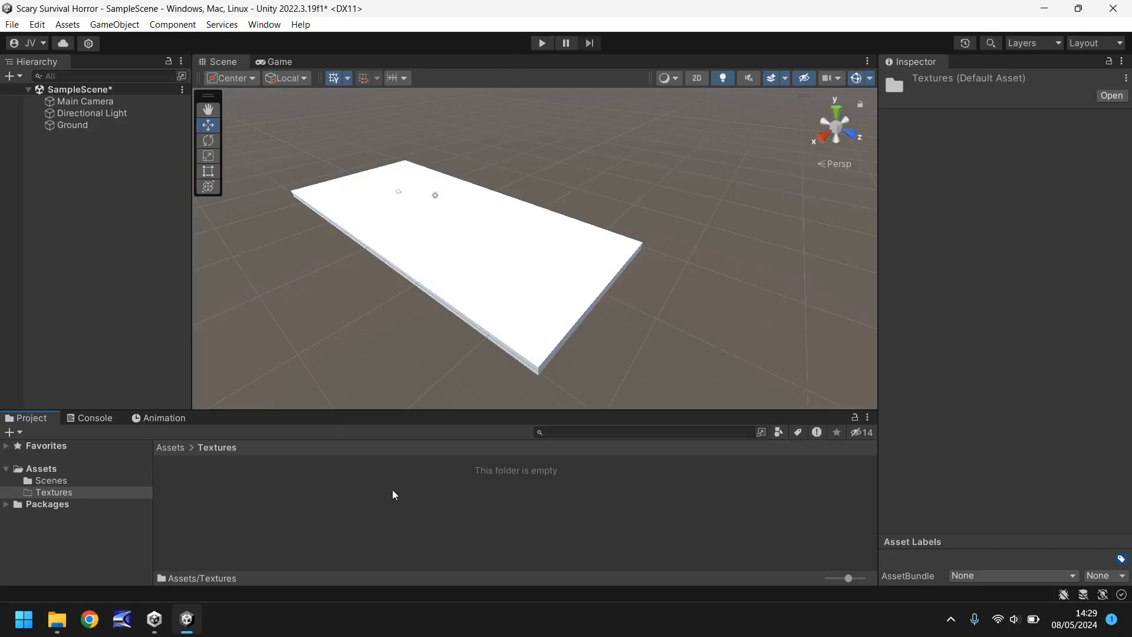
left_click(57, 619)
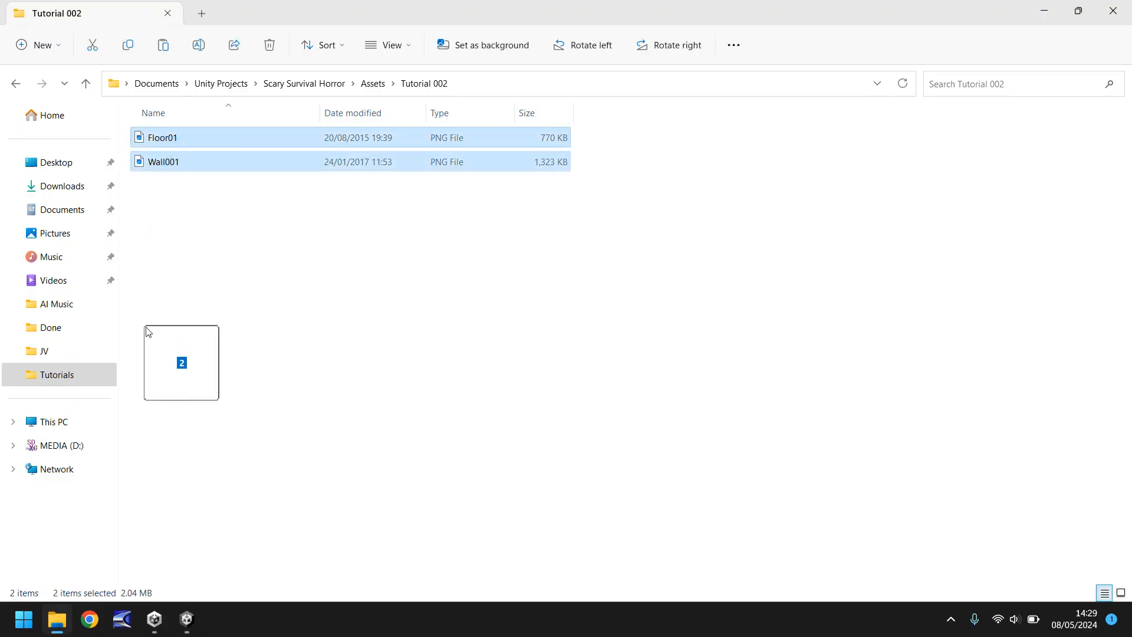
left_click(185, 619)
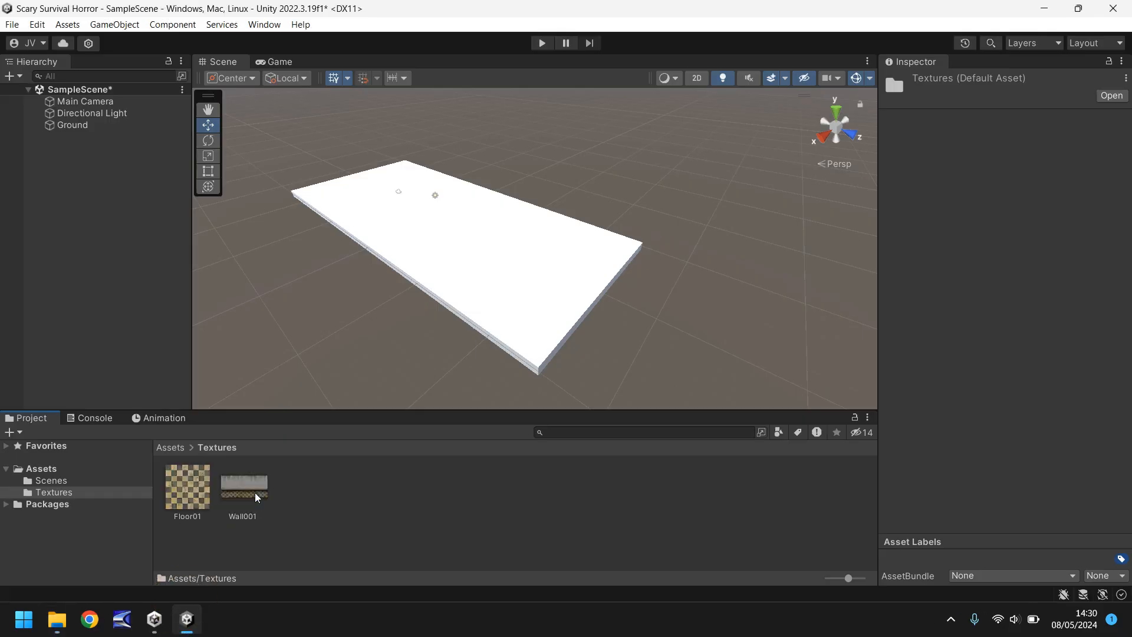
mouse_move(310, 509)
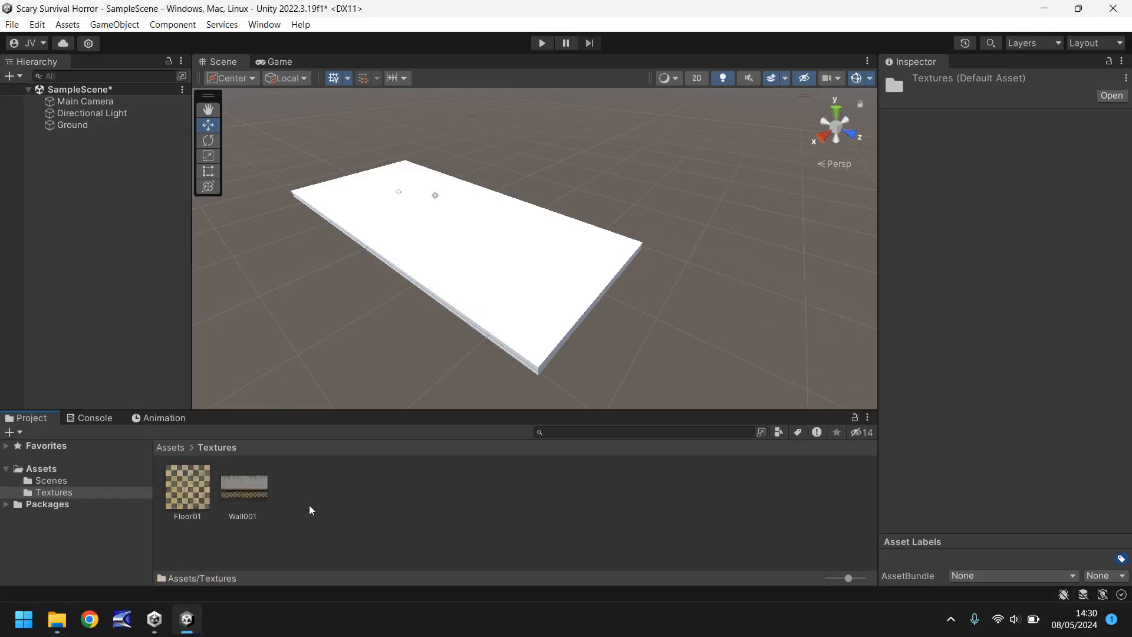
mouse_move(333, 511)
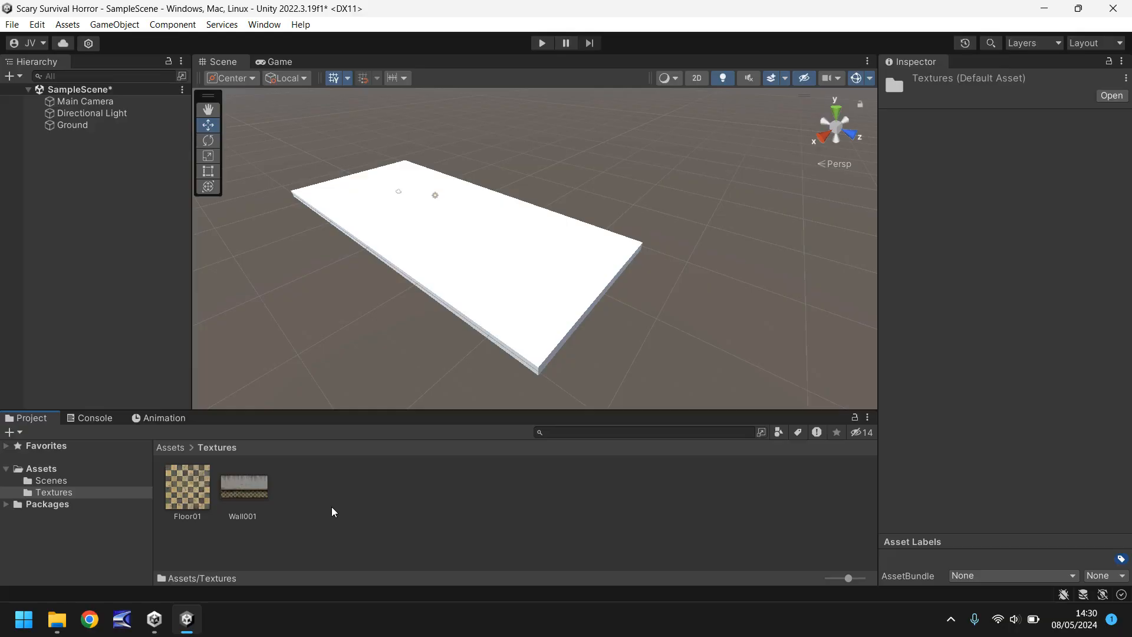
mouse_move(249, 527)
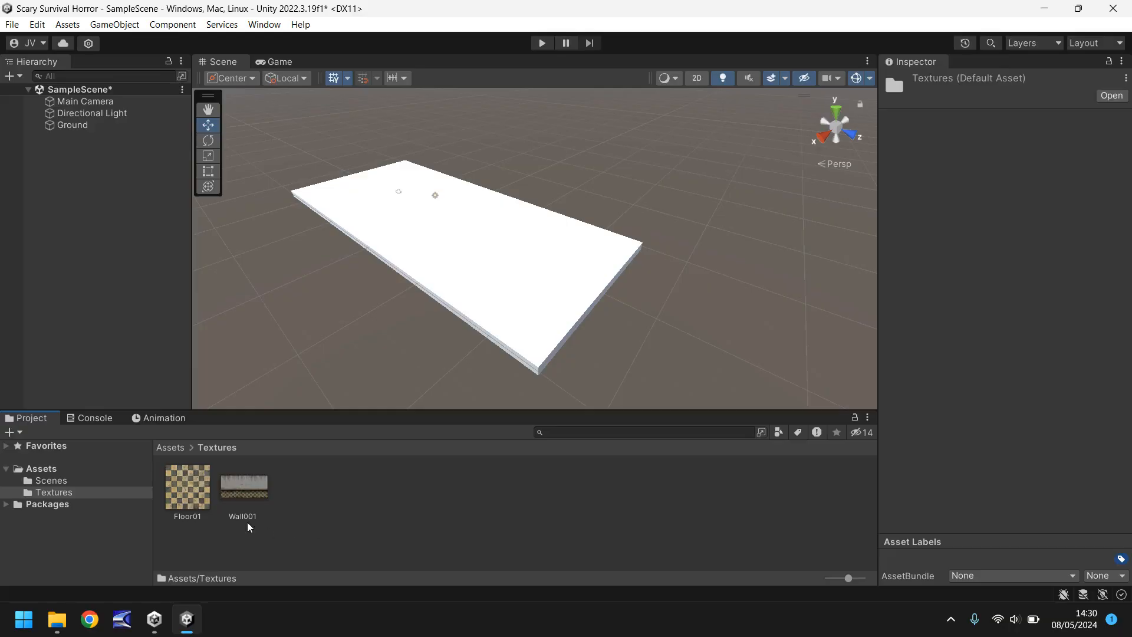
mouse_move(315, 509)
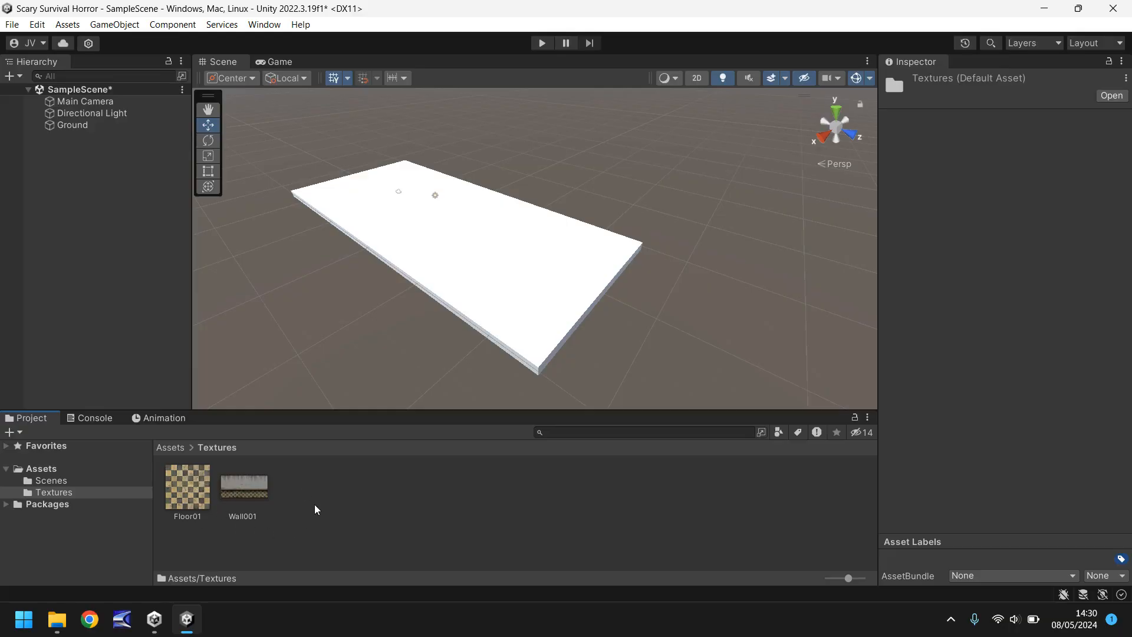
mouse_move(332, 496)
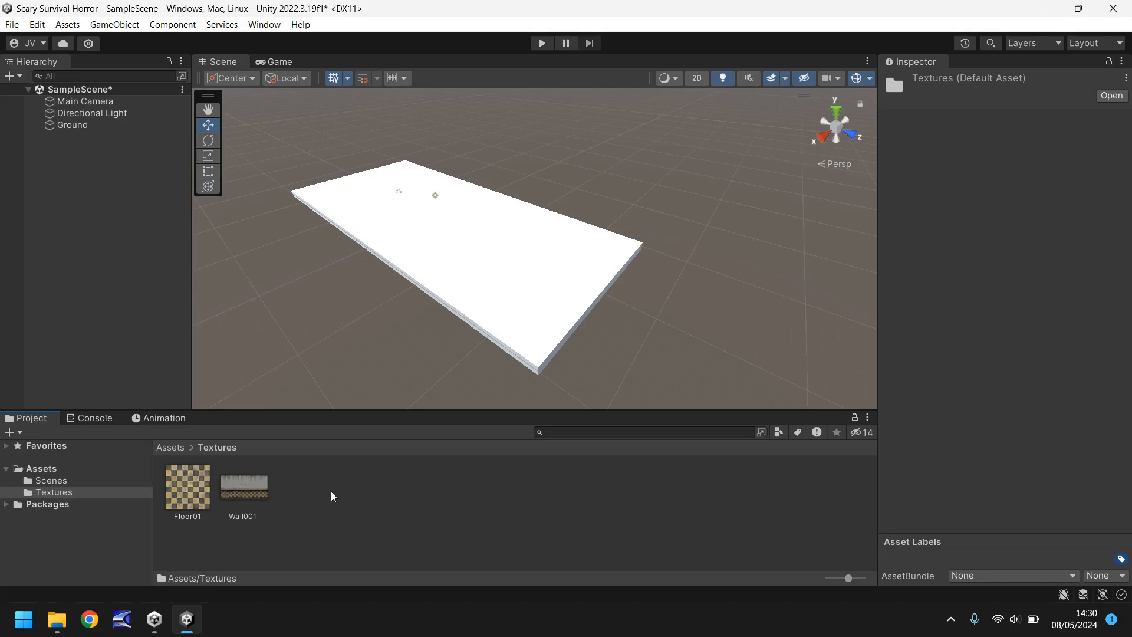
mouse_move(407, 502)
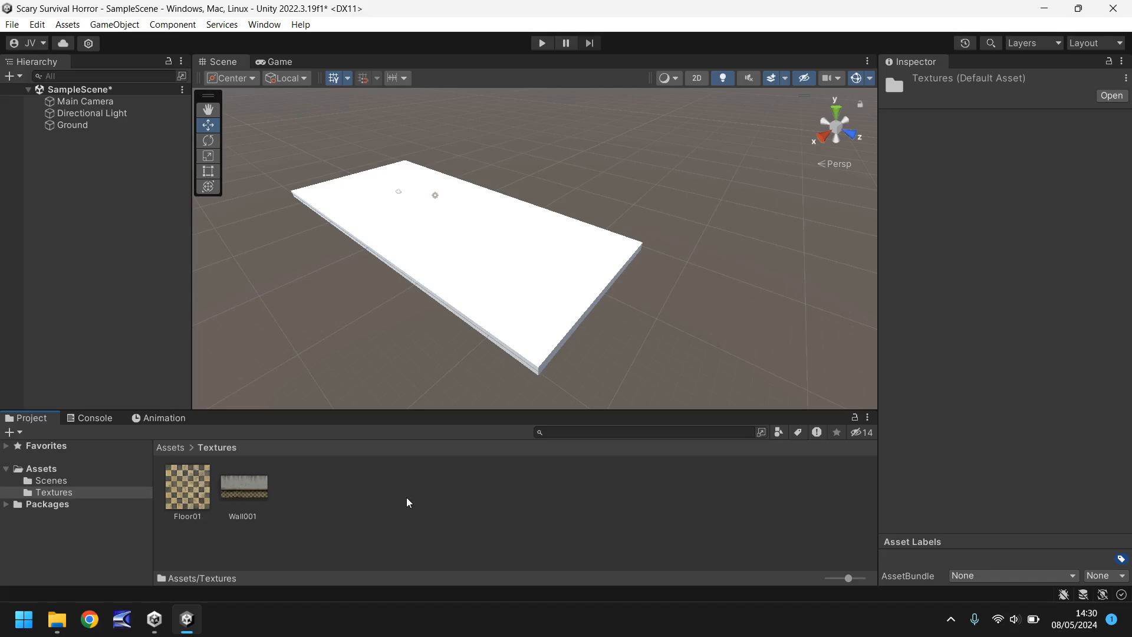
mouse_move(417, 500)
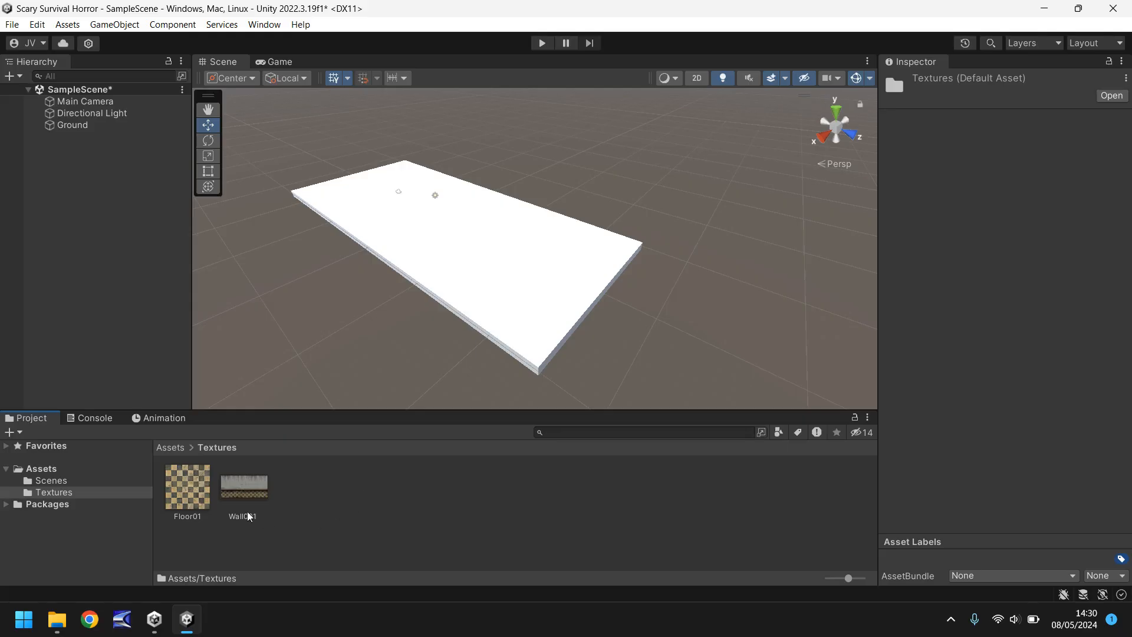
left_click(187, 485)
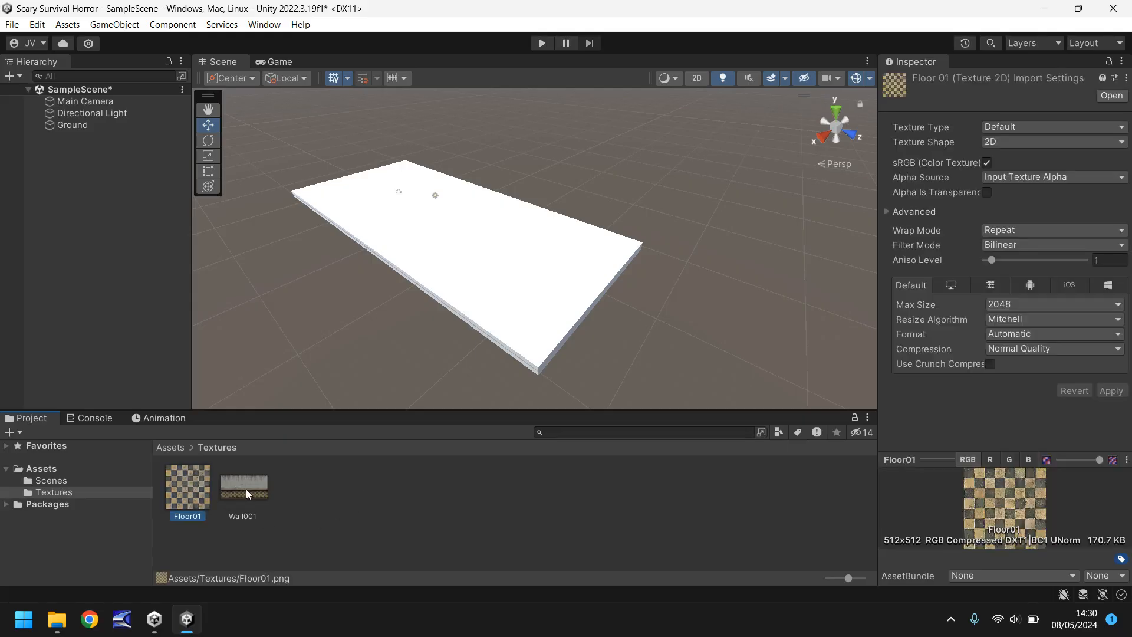
left_click(242, 487)
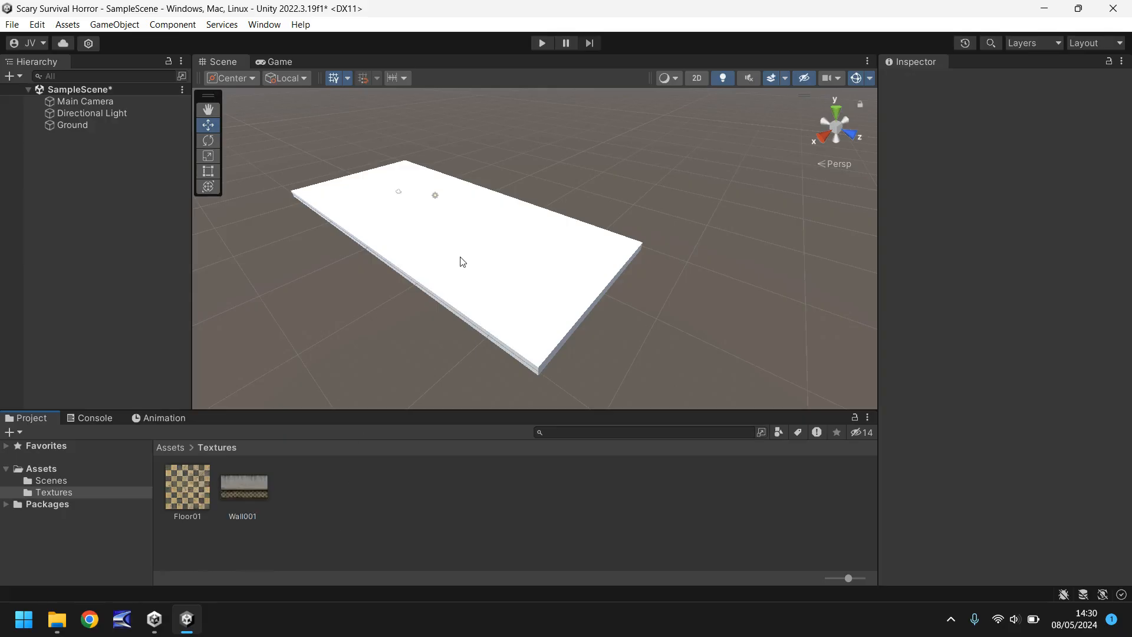
mouse_move(353, 506)
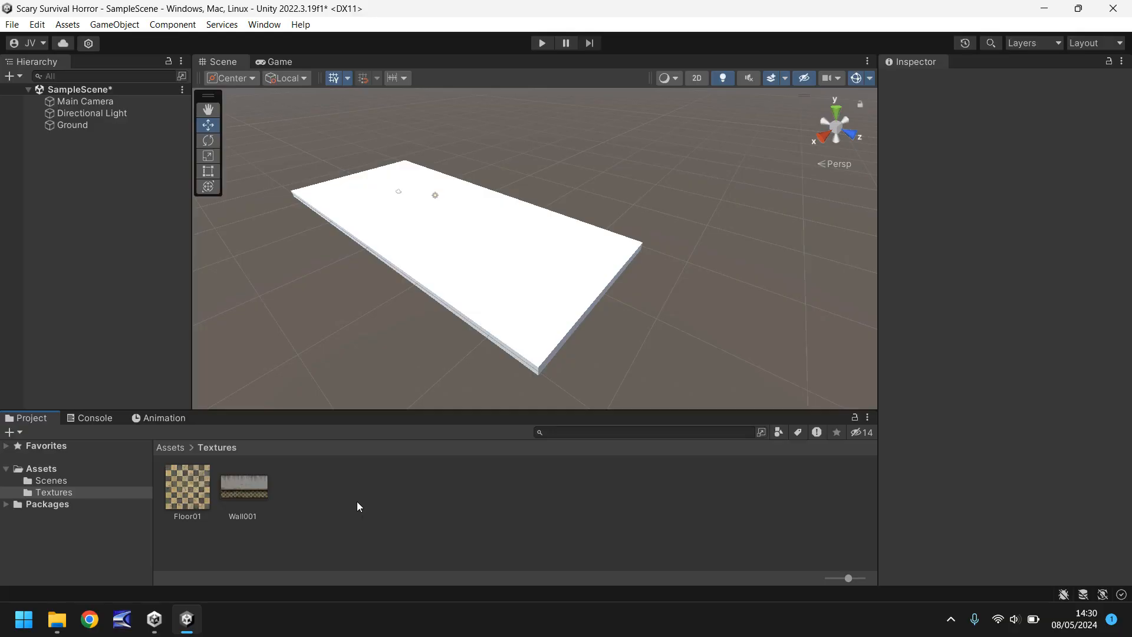
mouse_move(555, 159)
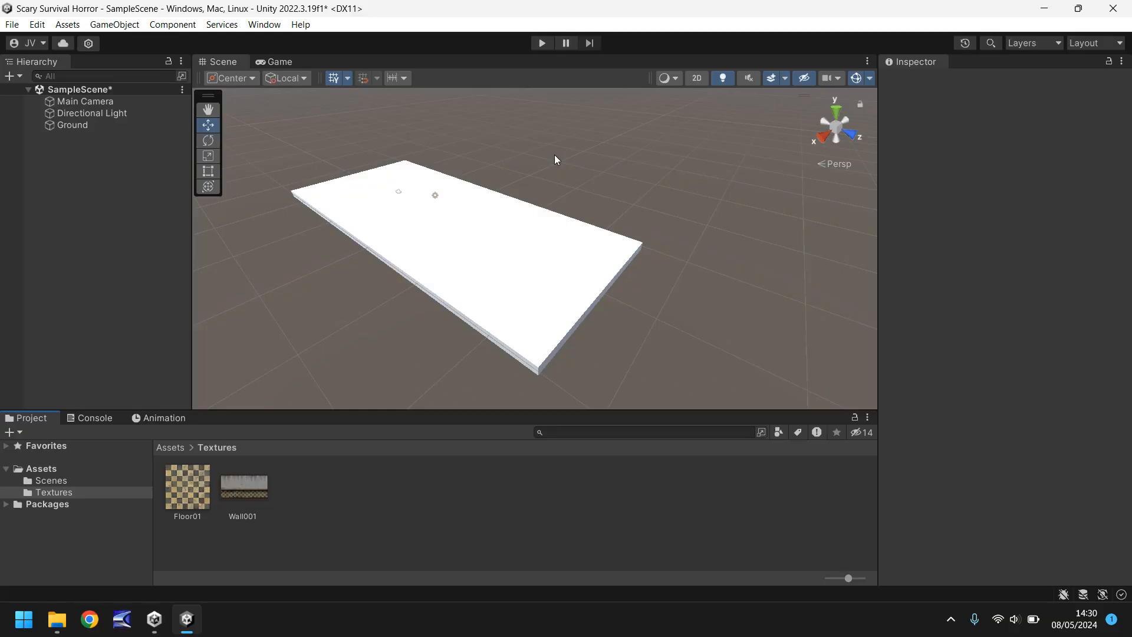
mouse_move(538, 177)
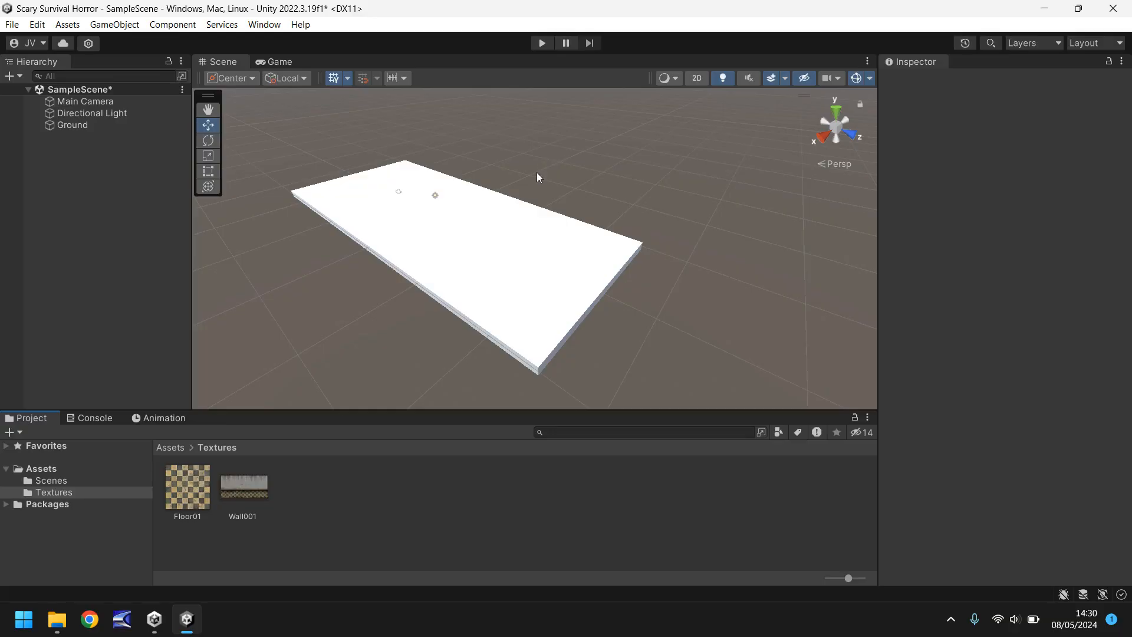
mouse_move(538, 191)
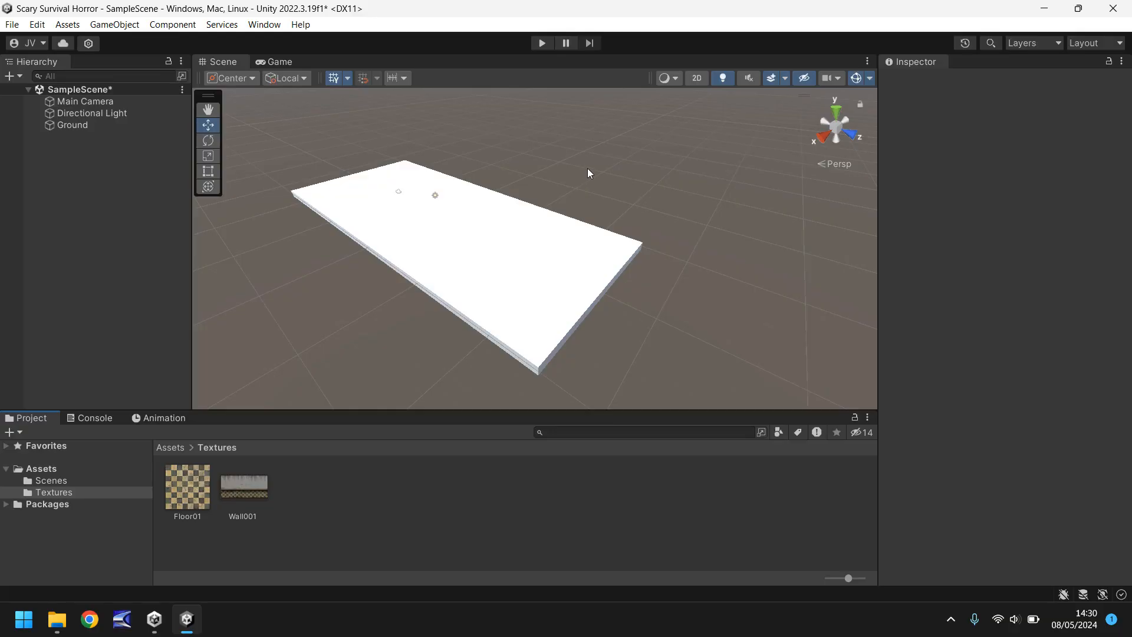
mouse_move(187, 484)
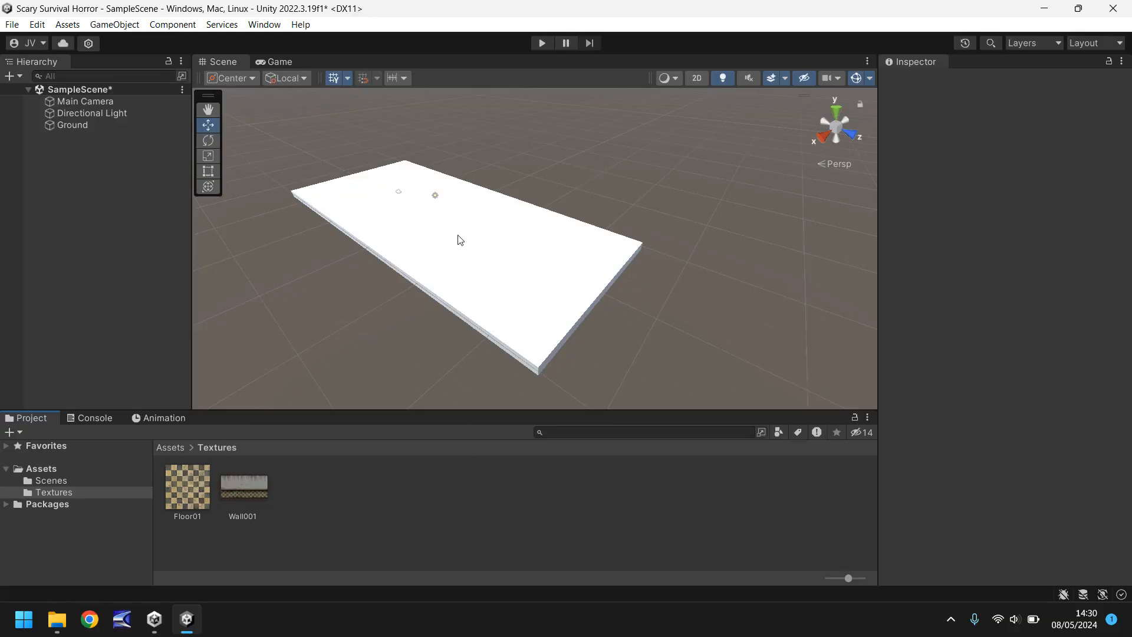
mouse_move(258, 336)
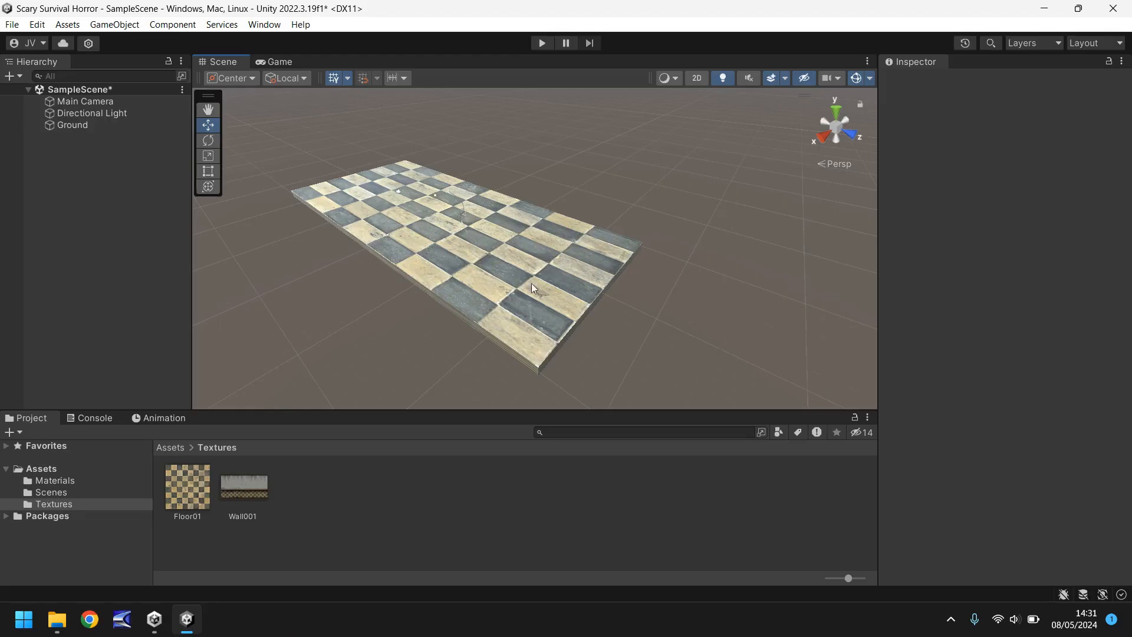
mouse_move(358, 481)
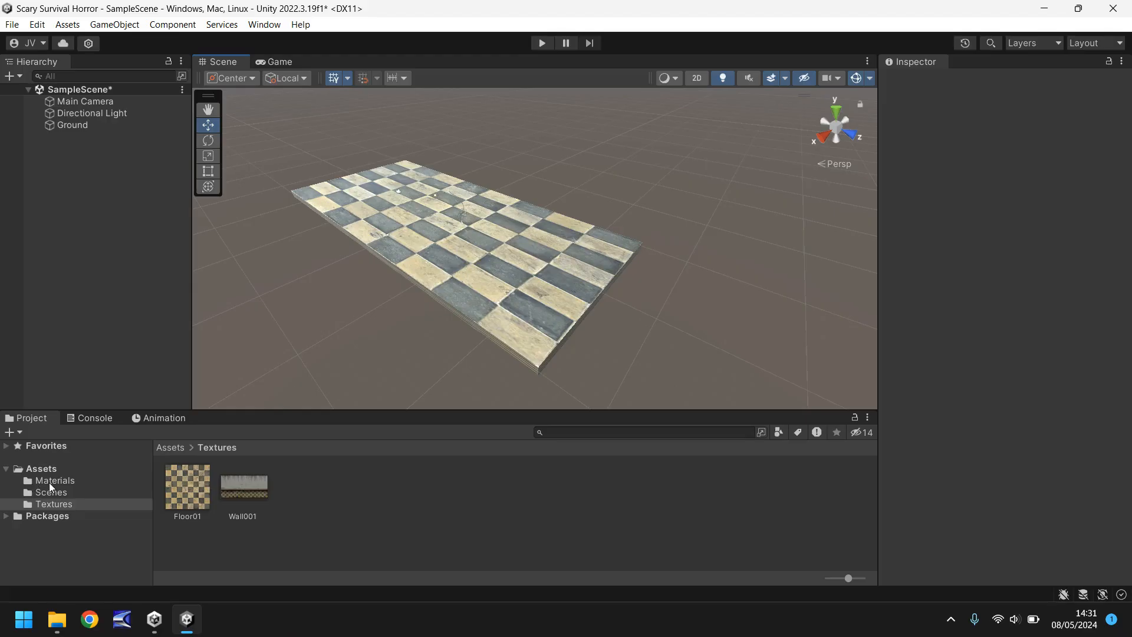
- Show the Materials folder holding the new Floor01 material
left_click(55, 480)
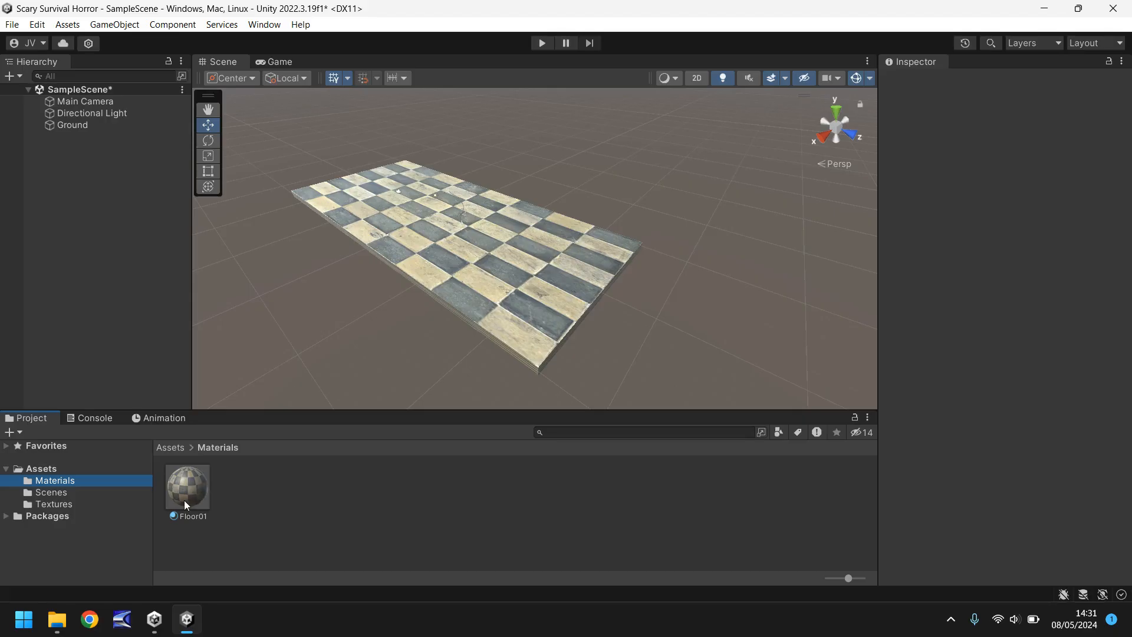
left_click(72, 124)
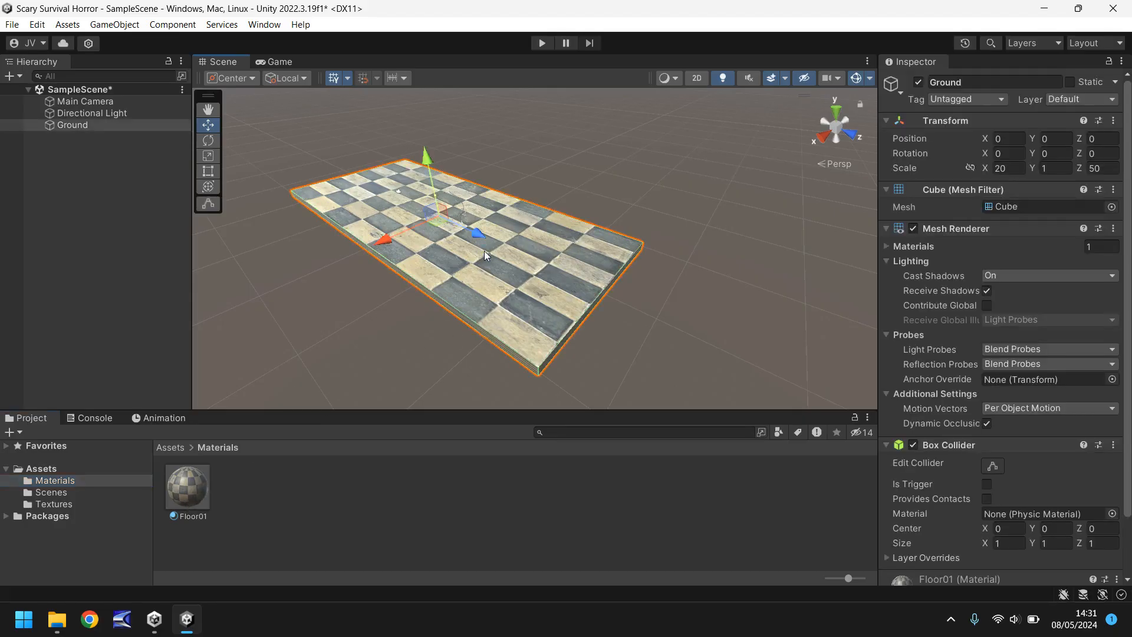
scroll("down", 3)
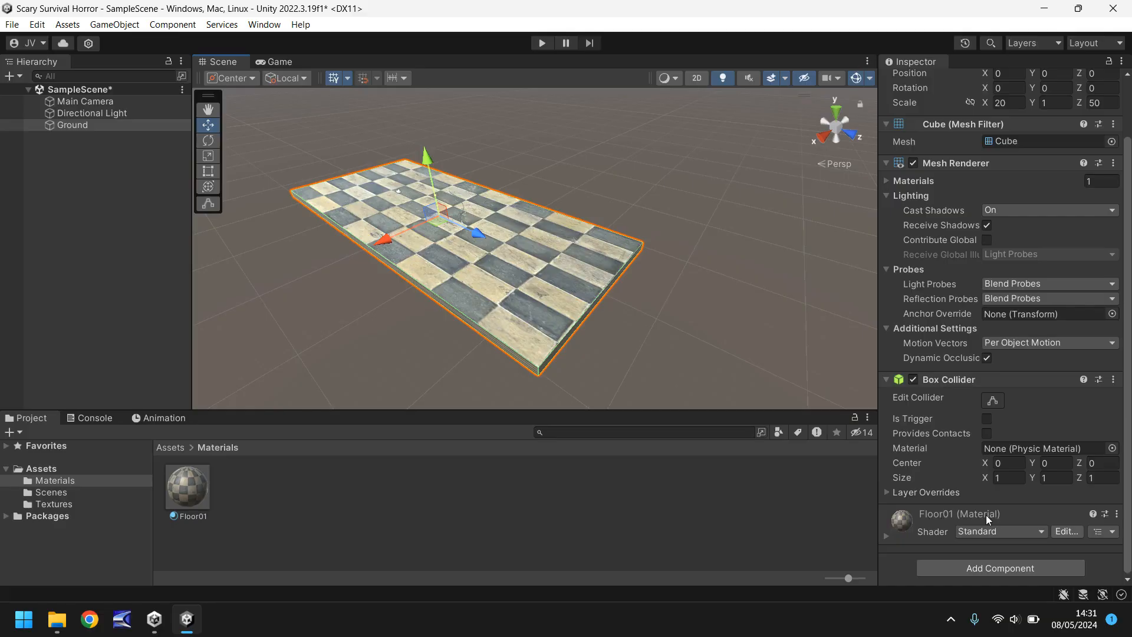
mouse_move(386, 205)
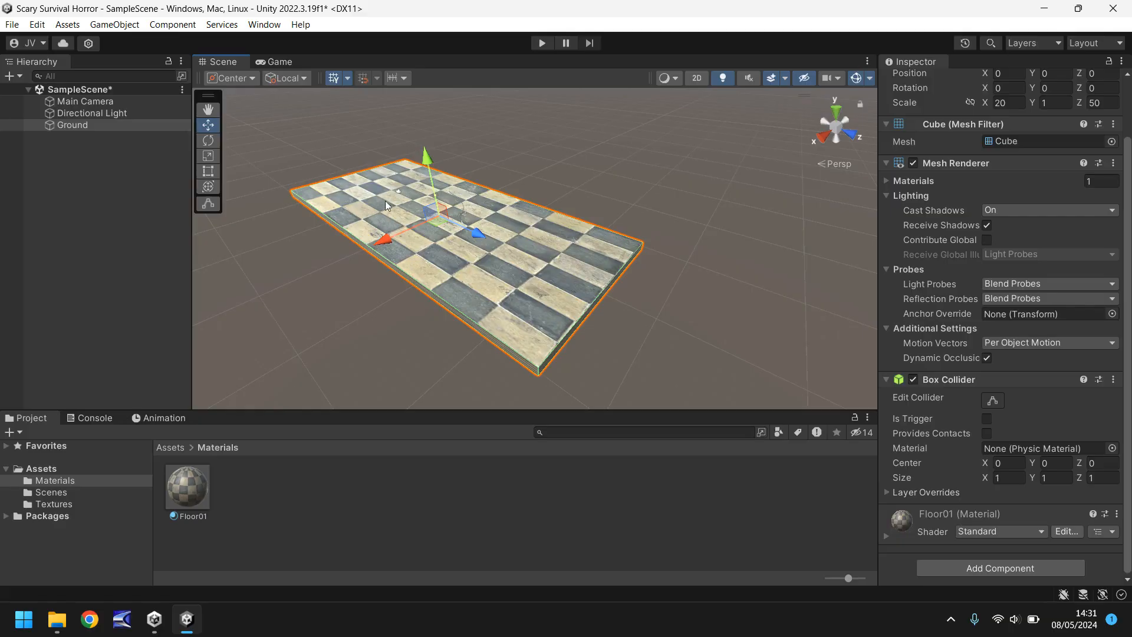
mouse_move(570, 182)
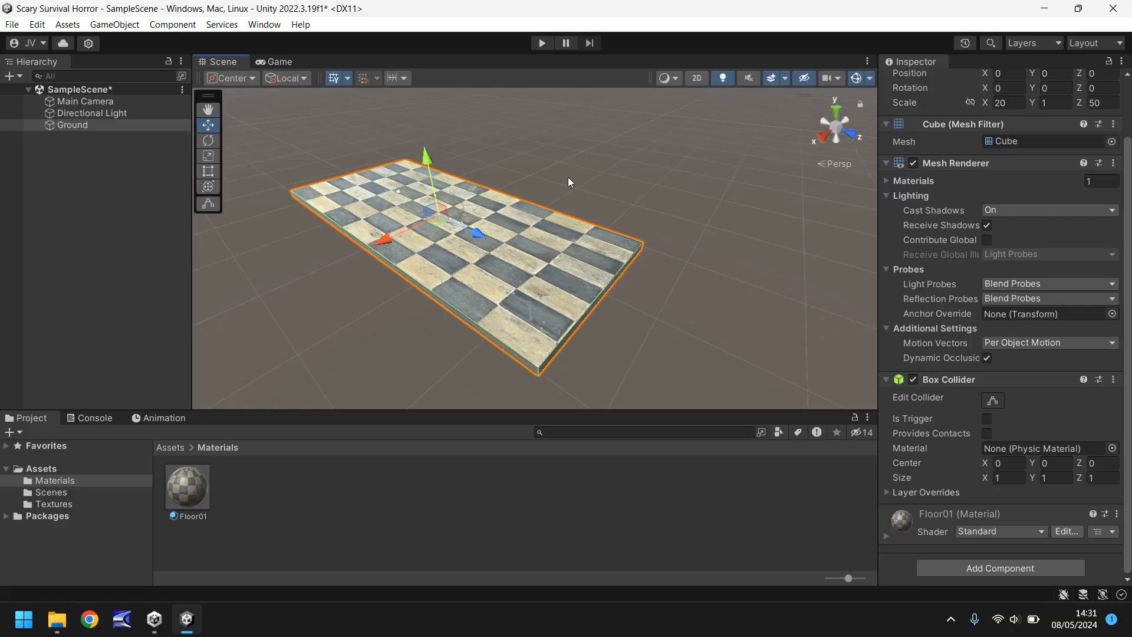
mouse_move(597, 194)
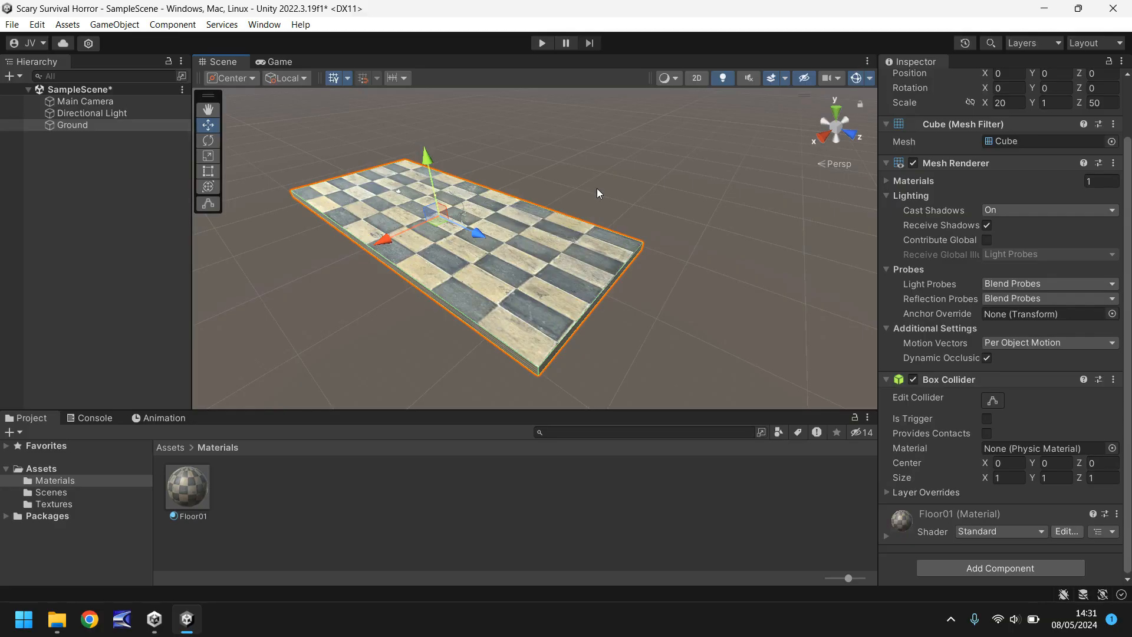
mouse_move(493, 252)
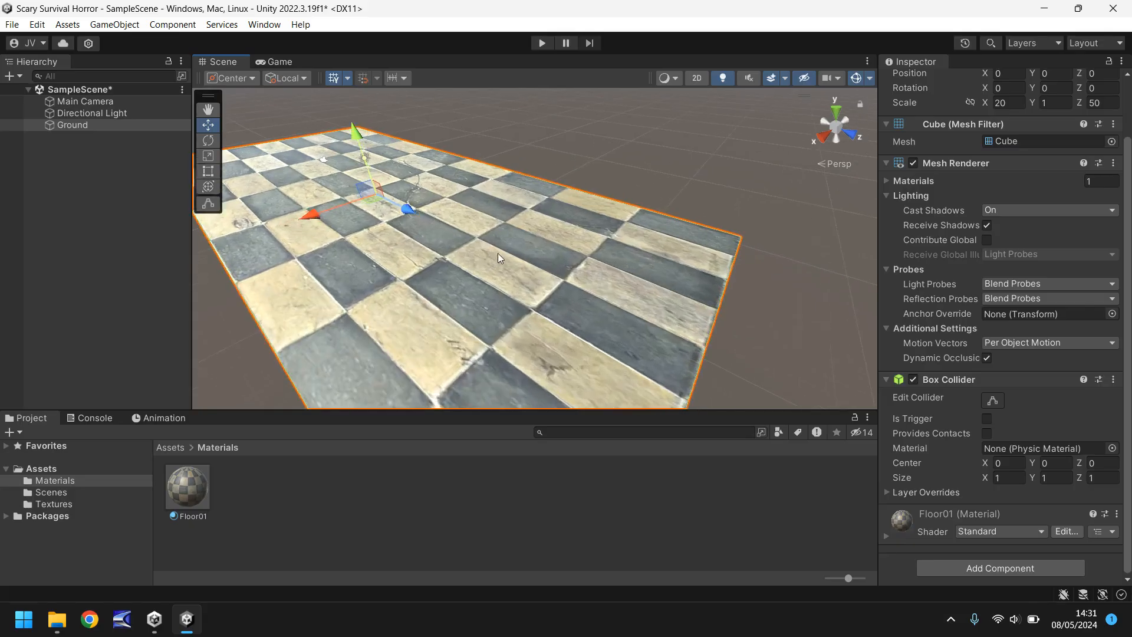
scroll("down", 3)
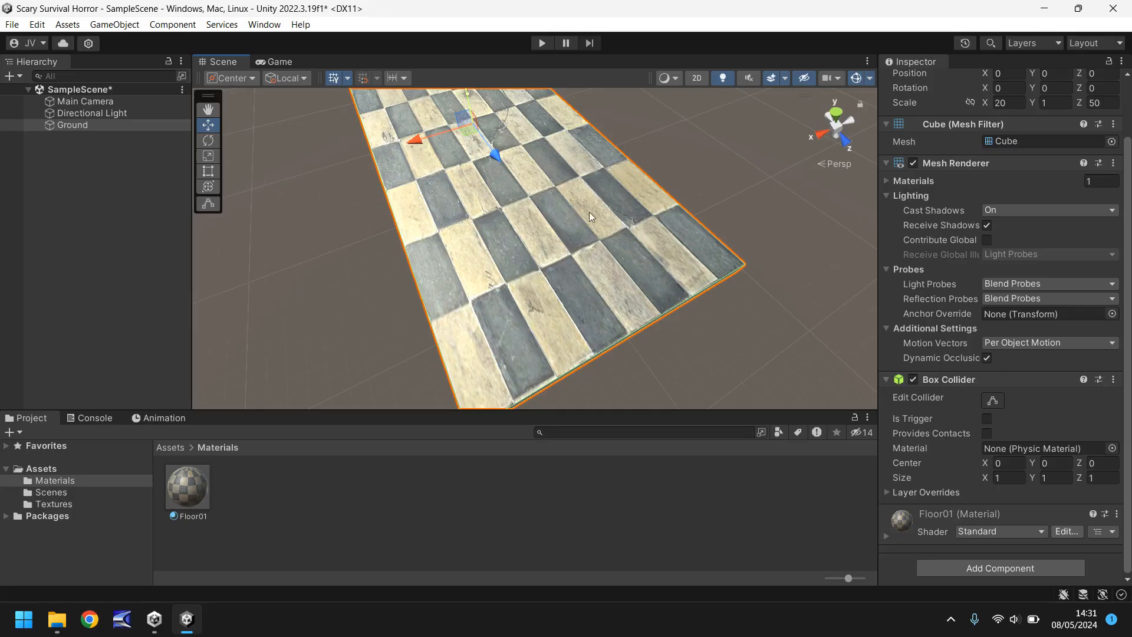
mouse_move(616, 191)
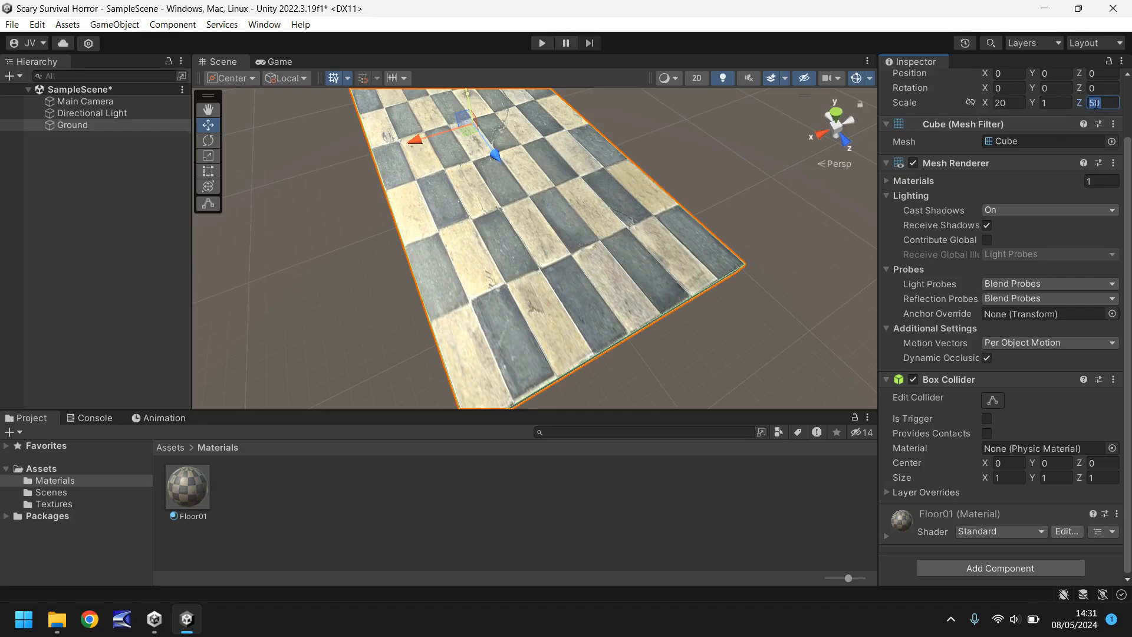
- Scale the ground to 20 by 20 units, trying thickness 10 before settling on 1
type("20")
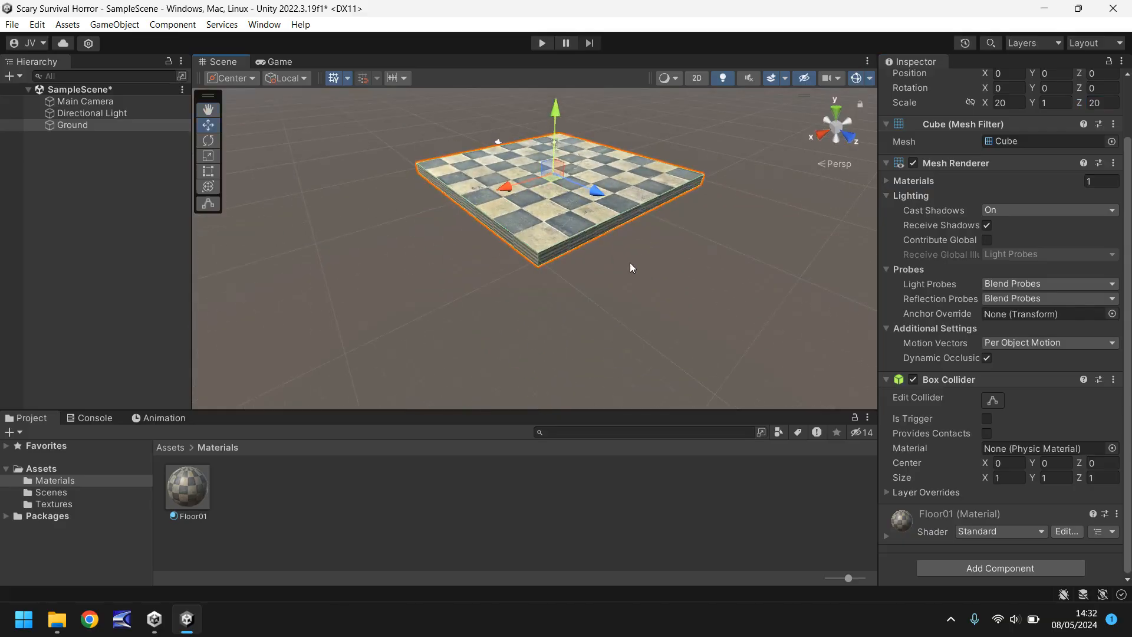
mouse_move(1015, 117)
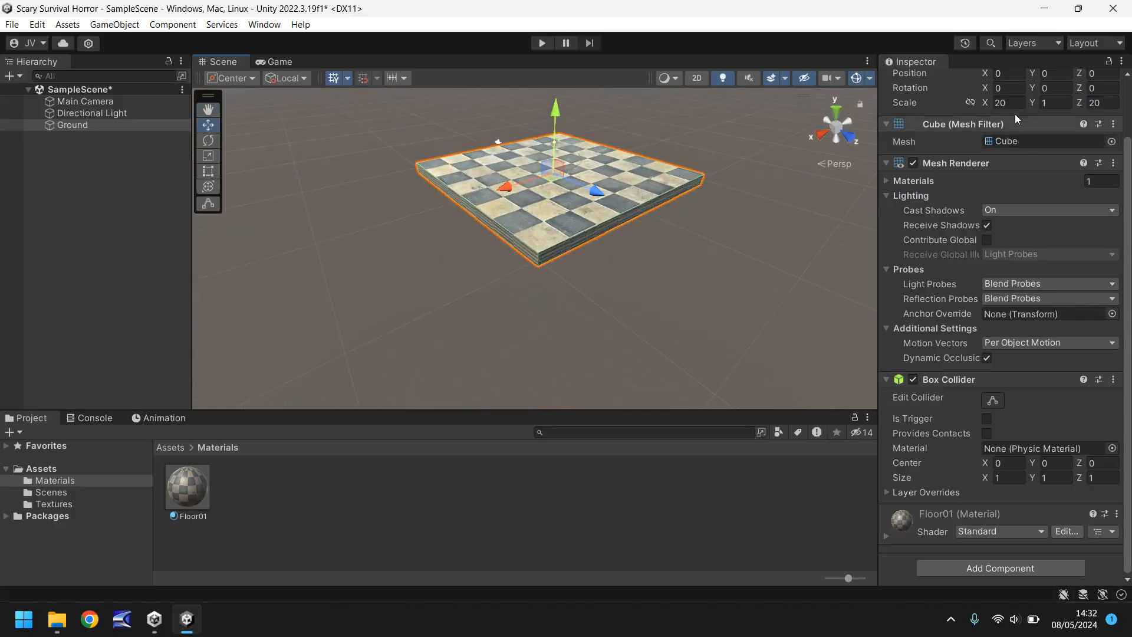
left_click(1054, 102)
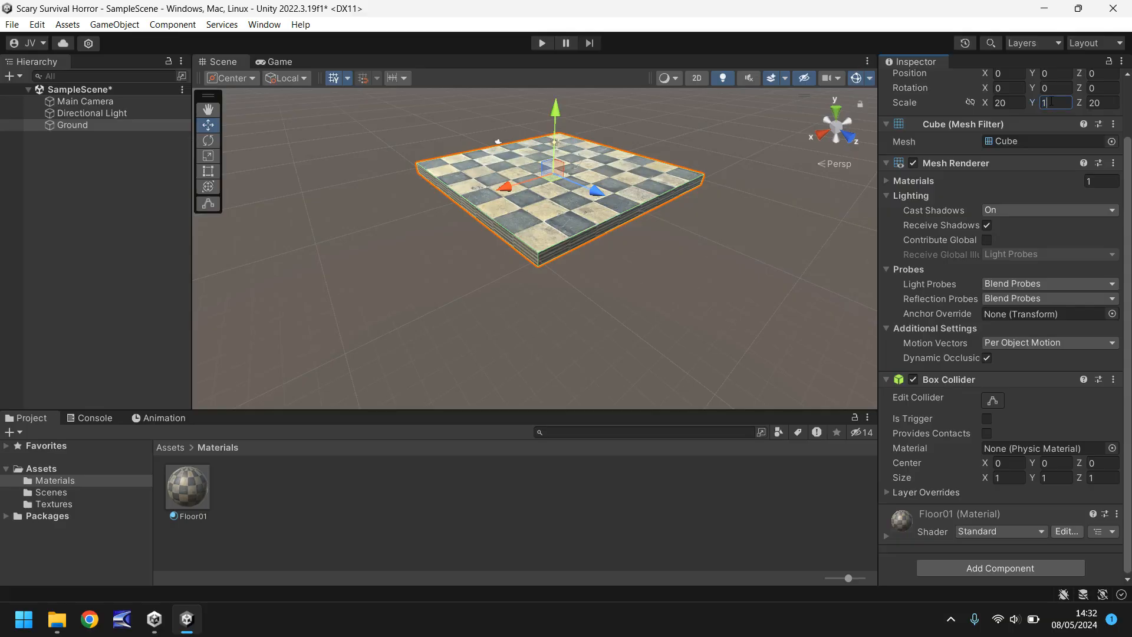
type("10")
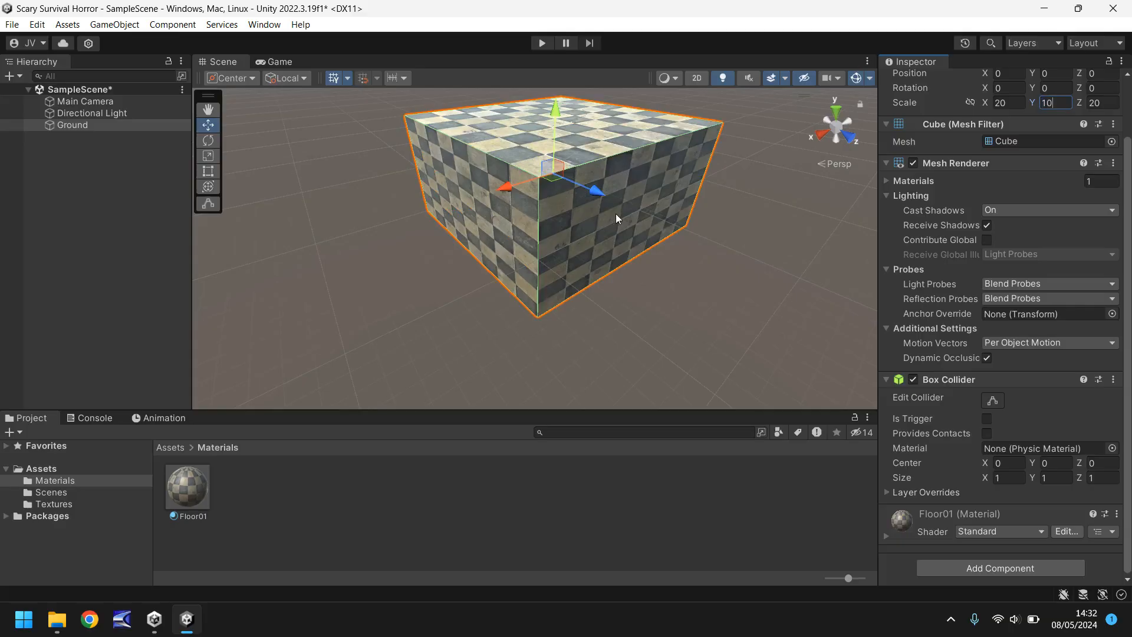
type("1")
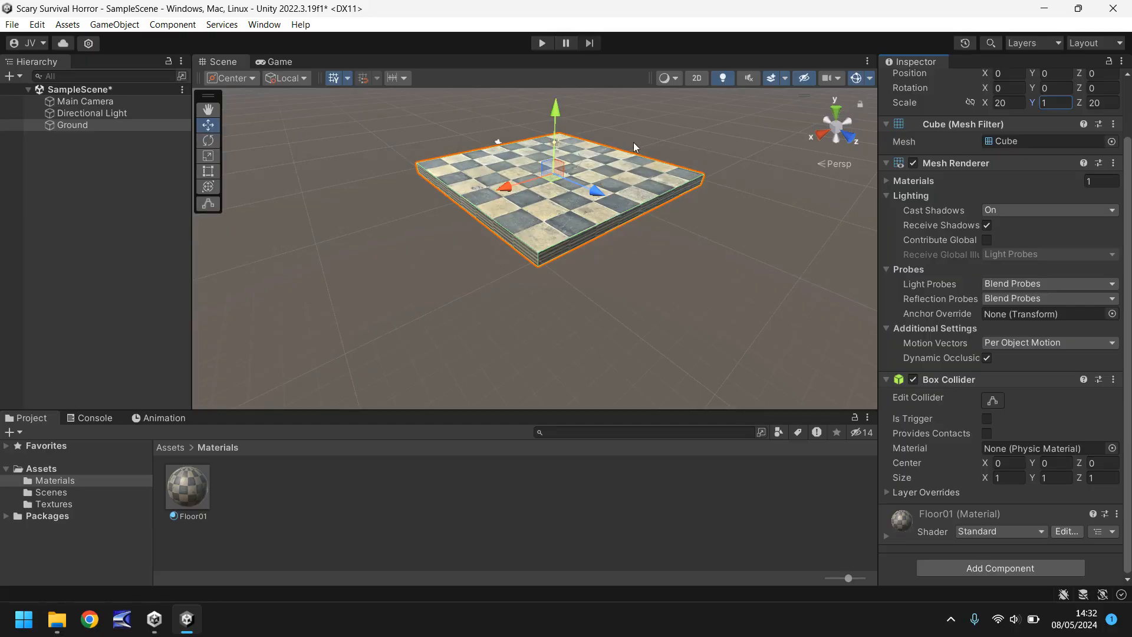
mouse_move(445, 201)
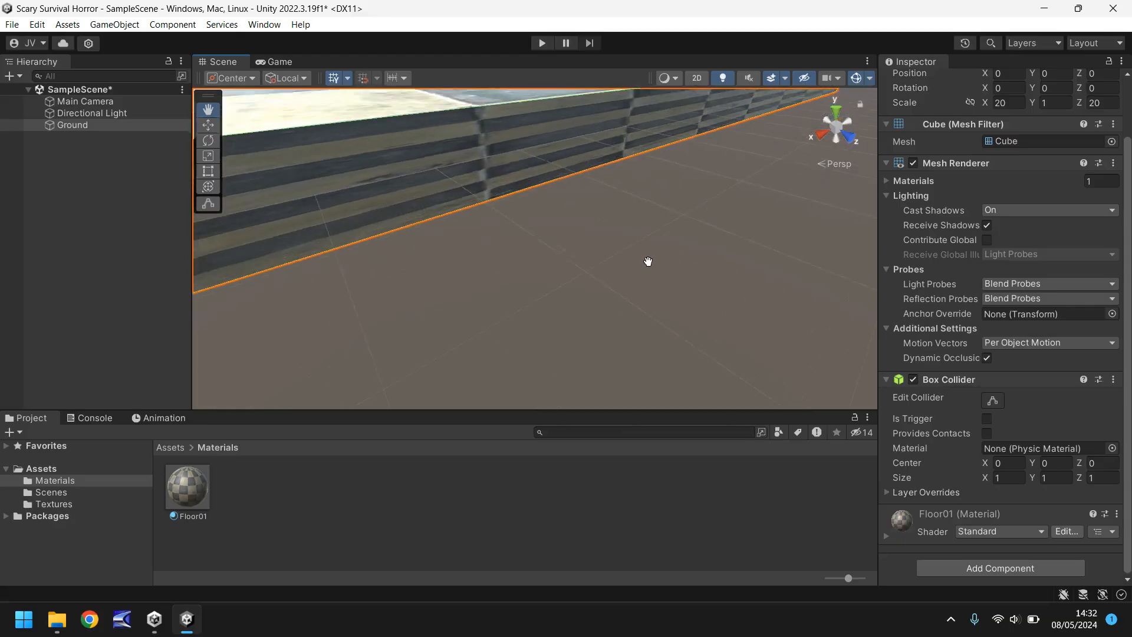
left_click_drag(647, 260, 486, 209)
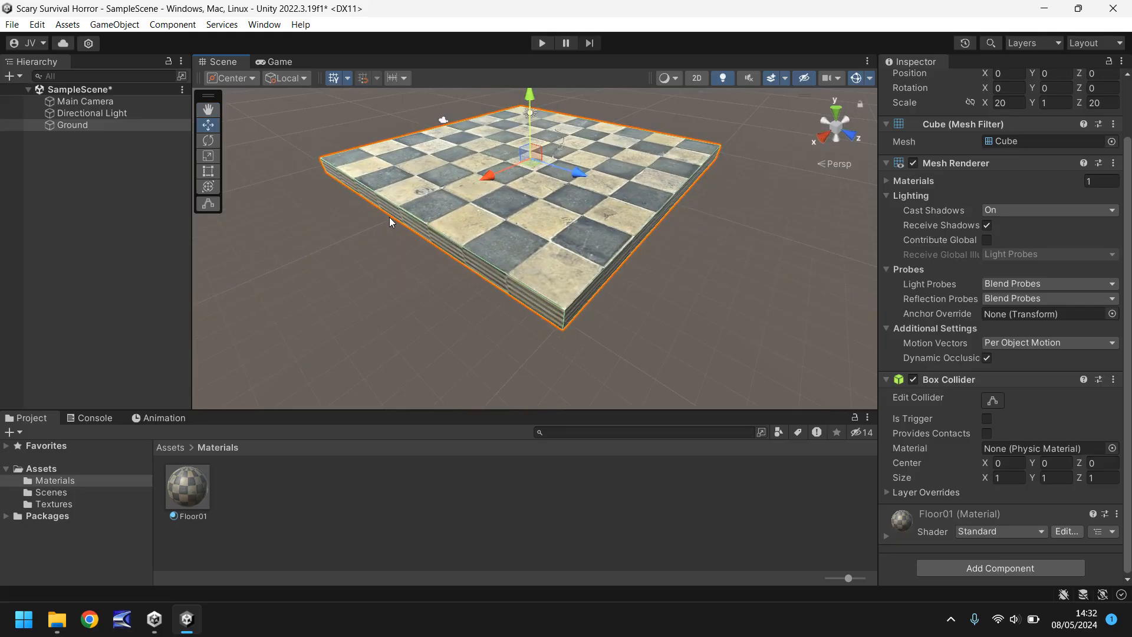
mouse_move(542, 311)
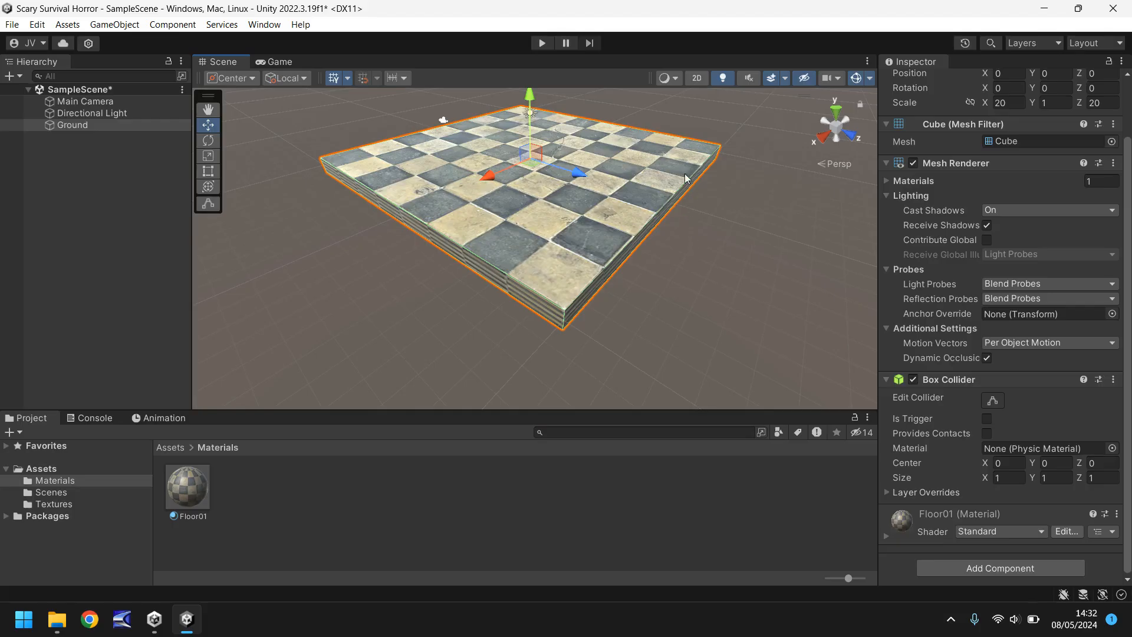
- Set the Floor01 material's Main Maps tiling to 2 by 2
left_click(187, 483)
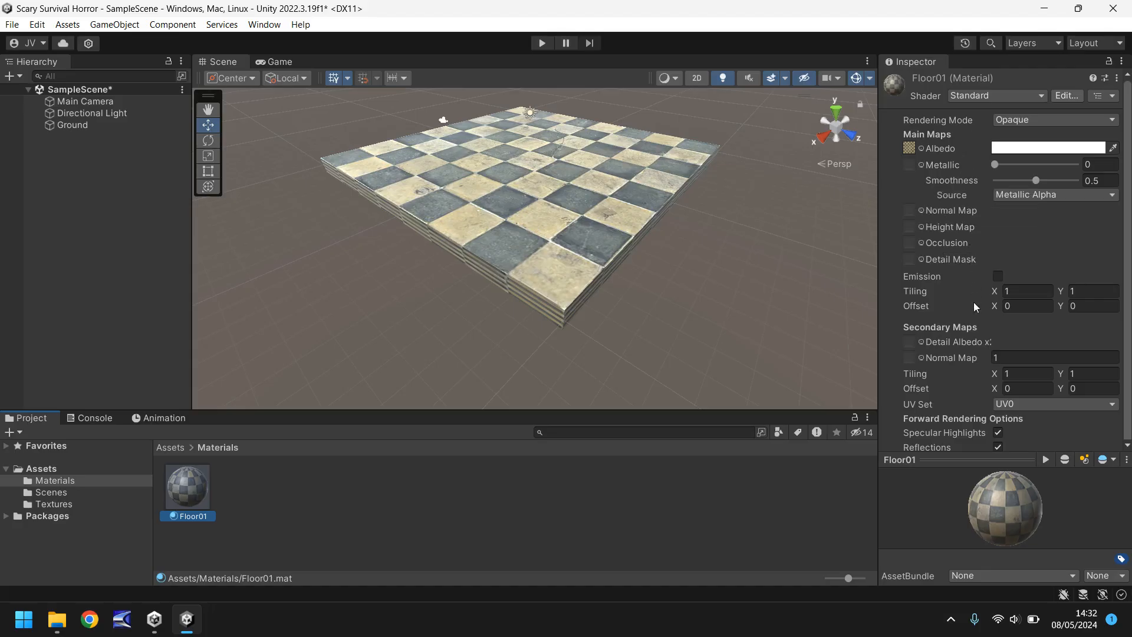
mouse_move(950, 382)
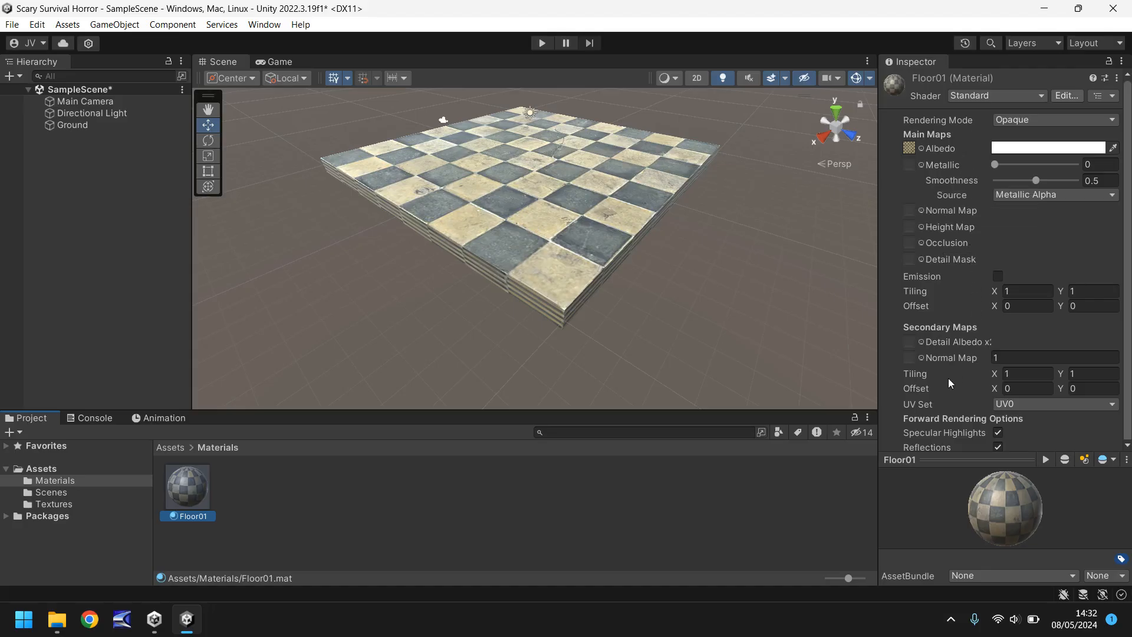
left_click(1026, 374)
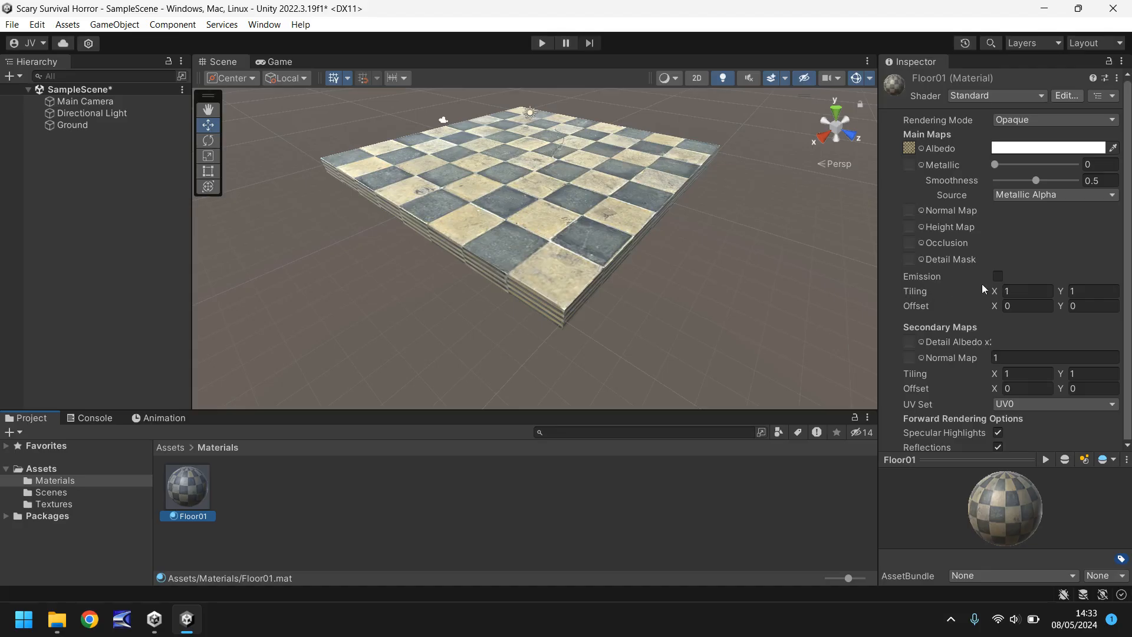
mouse_move(915, 291)
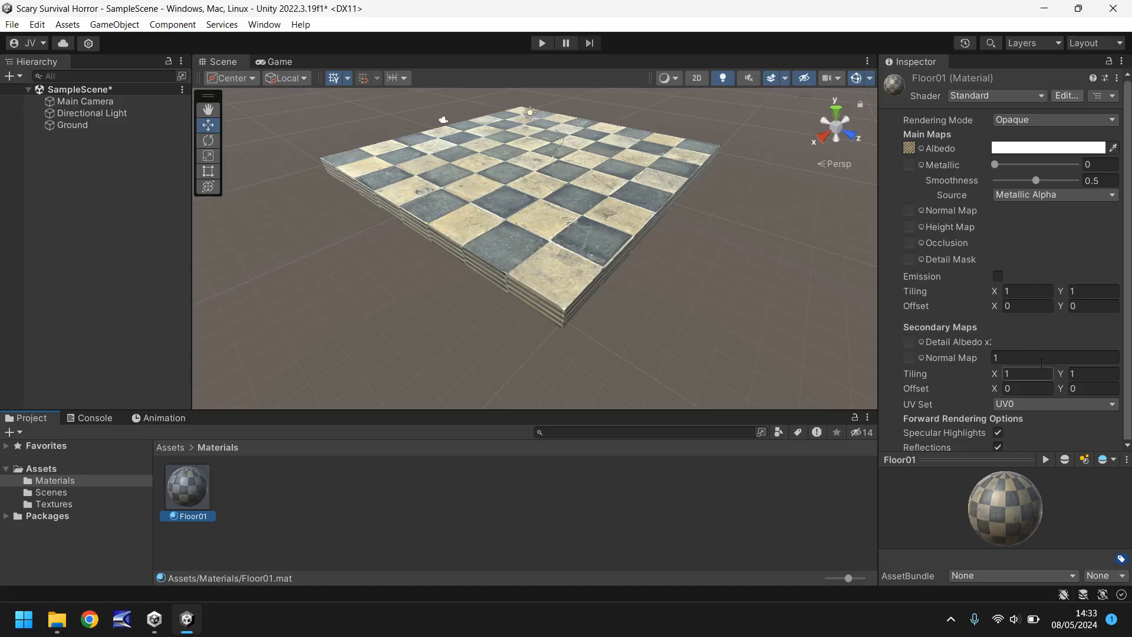
left_click(1024, 291)
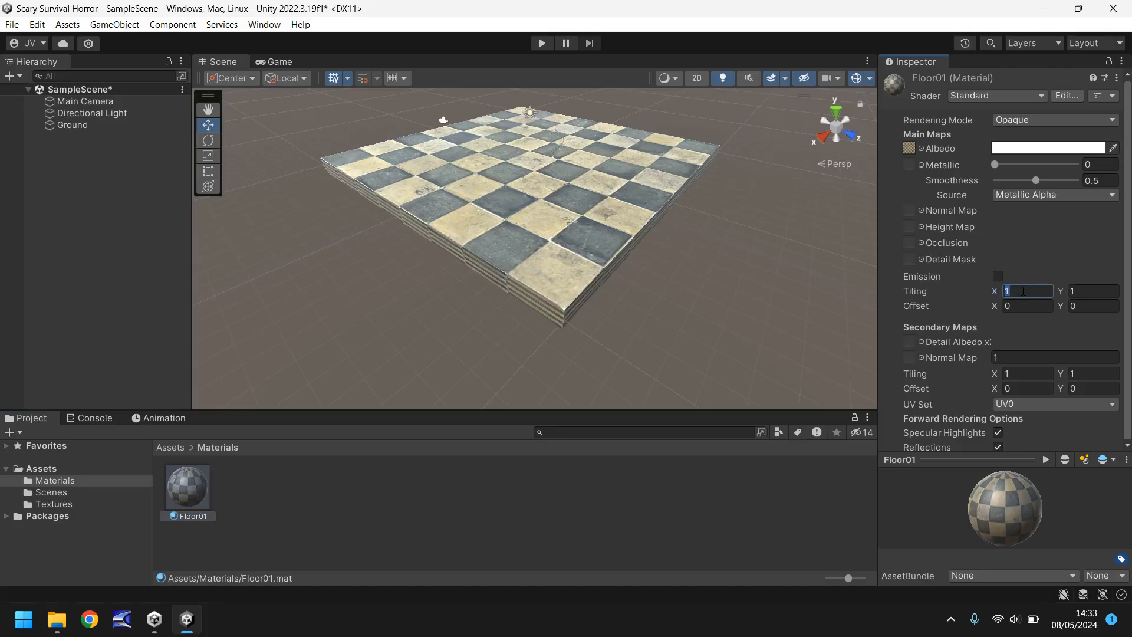
type("2")
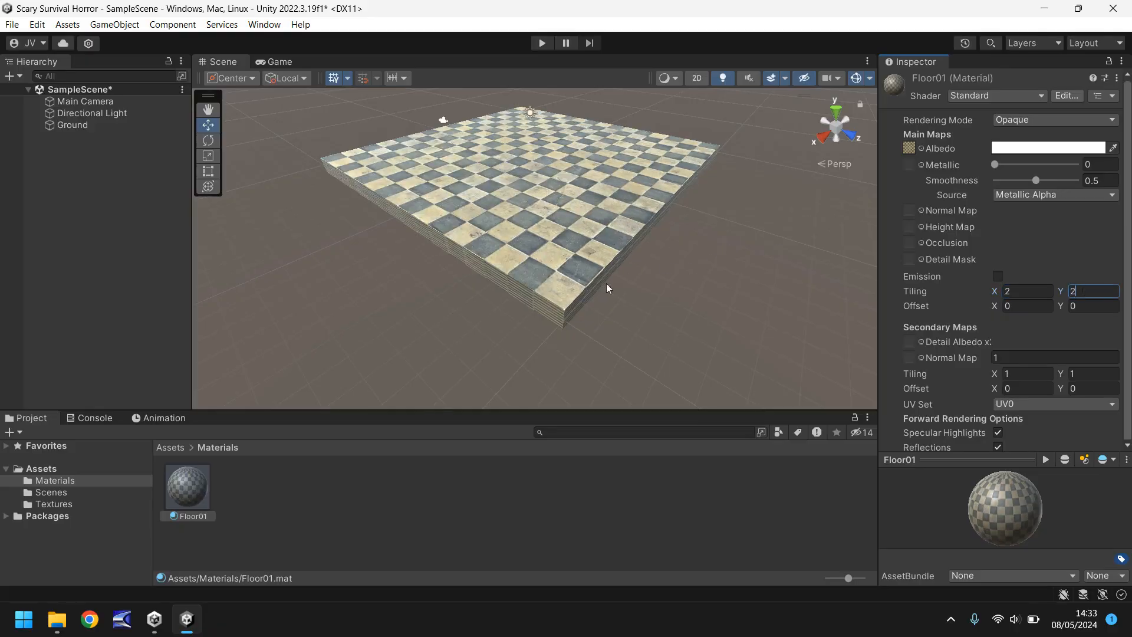
mouse_move(565, 259)
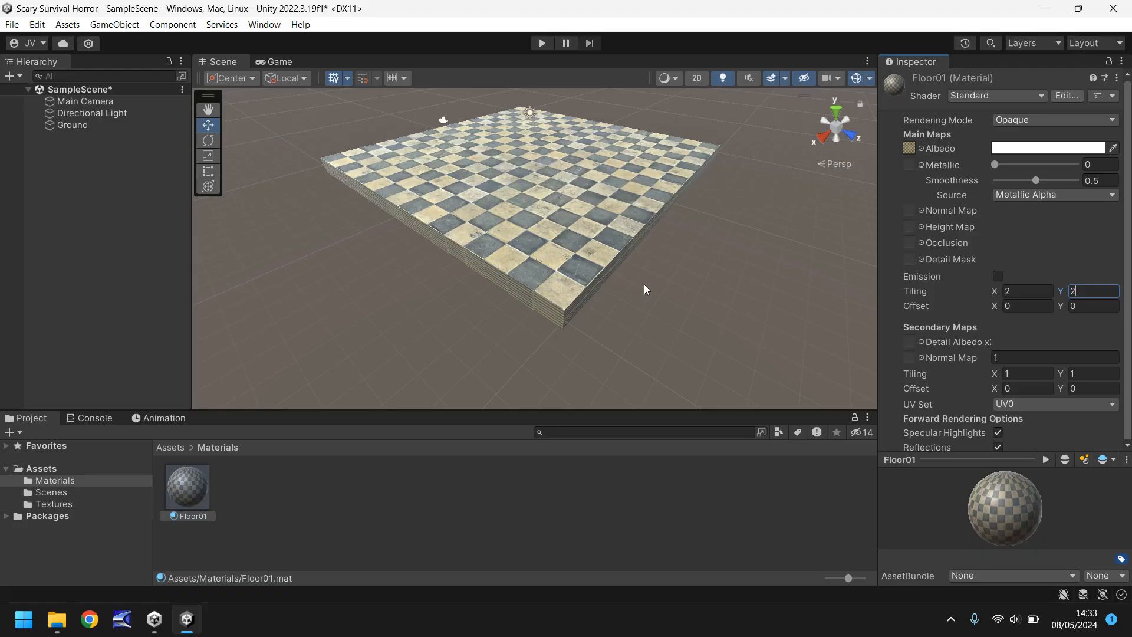
mouse_move(420, 172)
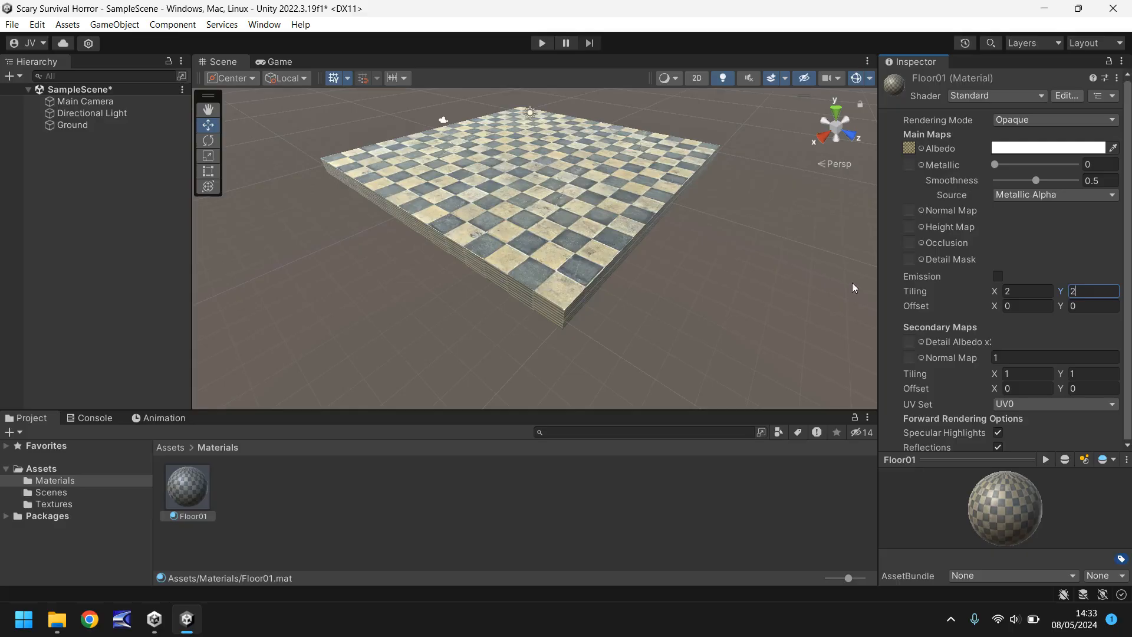
mouse_move(587, 240)
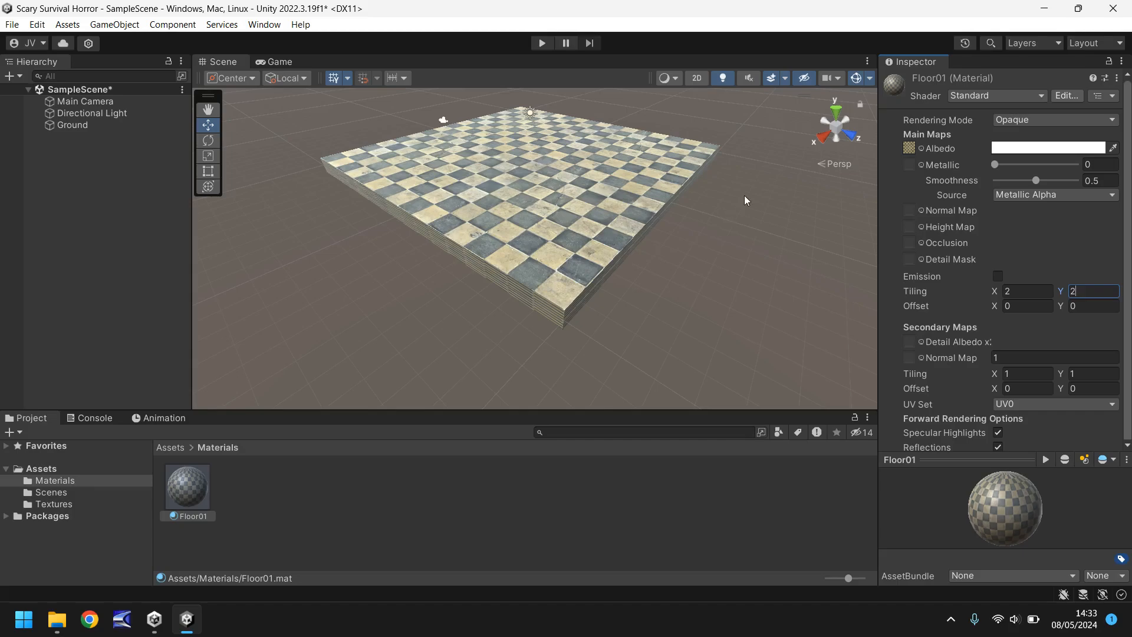
mouse_move(677, 262)
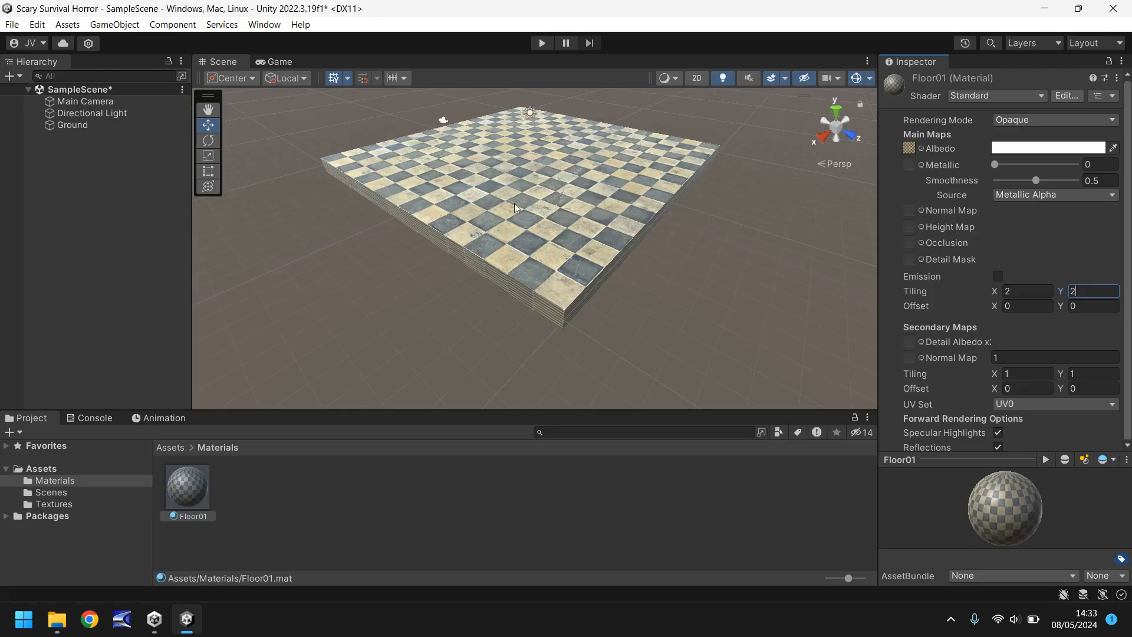
mouse_move(529, 190)
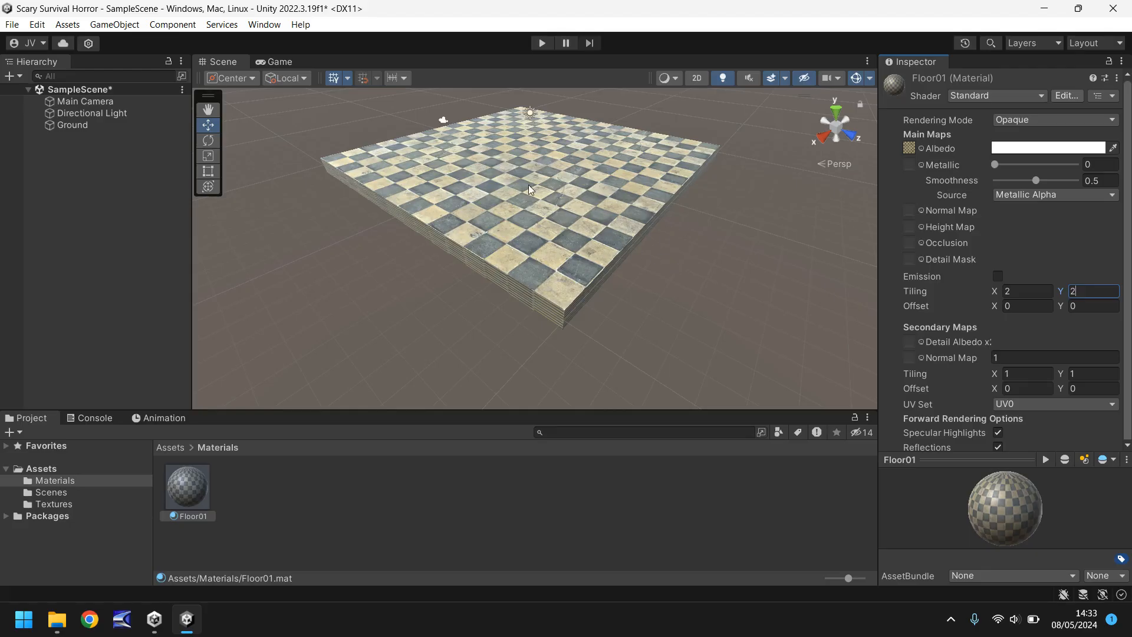
mouse_move(583, 159)
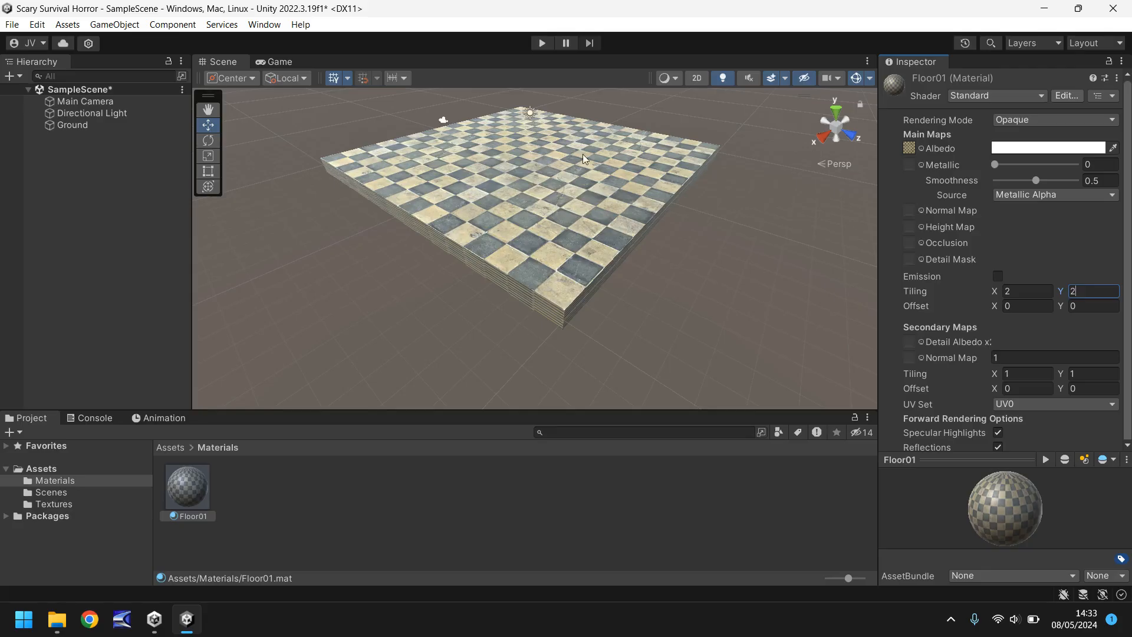
- Duplicate the Ground slab and rename the copy to Wall
left_click(72, 123)
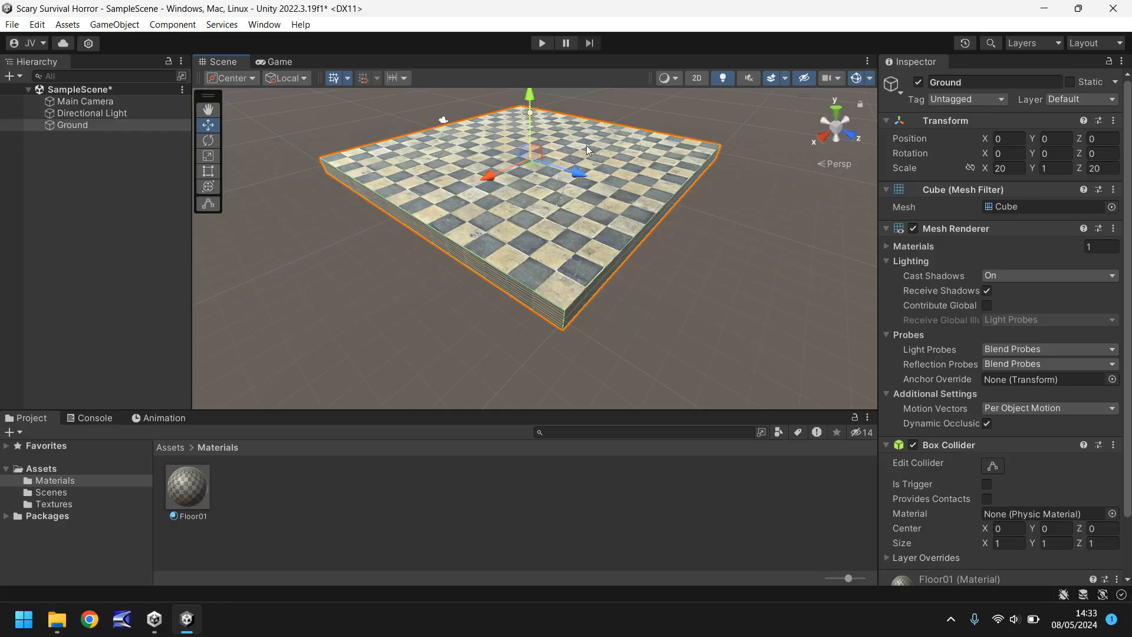
mouse_move(601, 146)
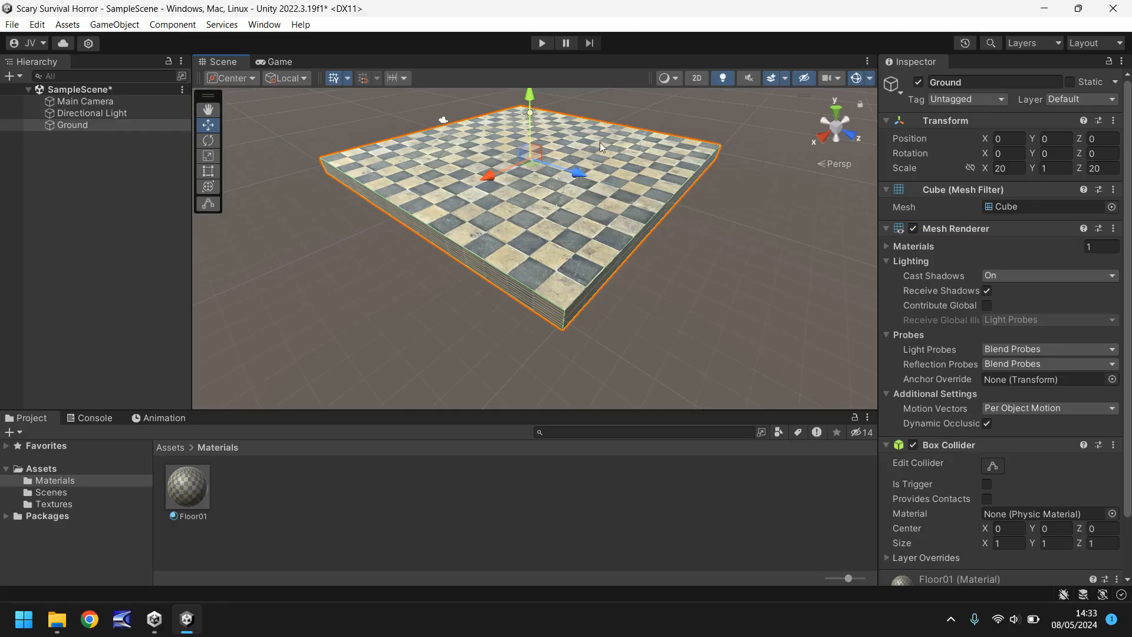
key("ctrl+d")
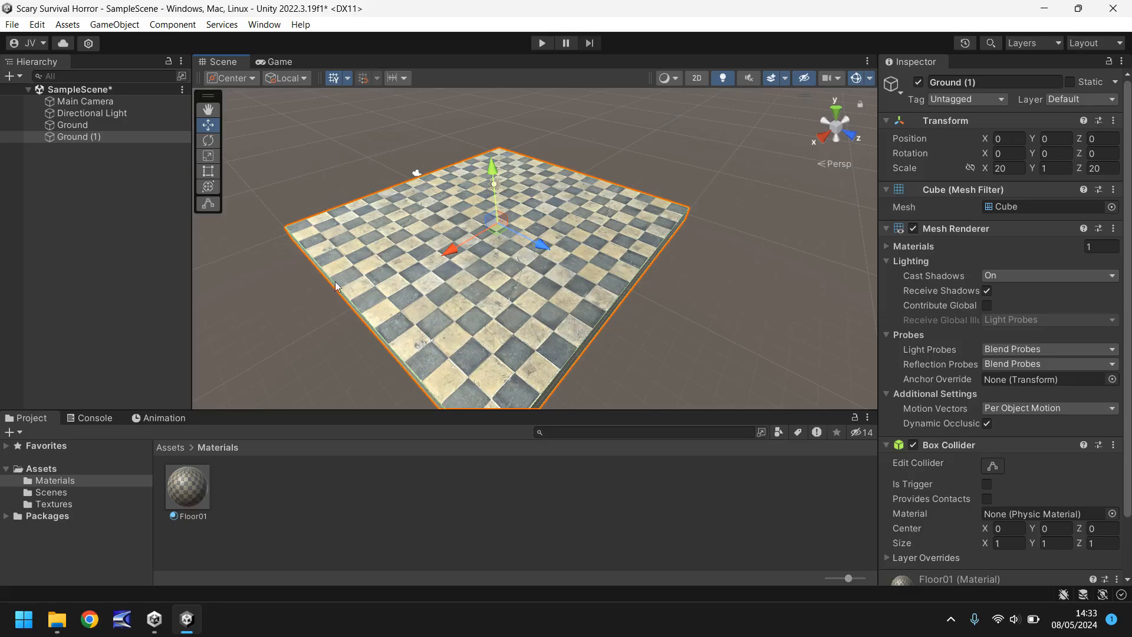
mouse_move(233, 198)
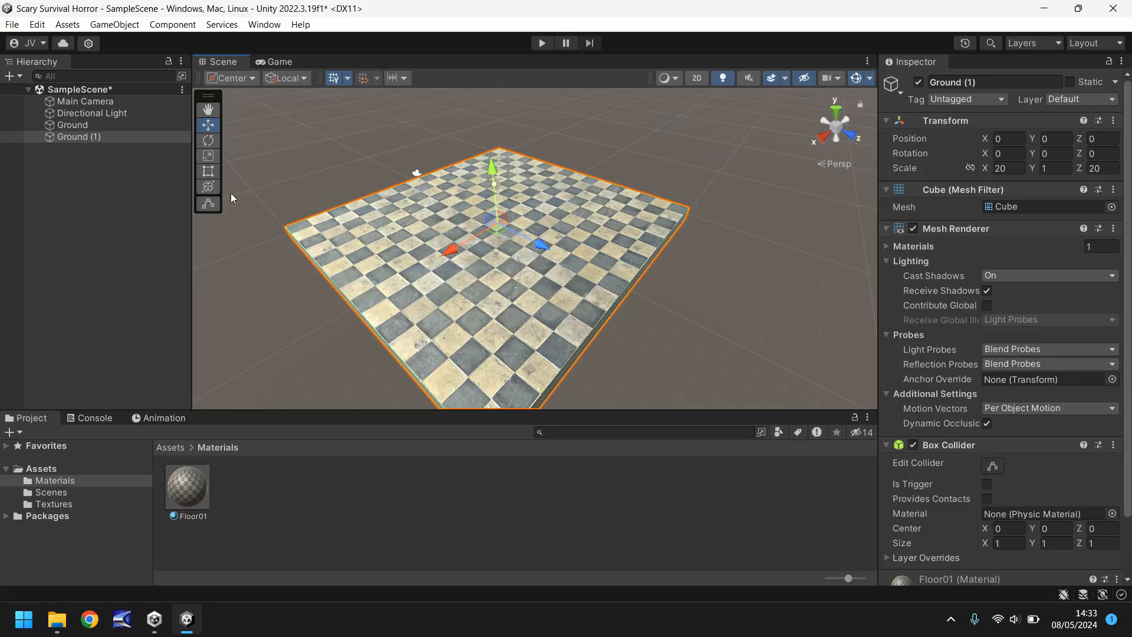
left_click(78, 137)
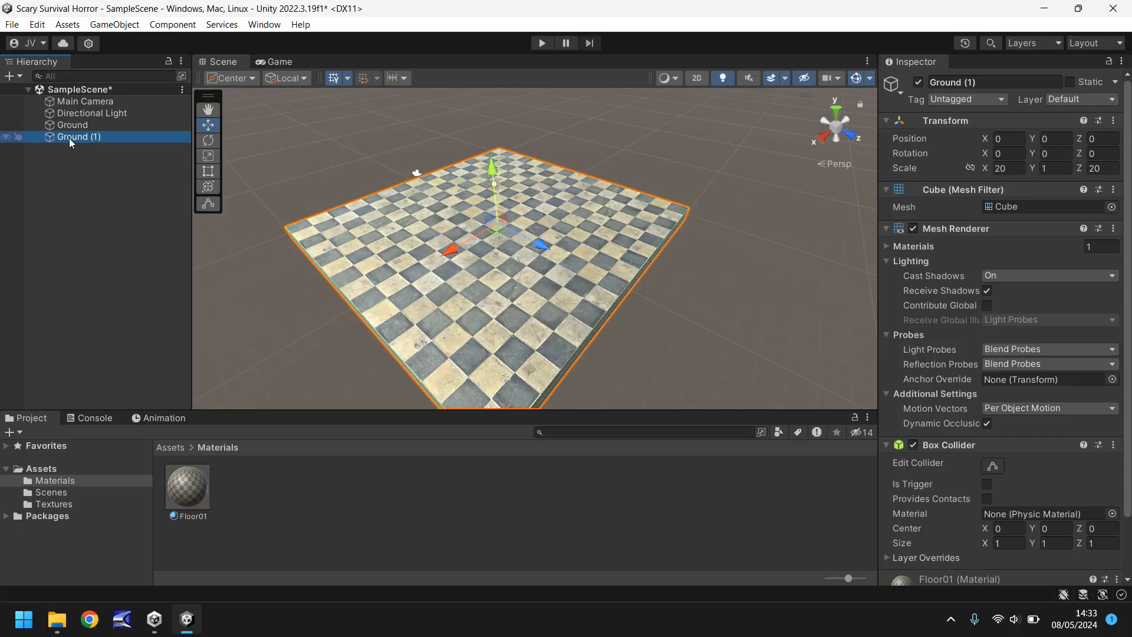
double_click(78, 137)
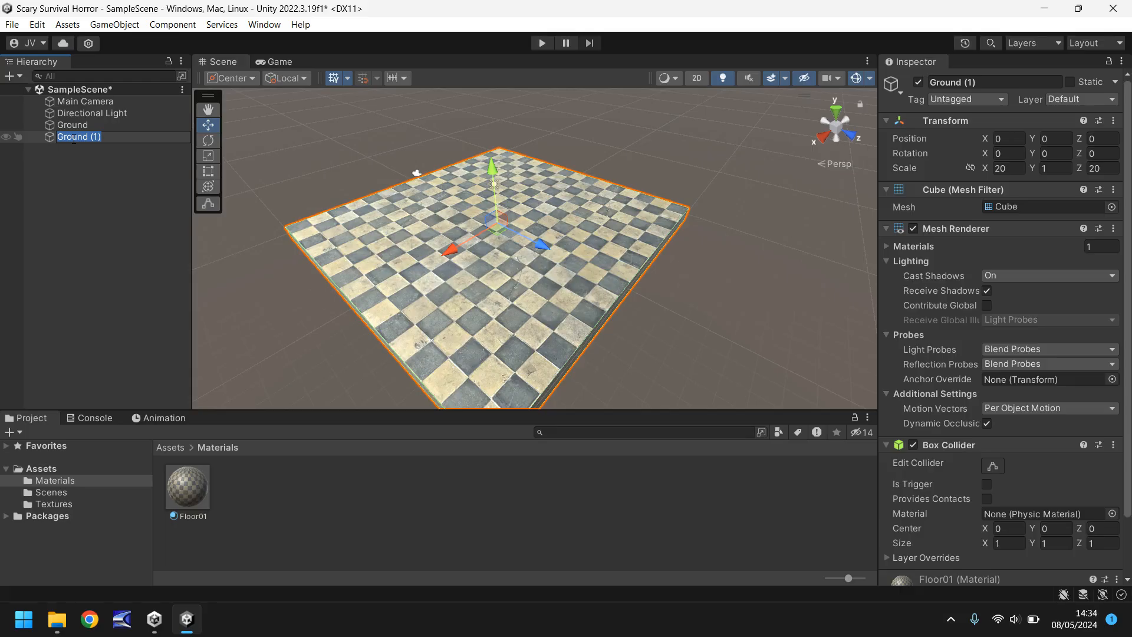
type("Wall")
left_click(1008, 168)
type("1")
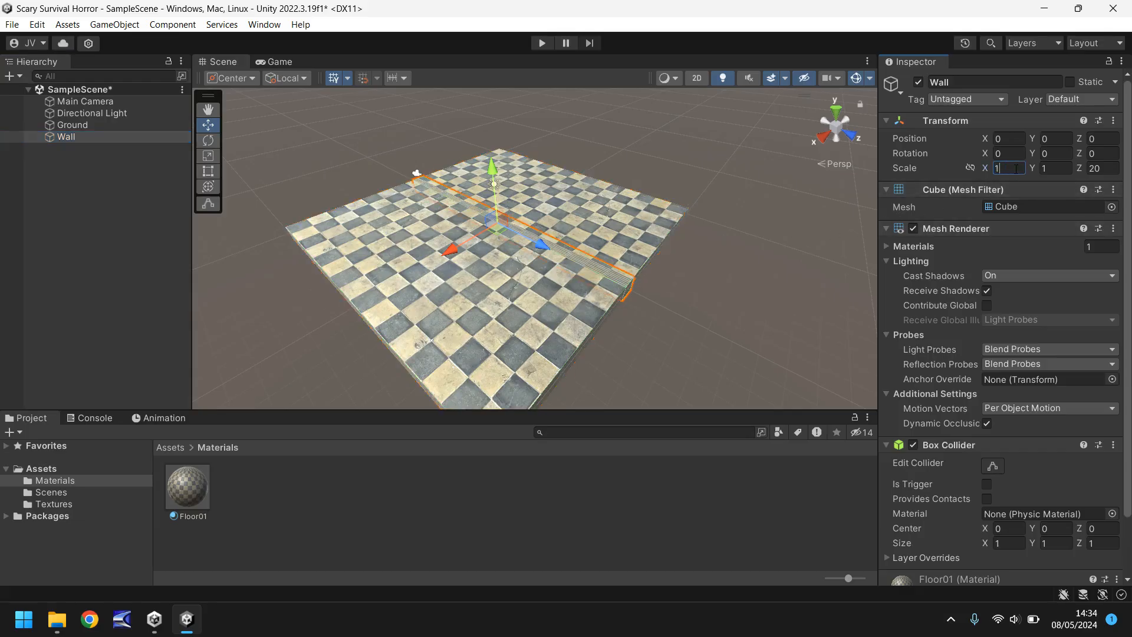
mouse_move(470, 207)
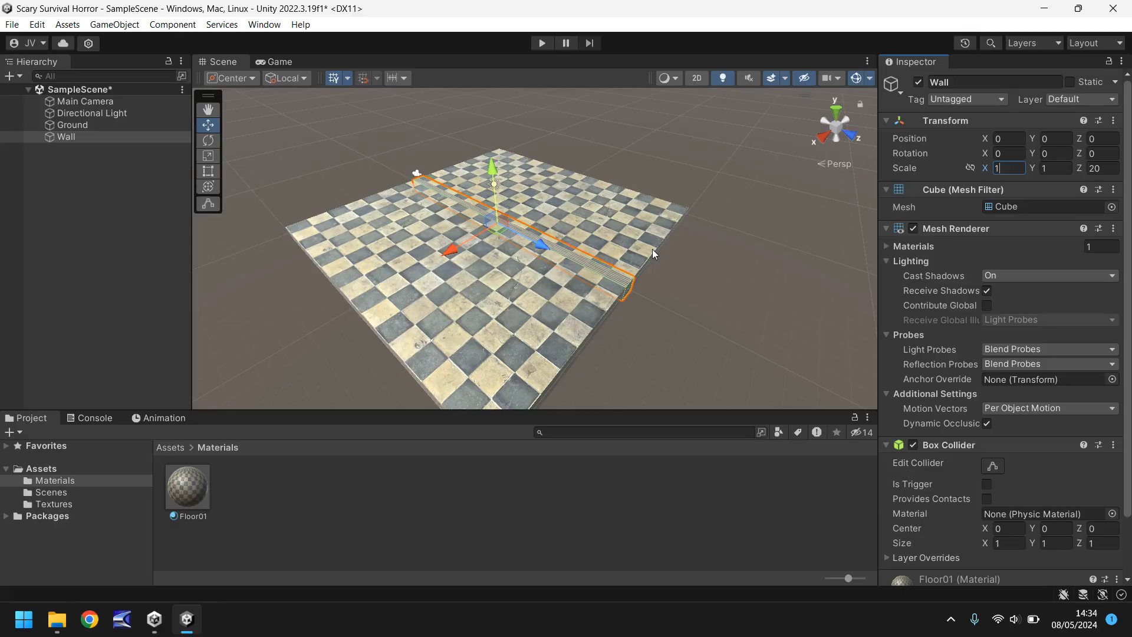
- Set the Wall's Scale Y to 20 so it stands 20 units tall
left_click(1056, 167)
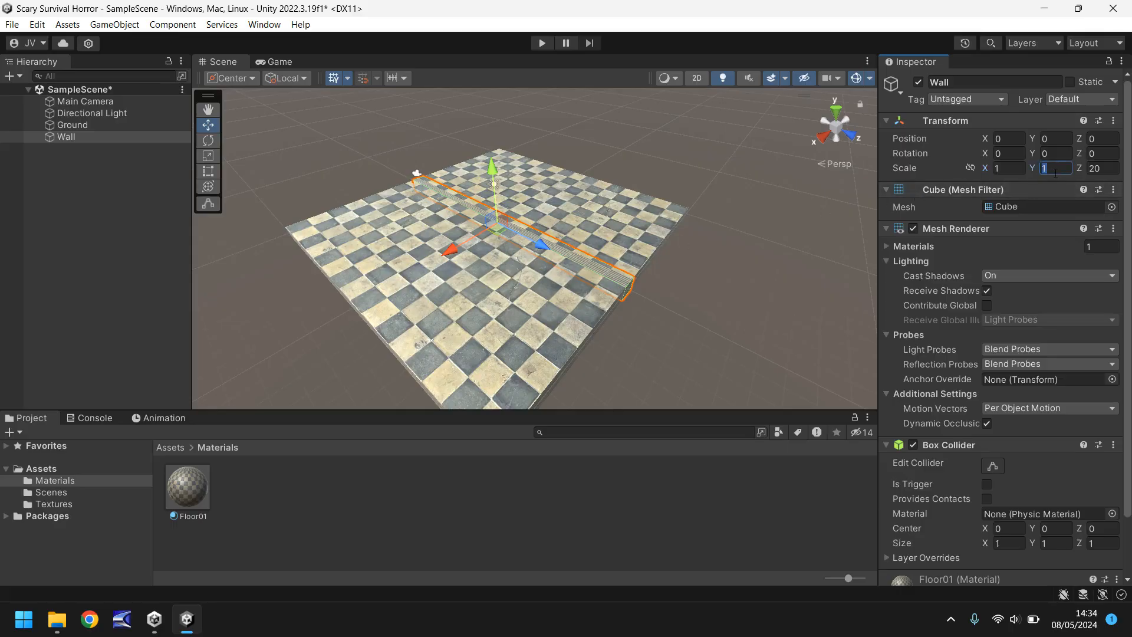
type("20")
left_click(1009, 138)
type("-10.5")
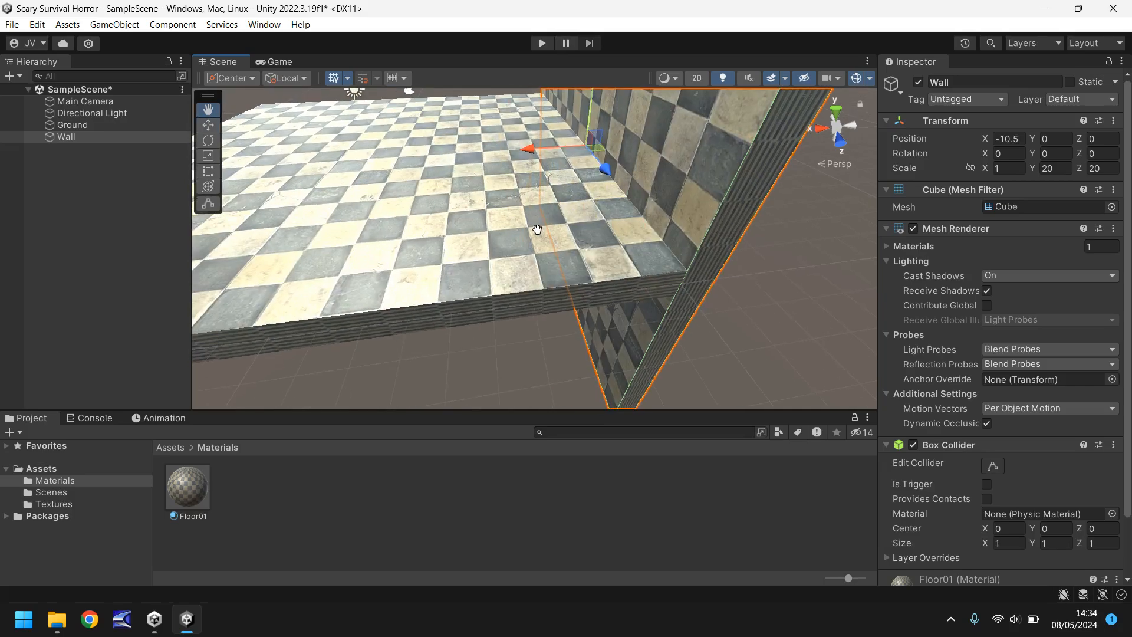
- Move the wall to the floor edge at Position X -10.5, Y 10.5
left_click_drag(536, 230, 486, 273)
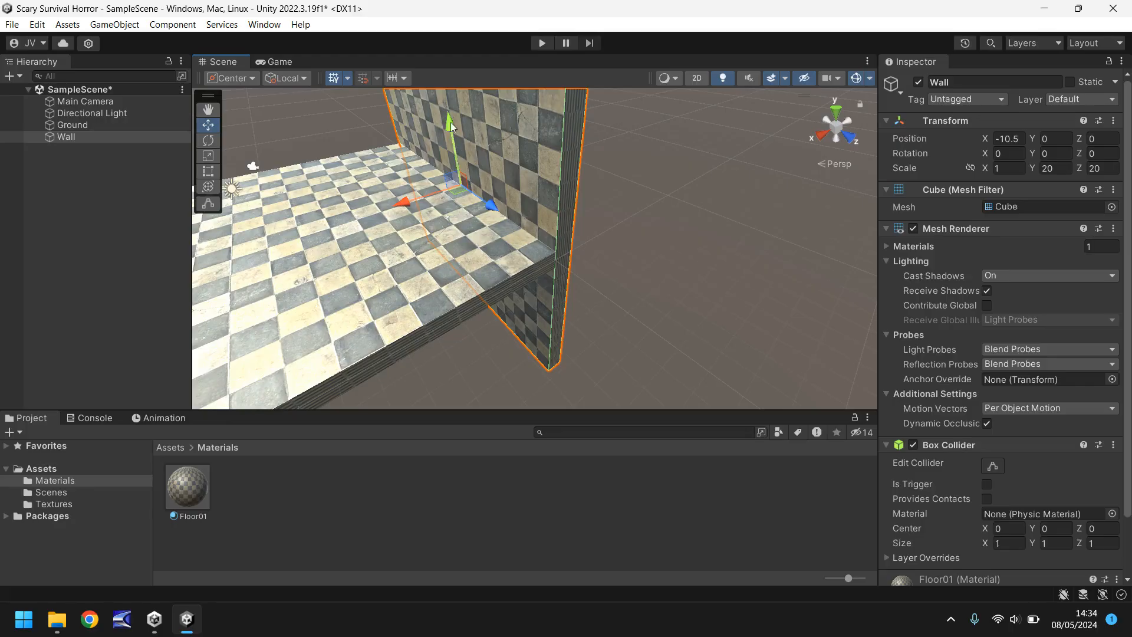
left_click_drag(447, 115, 448, 86)
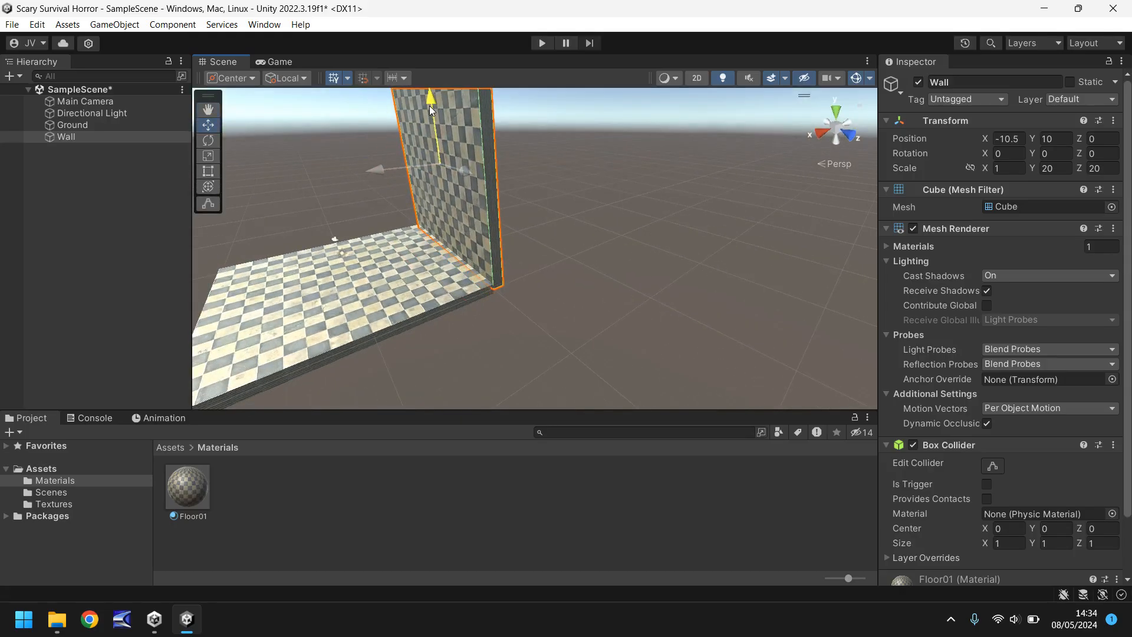
left_click_drag(429, 105, 429, 98)
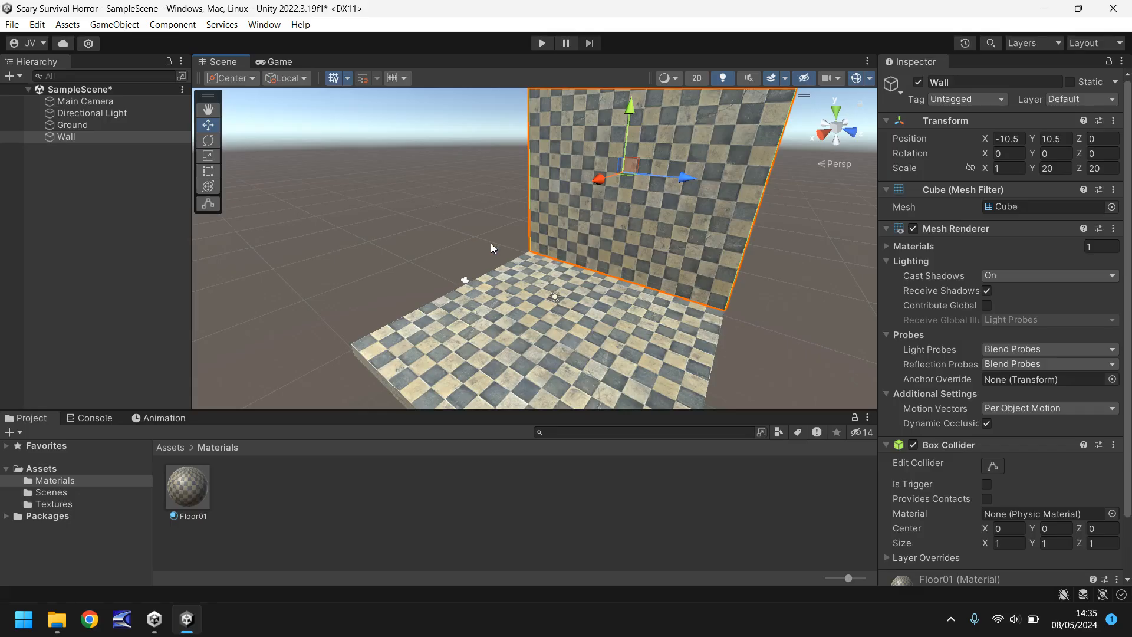
mouse_move(407, 256)
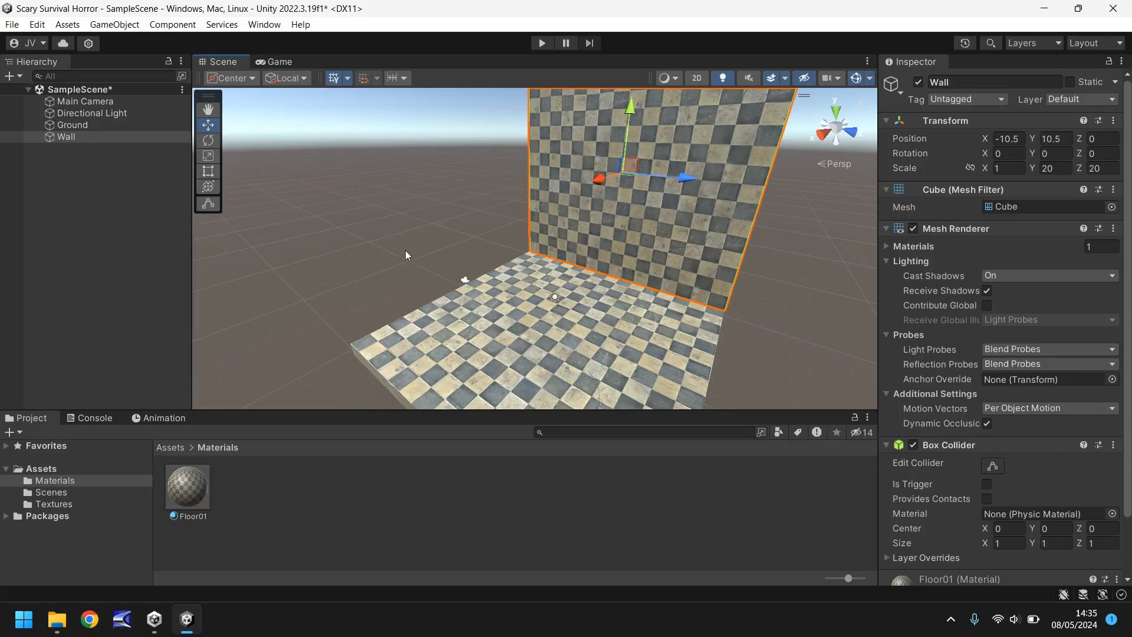
- Create a new material named Wall01 in the Materials folder
left_click(54, 479)
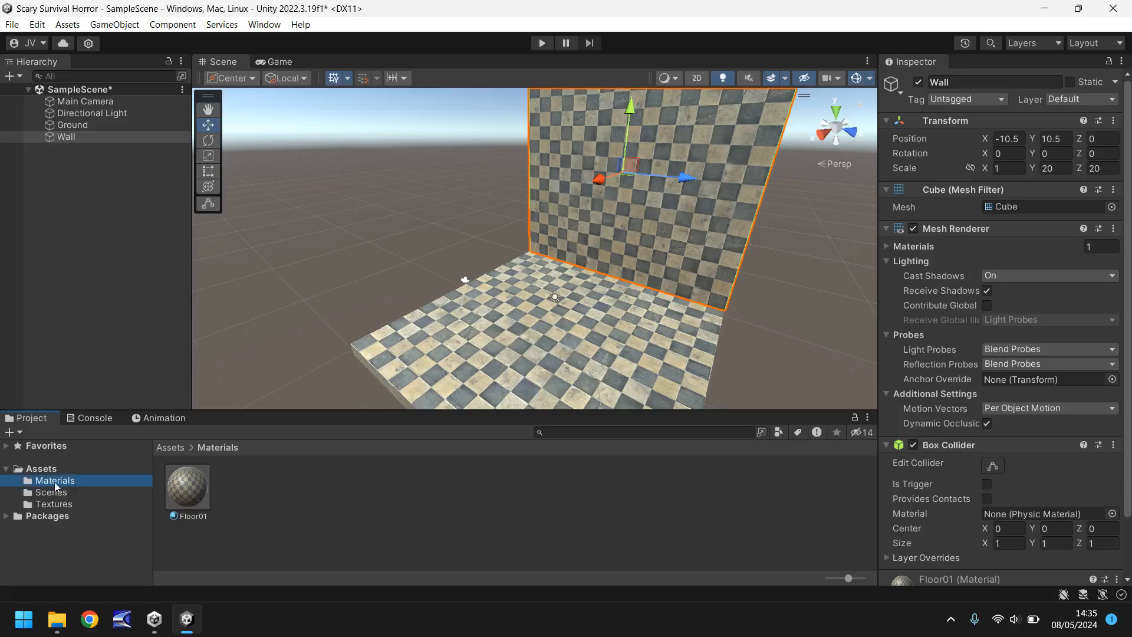
right_click(54, 480)
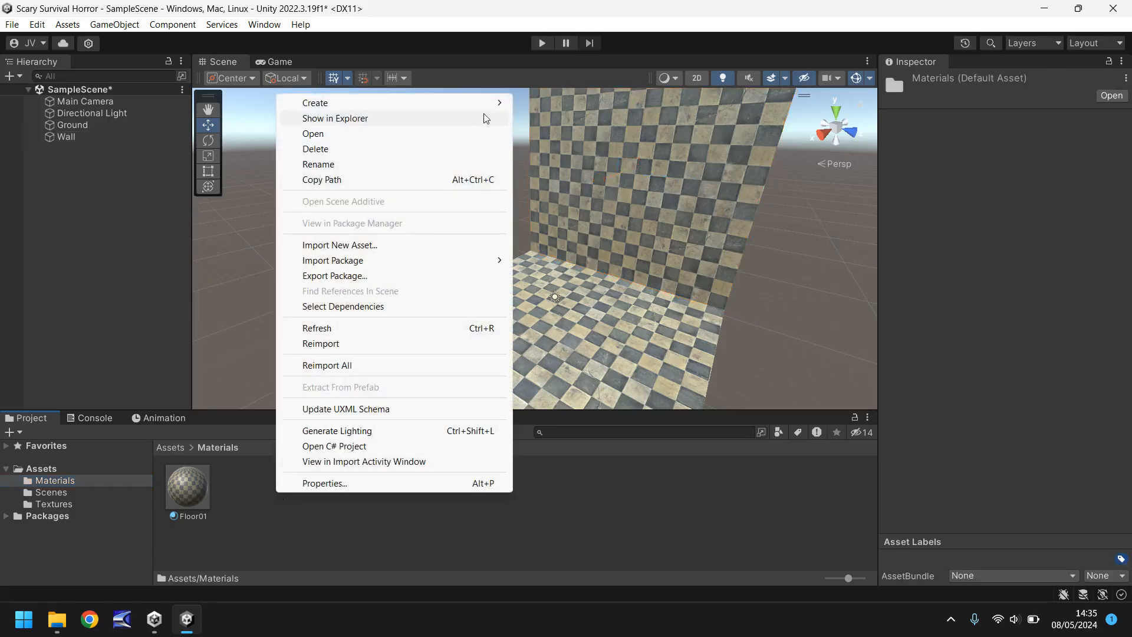
left_click(316, 102)
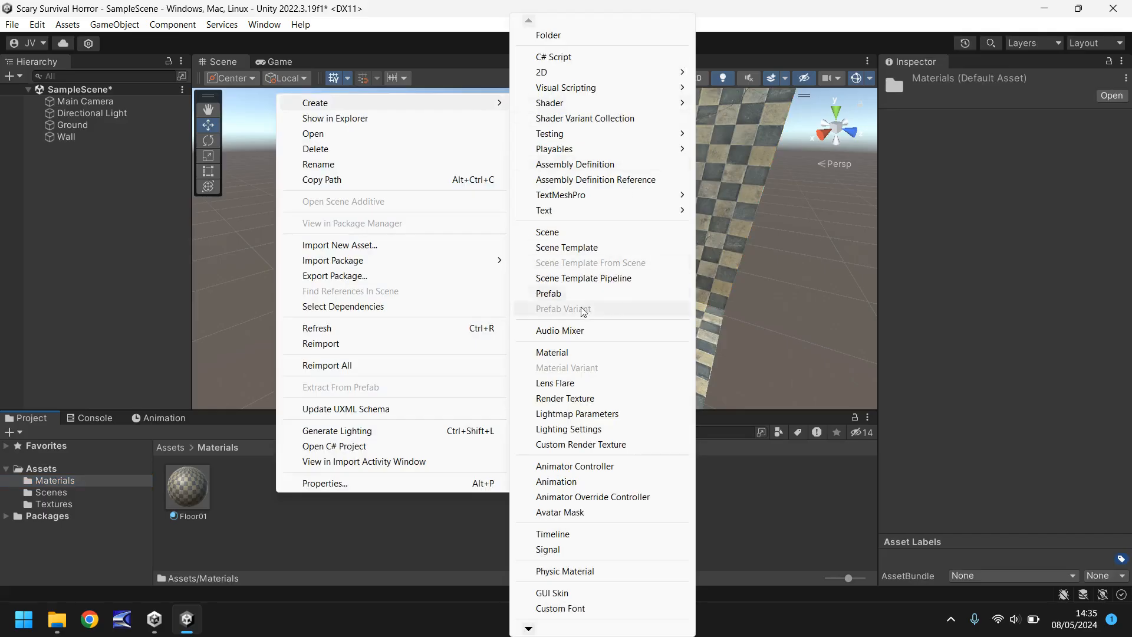
mouse_move(597, 358)
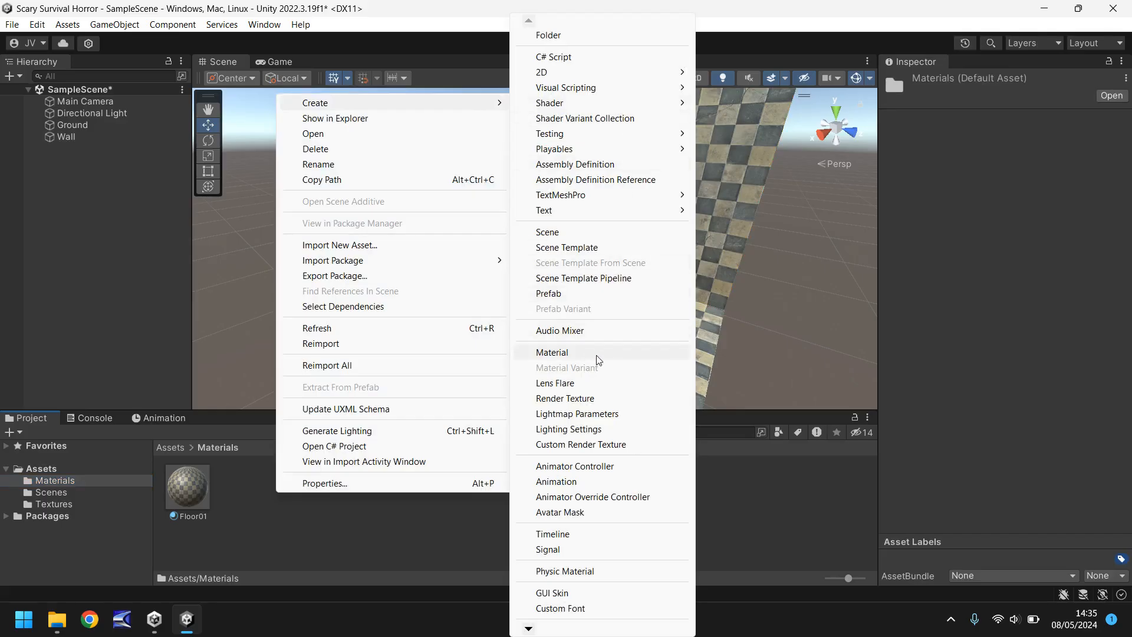
left_click(552, 352)
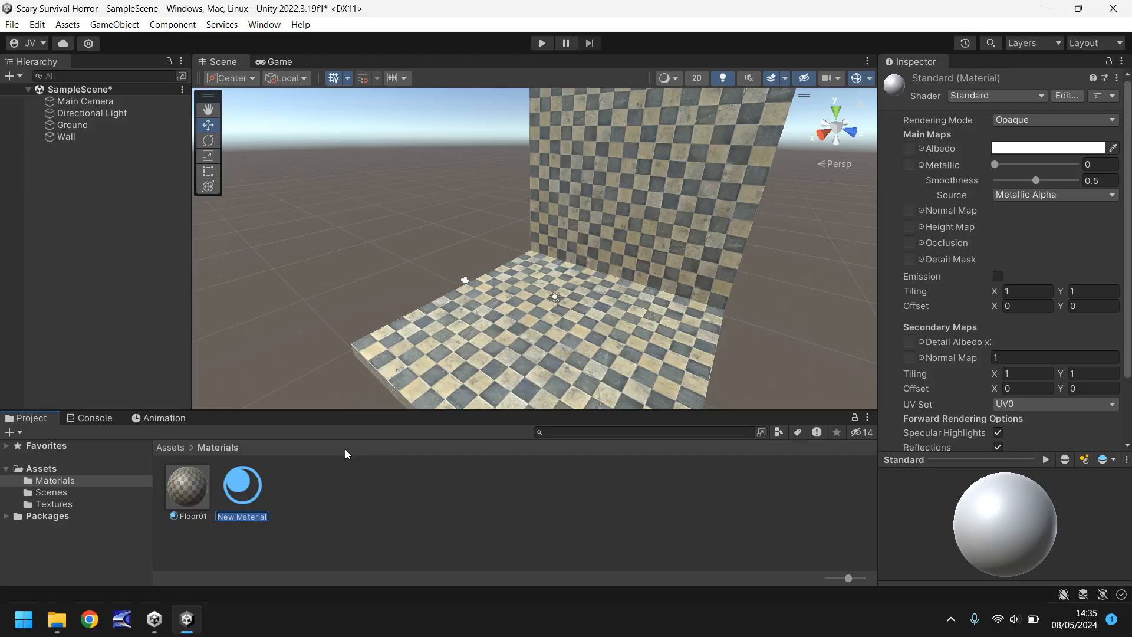
type("Wall01")
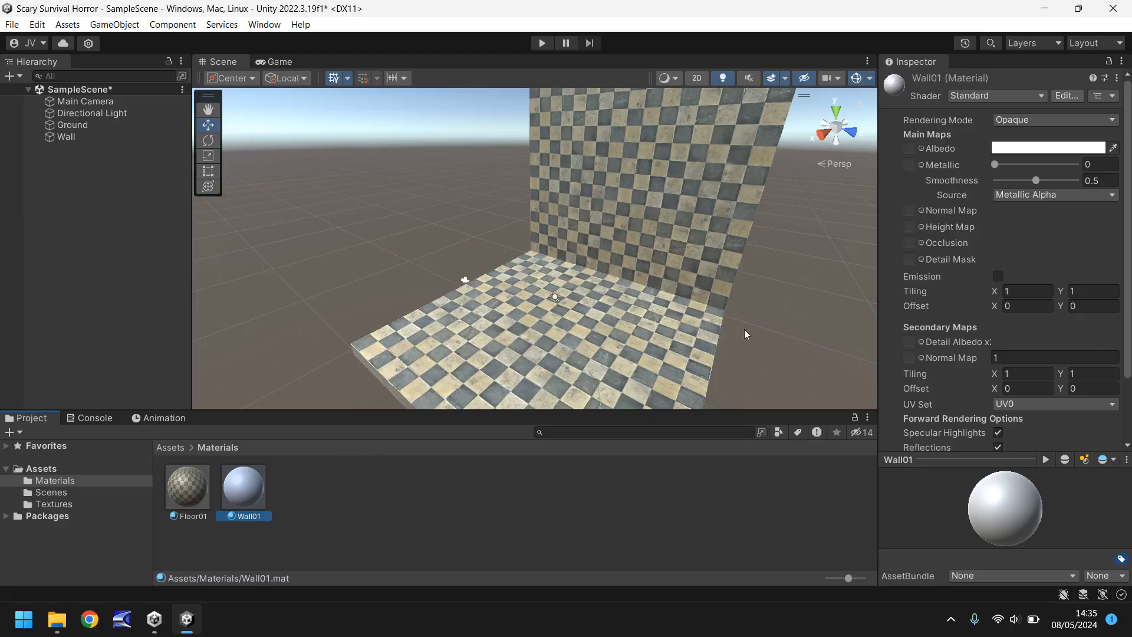
mouse_move(973, 229)
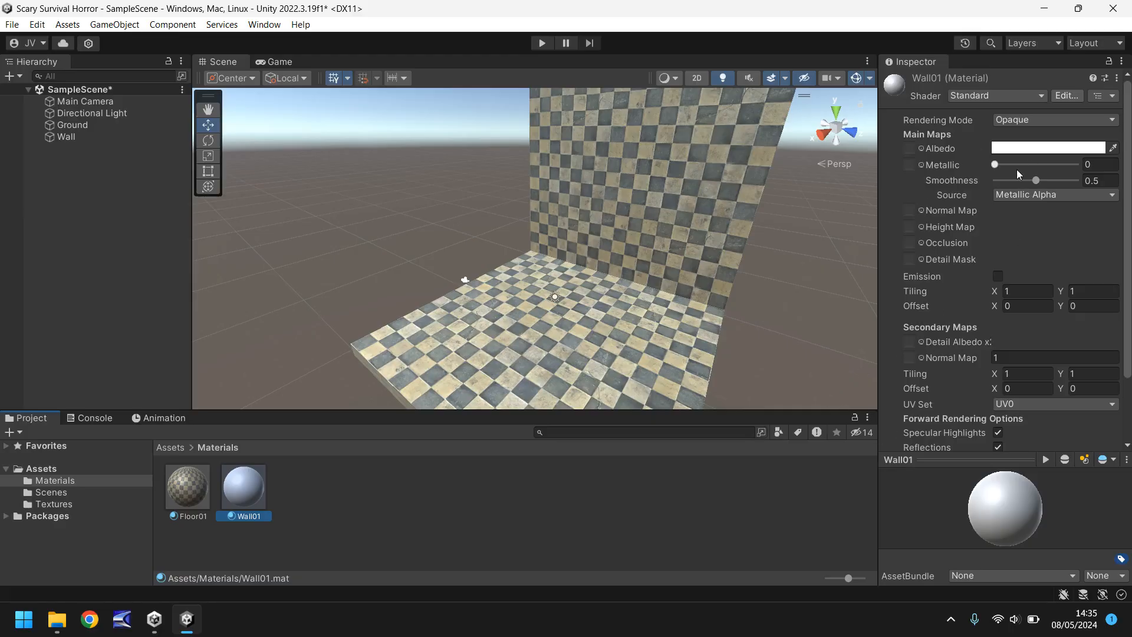
mouse_move(929, 174)
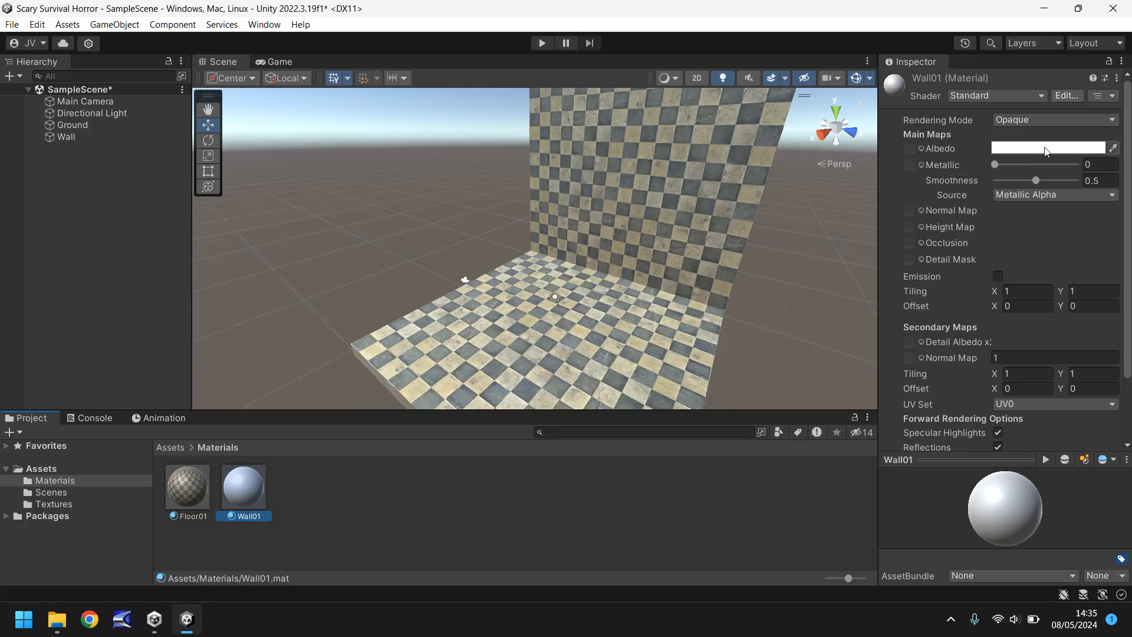
- Tint the Wall01 albedo red, then reset it to white
left_click(1054, 148)
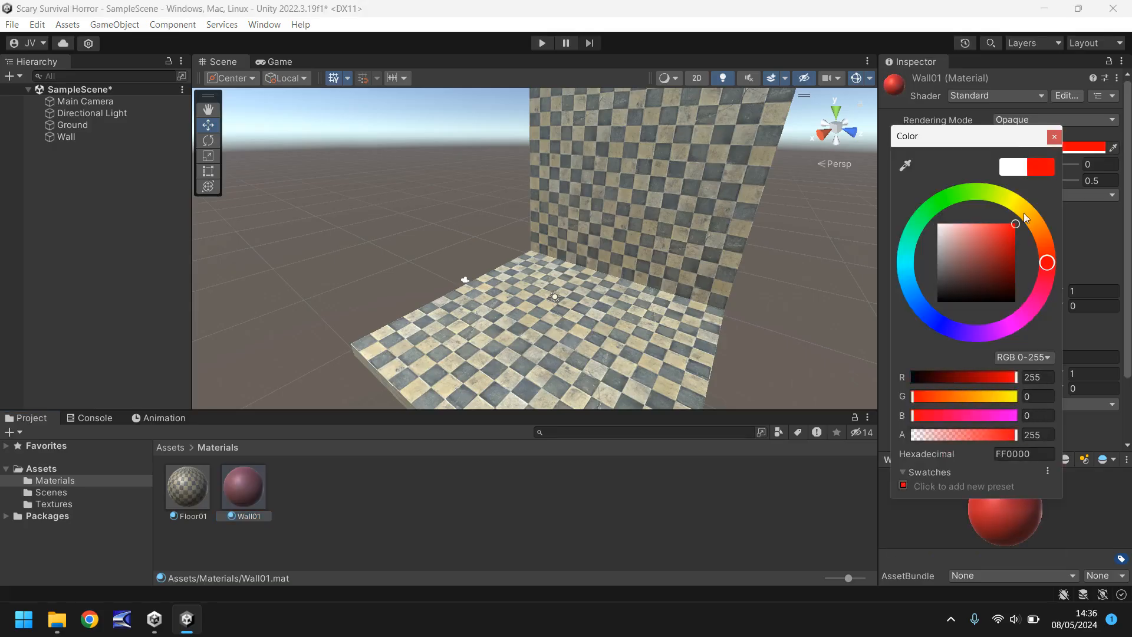
left_click(1053, 136)
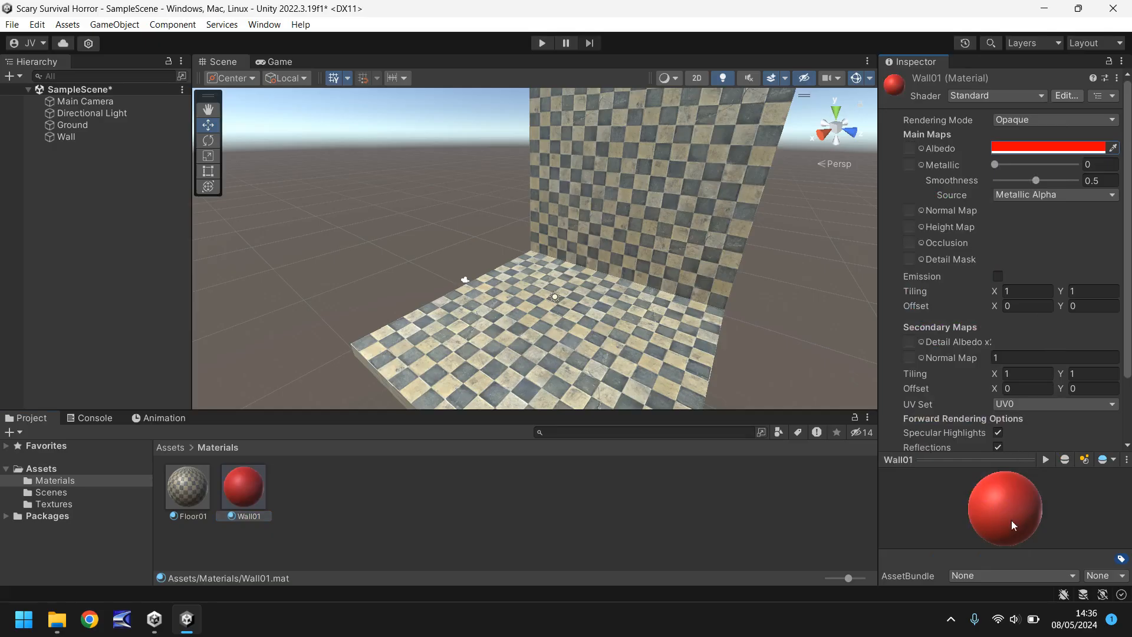
mouse_move(999, 512)
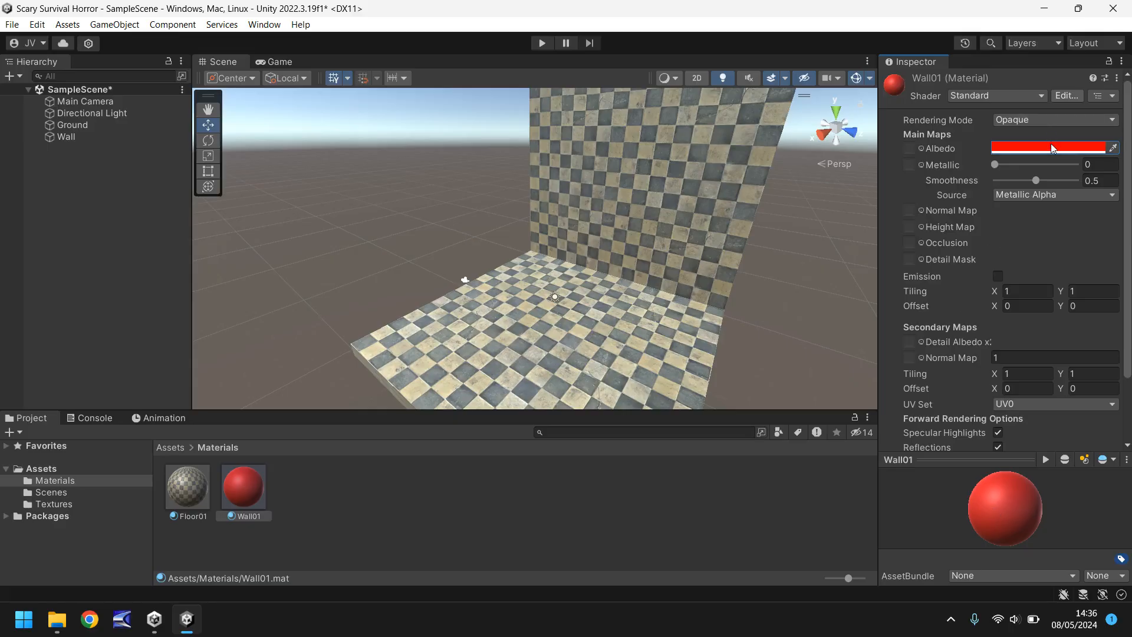
left_click(1051, 148)
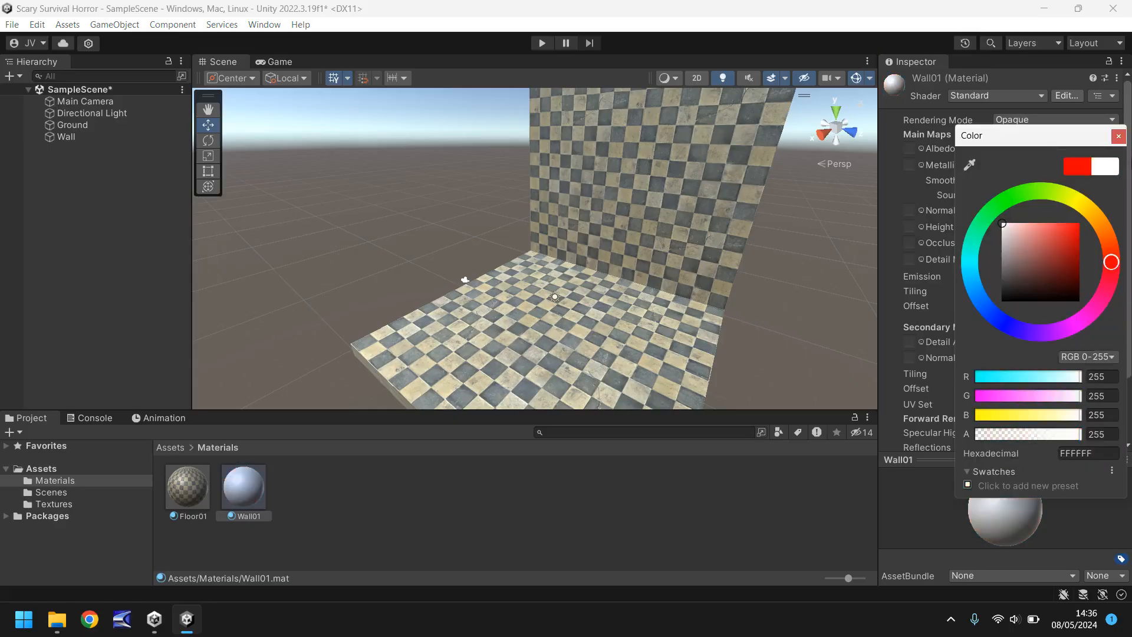
left_click(1118, 135)
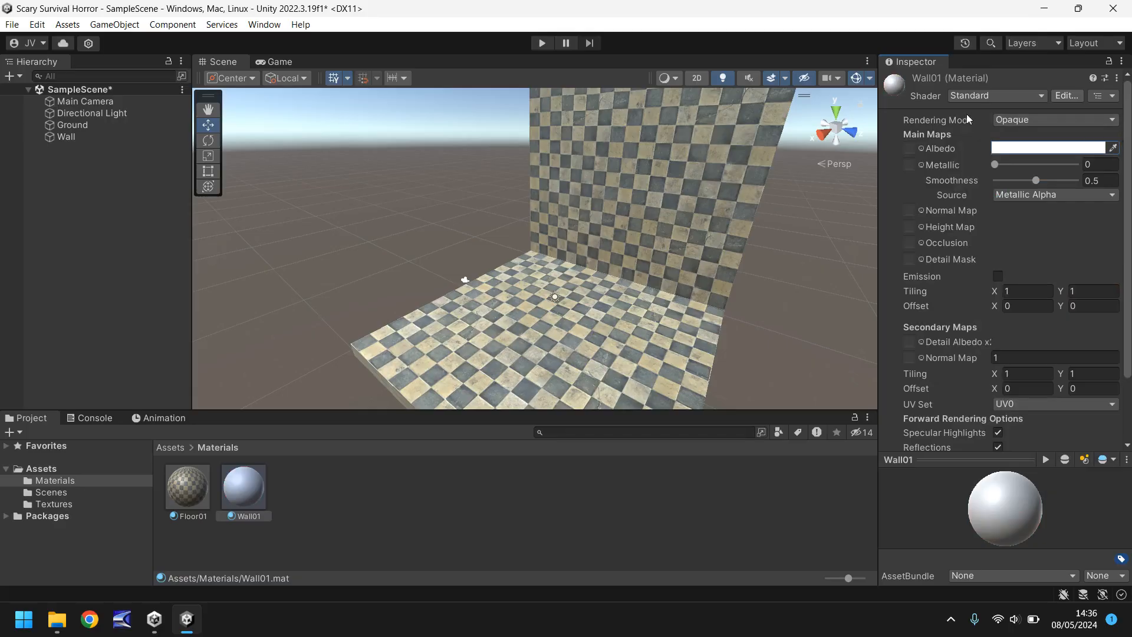
mouse_move(911, 154)
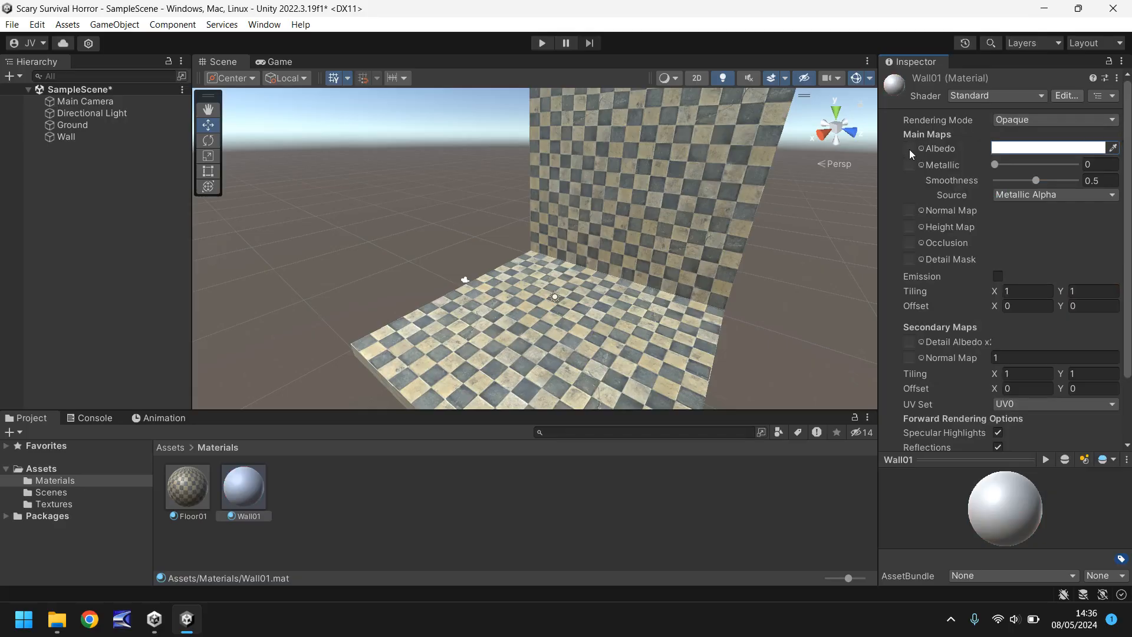
- Bring up the texture picker for the Wall01 albedo slot
left_click(909, 148)
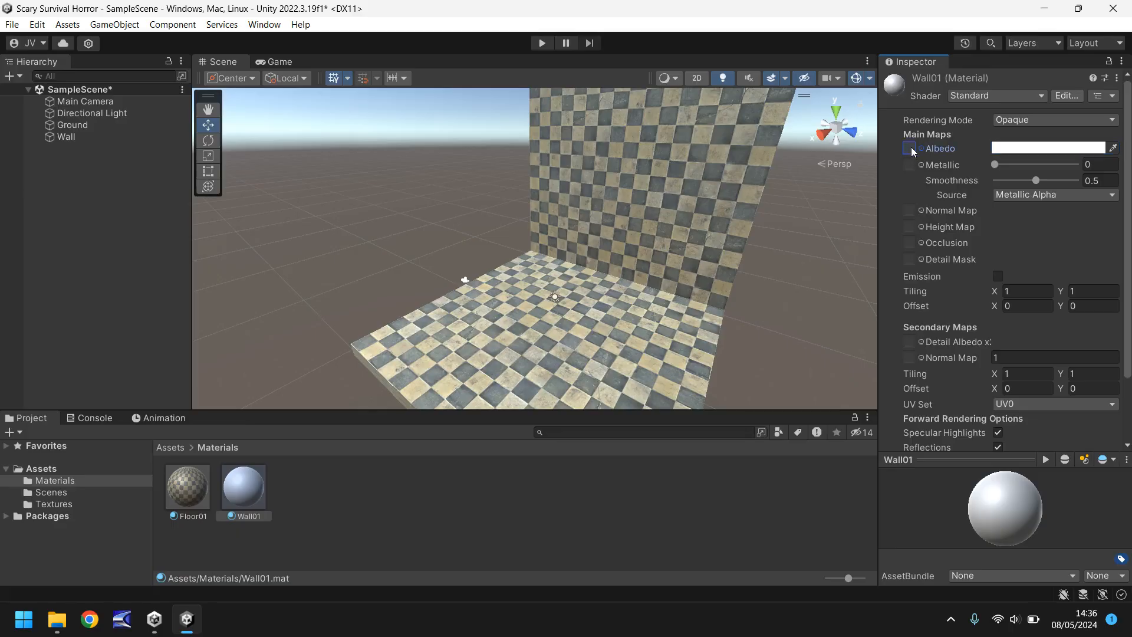
left_click(909, 149)
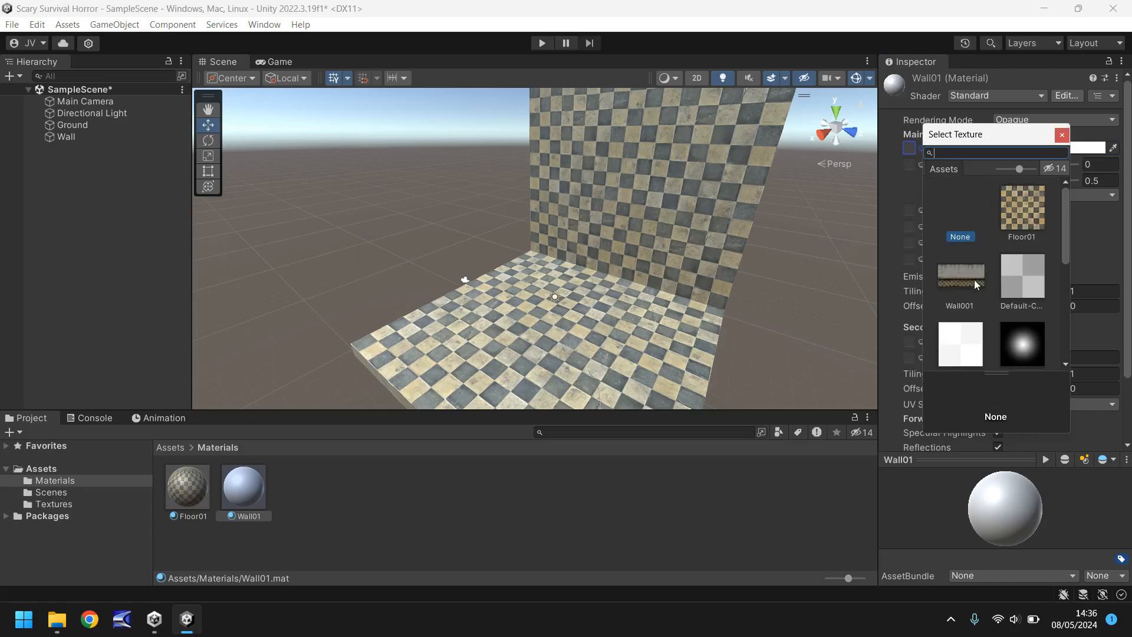
mouse_move(954, 275)
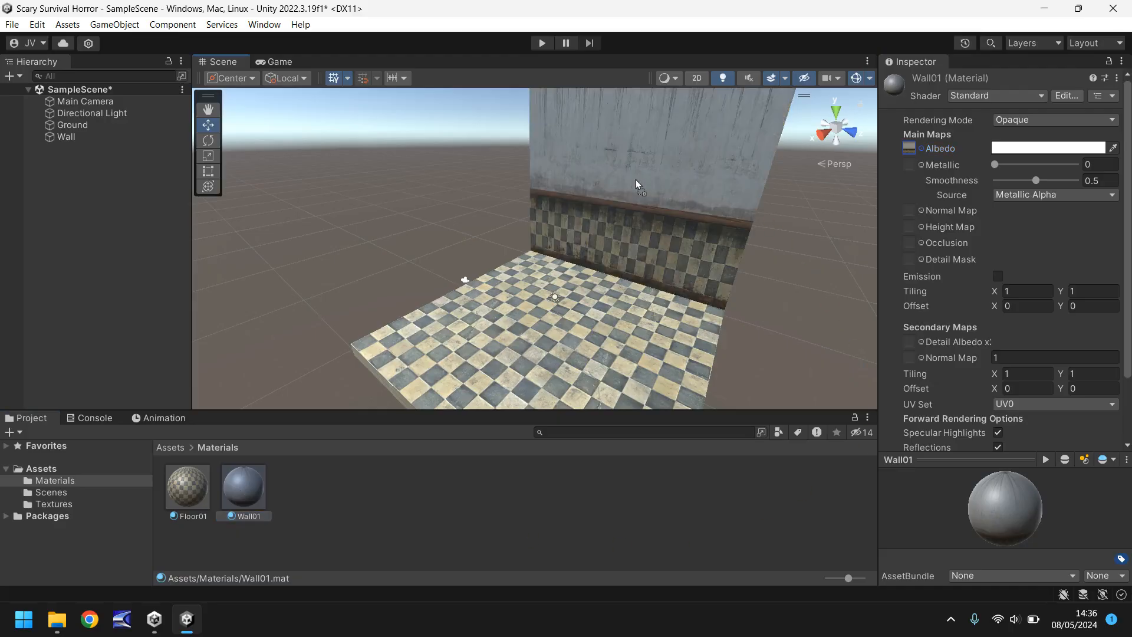
mouse_move(616, 222)
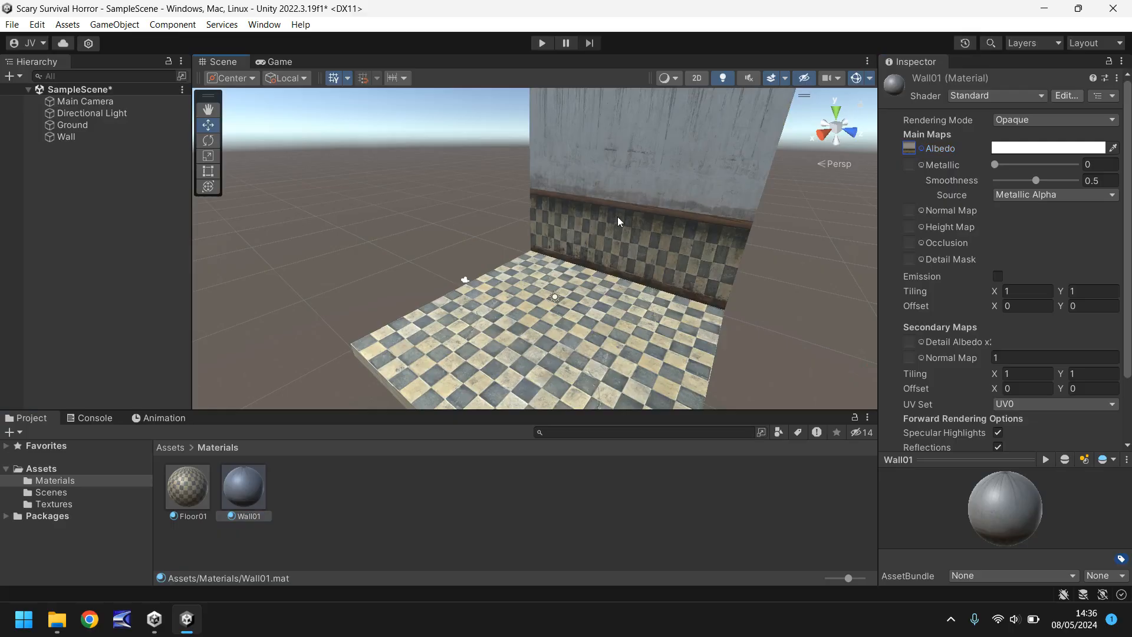
- Apply the Wall01 material with the Wall001 texture to the Wall object
left_click(63, 136)
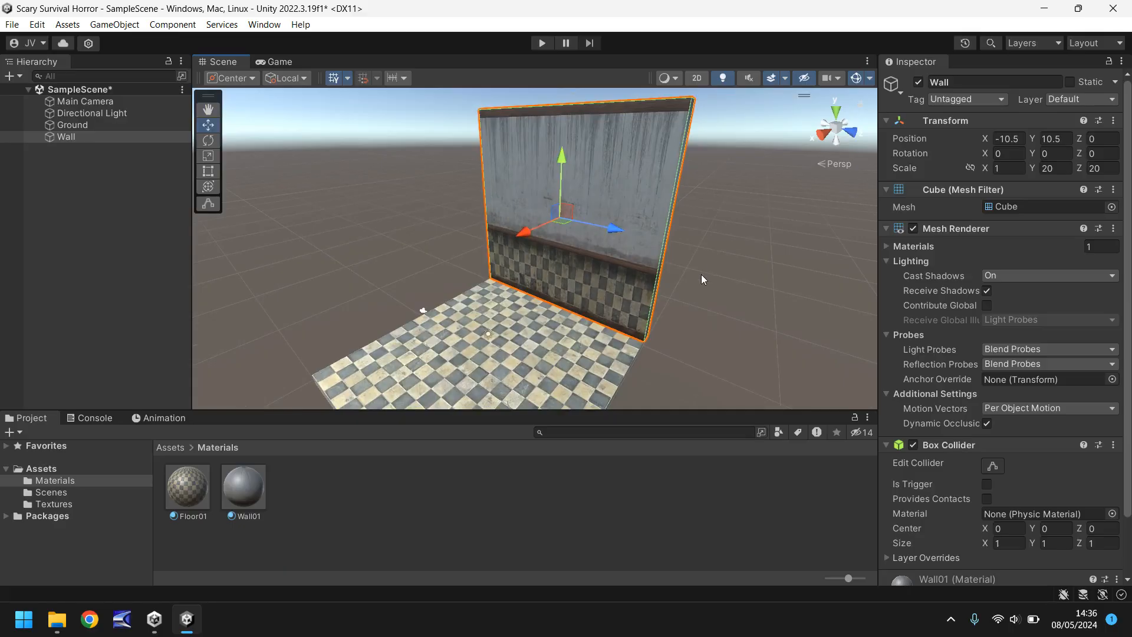
- Lower the Wall's Scale Y and Position Y to 16, then inspect the room corner
left_click(1053, 167)
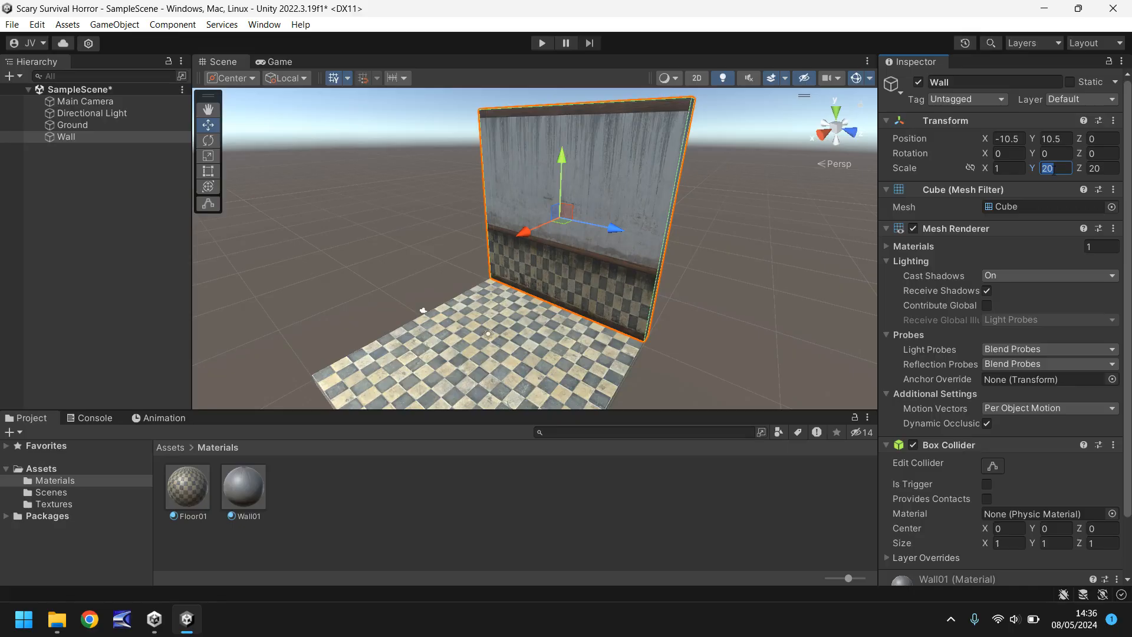
type("1")
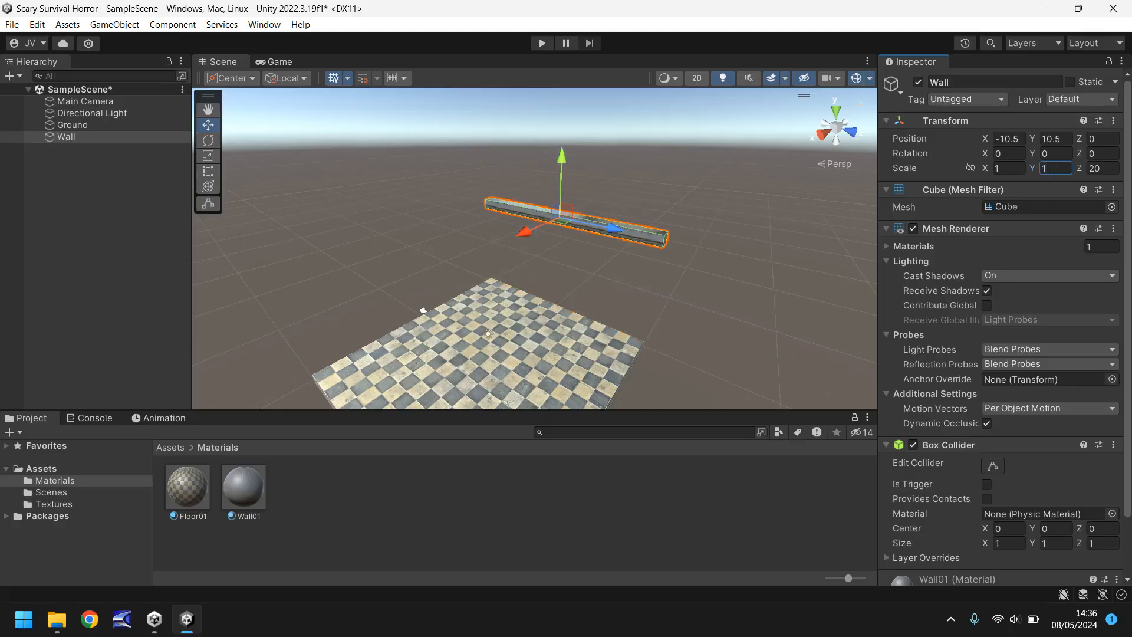
type("16")
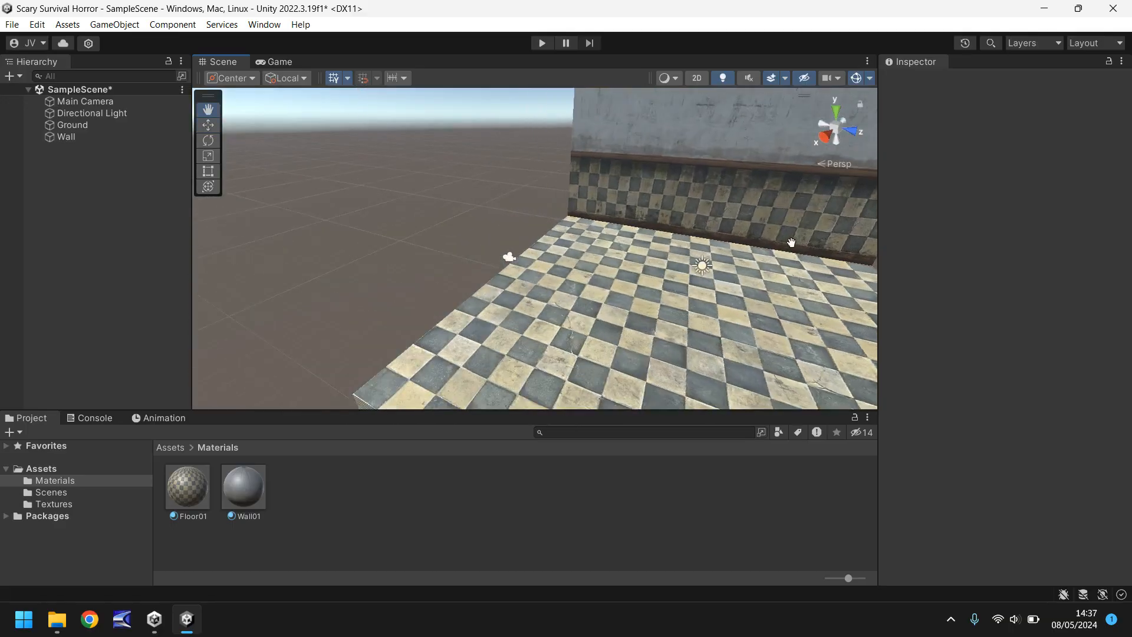
left_click_drag(790, 242, 686, 249)
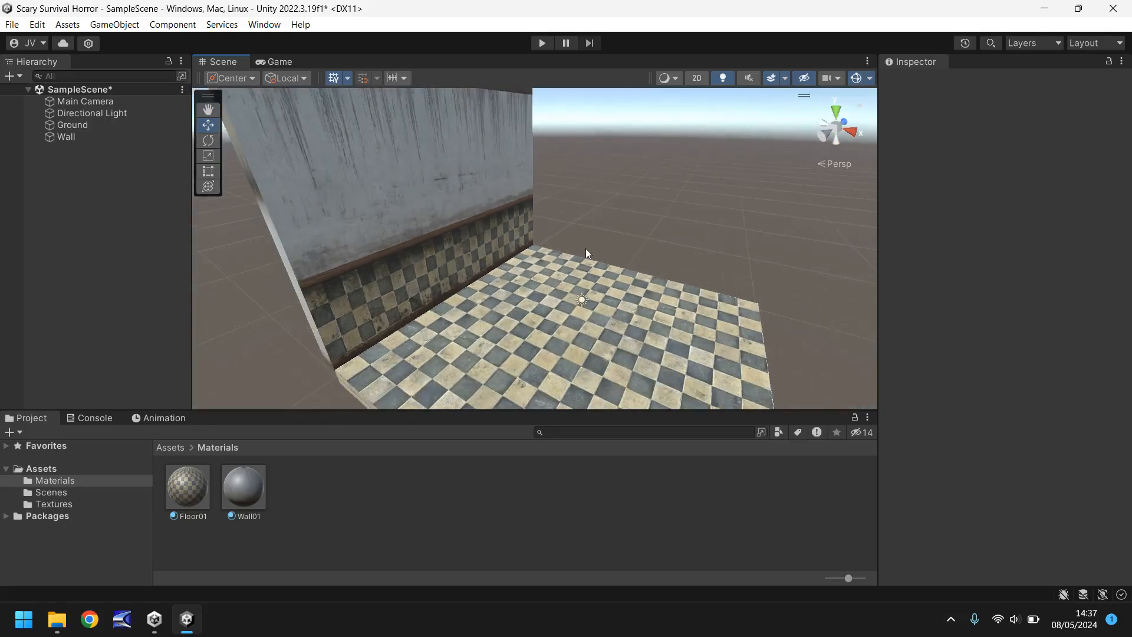
- Duplicate the wall and set the copy's Rotation Y to 90 degrees
left_click(65, 137)
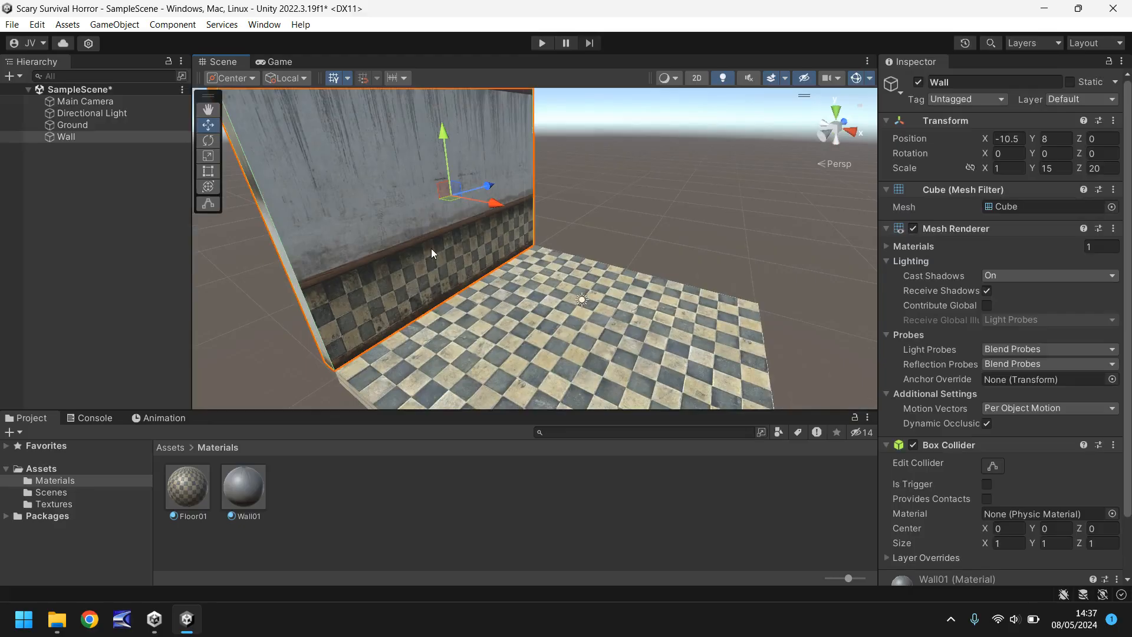
key("ctrl+d")
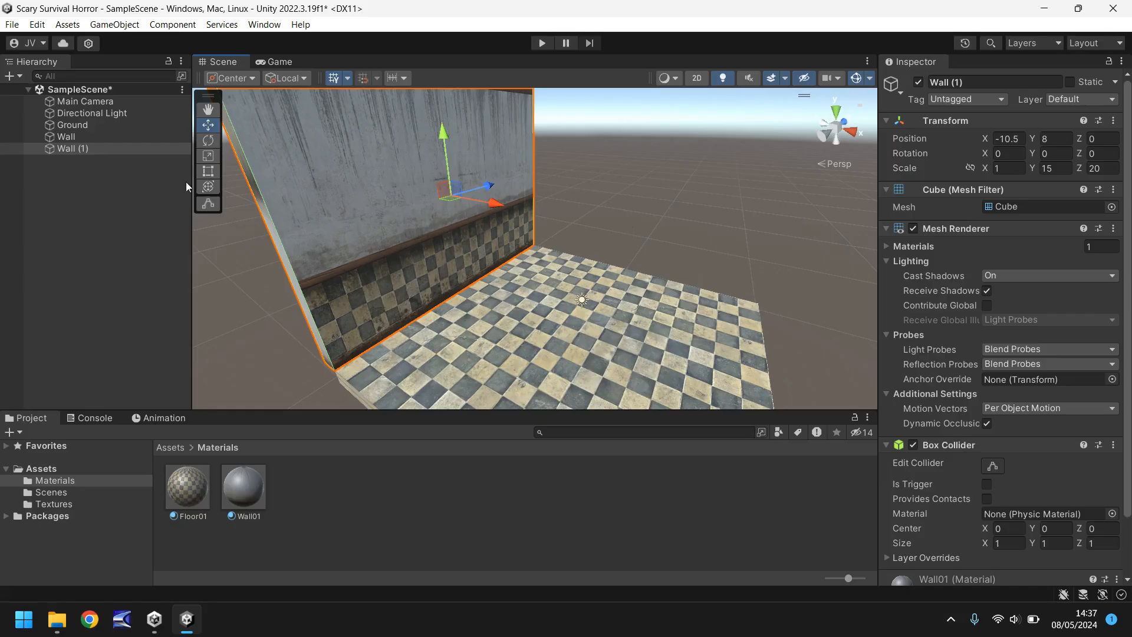
left_click(1054, 168)
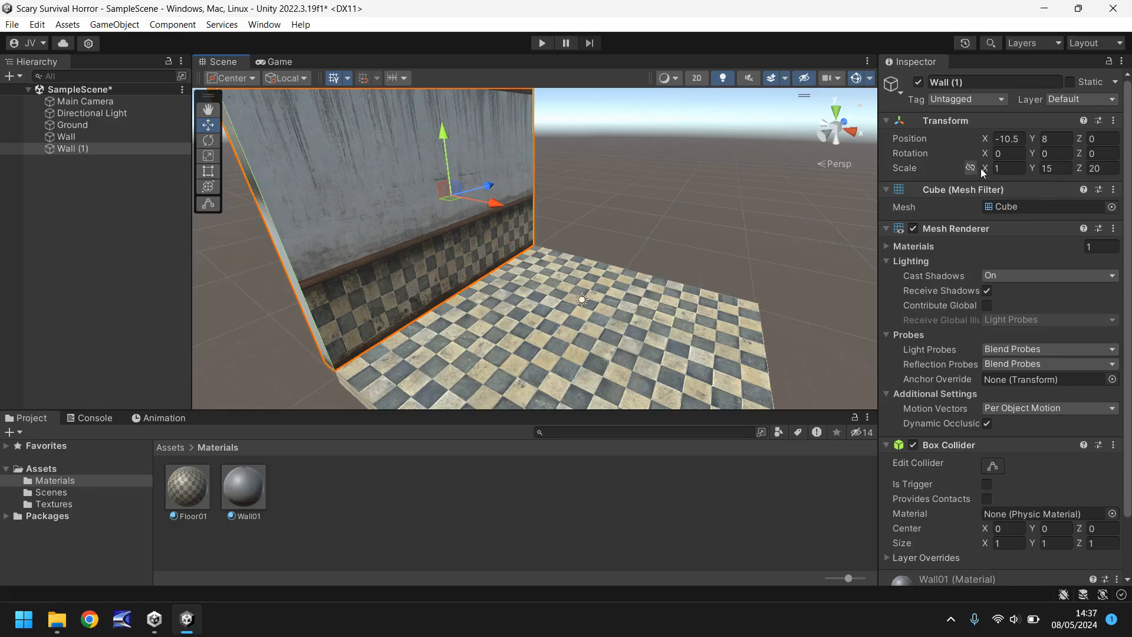
type("90")
left_click(1102, 138)
type("10.75")
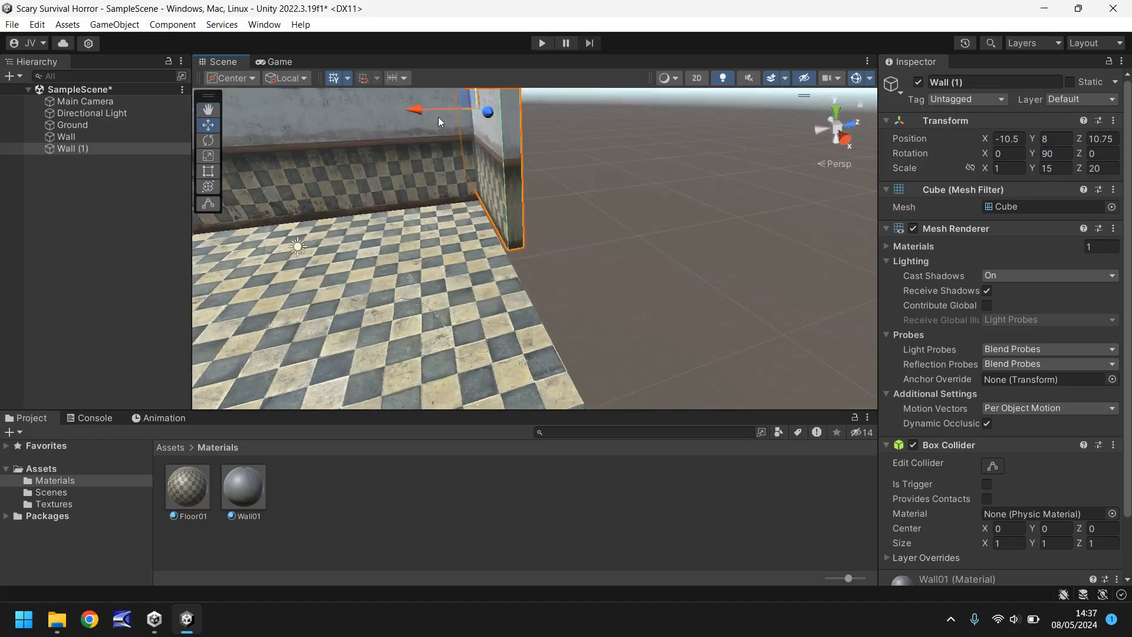
- Move the turned wall so the two walls meet in a corner at the floor's edge
left_click_drag(416, 109, 505, 120)
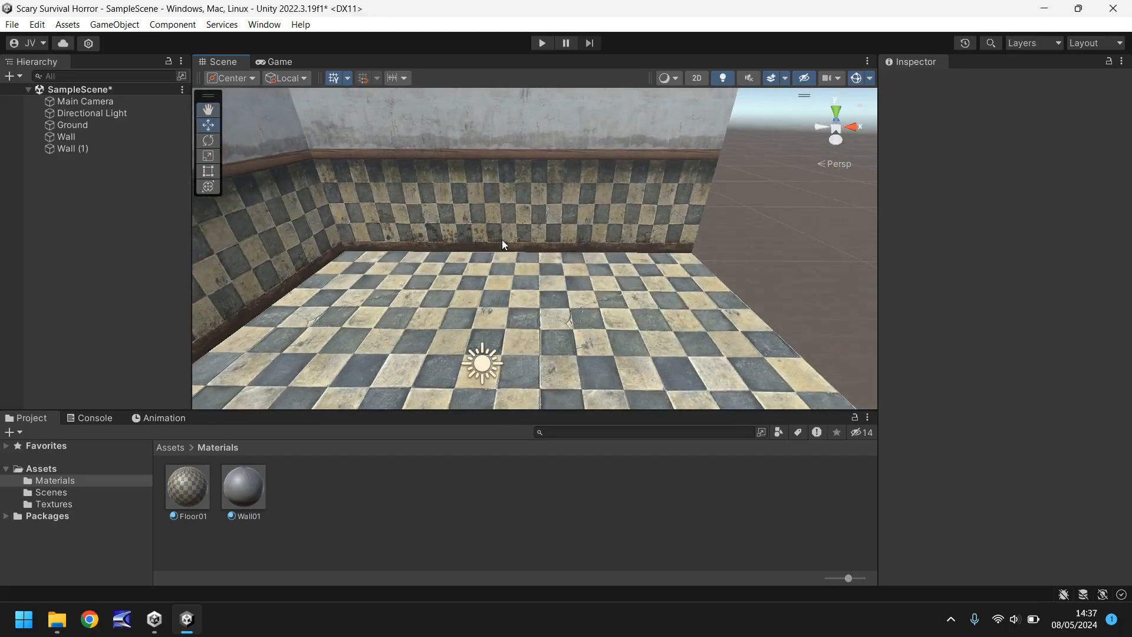
left_click(71, 148)
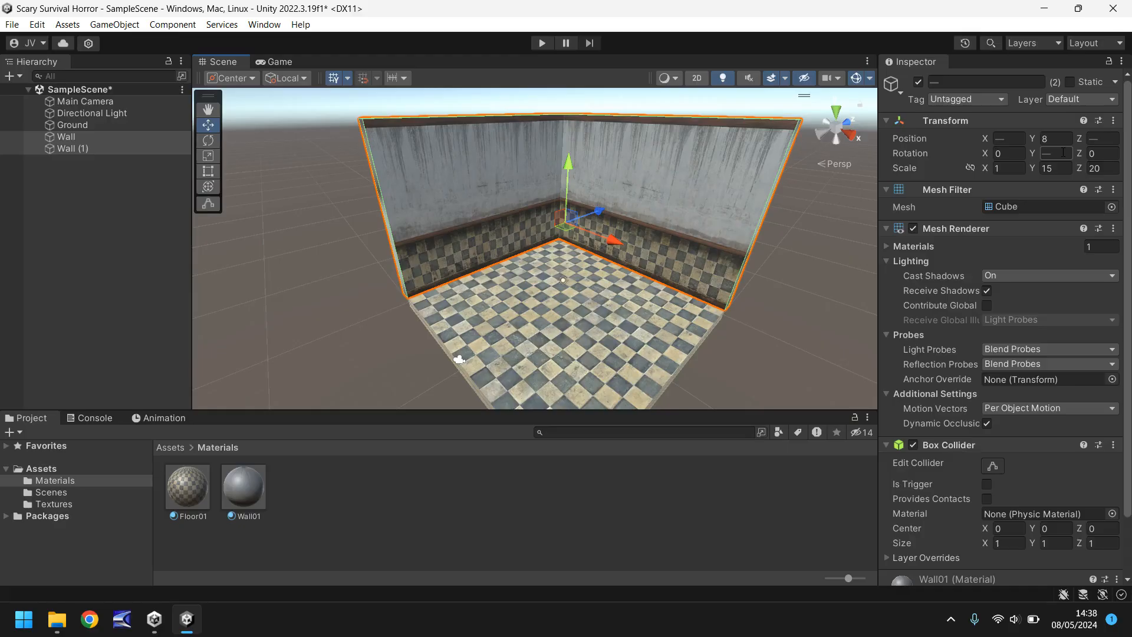
left_click(1008, 138)
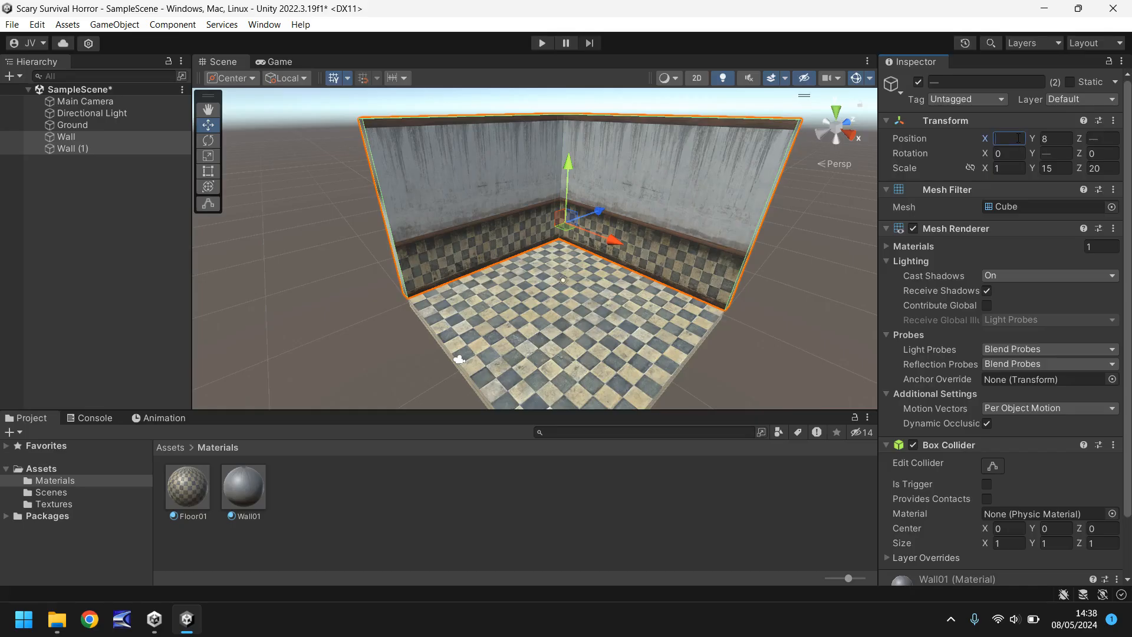
type("5")
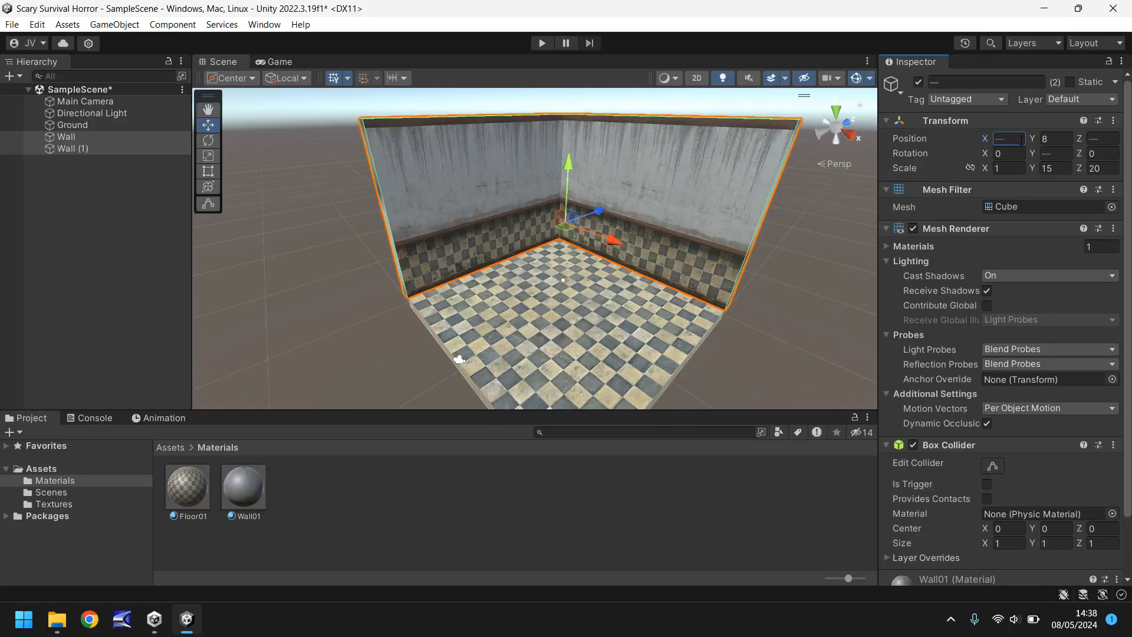
type("5")
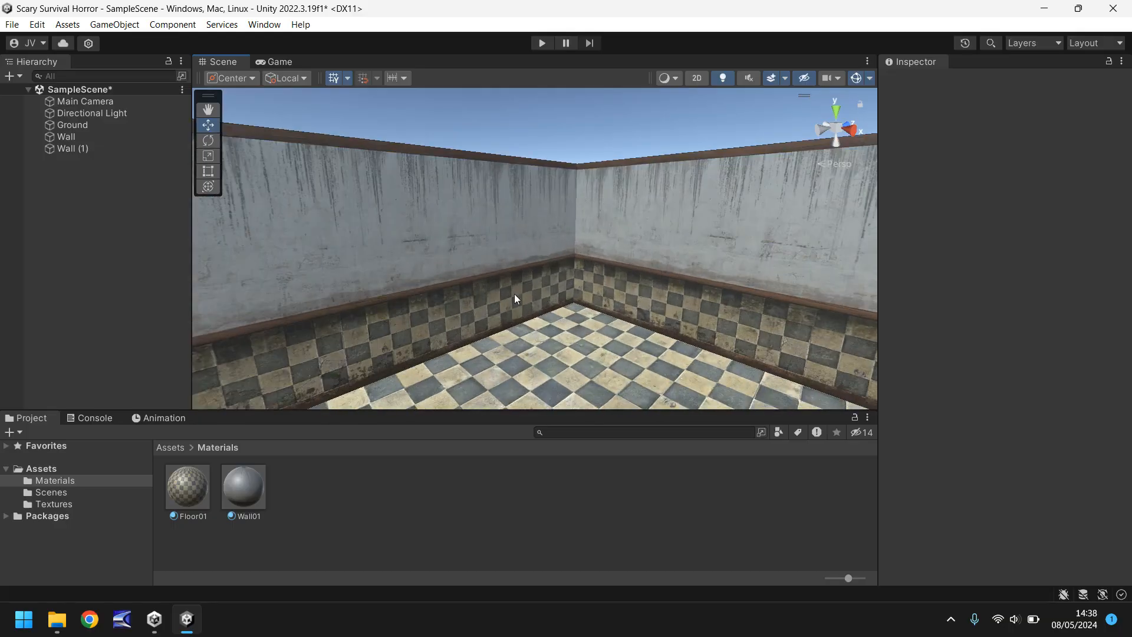
mouse_move(533, 299)
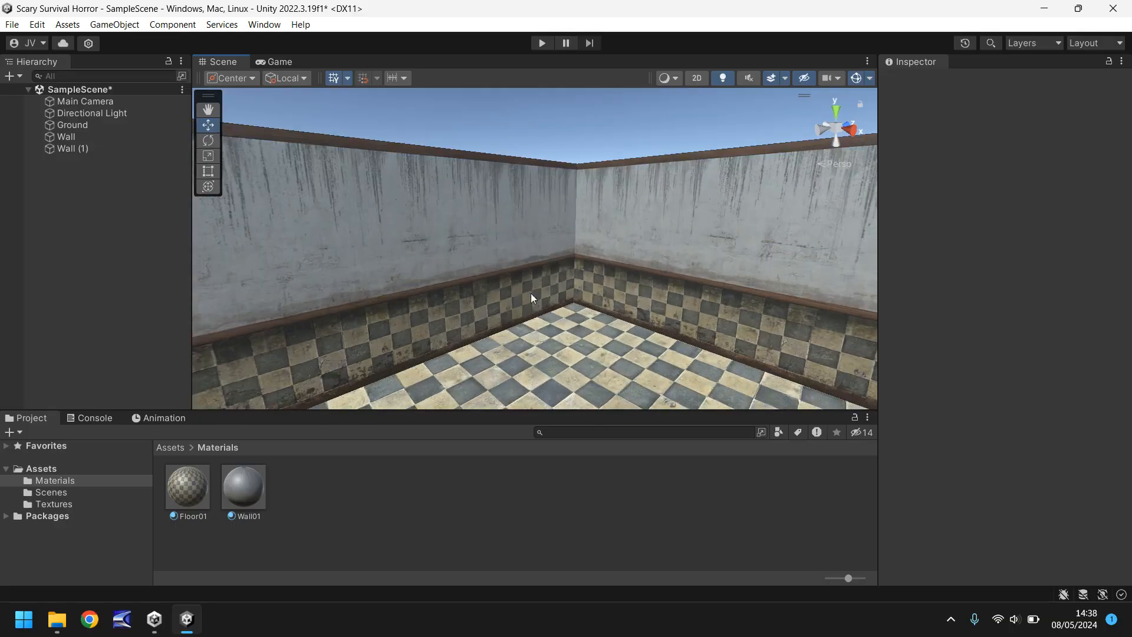
left_click(242, 483)
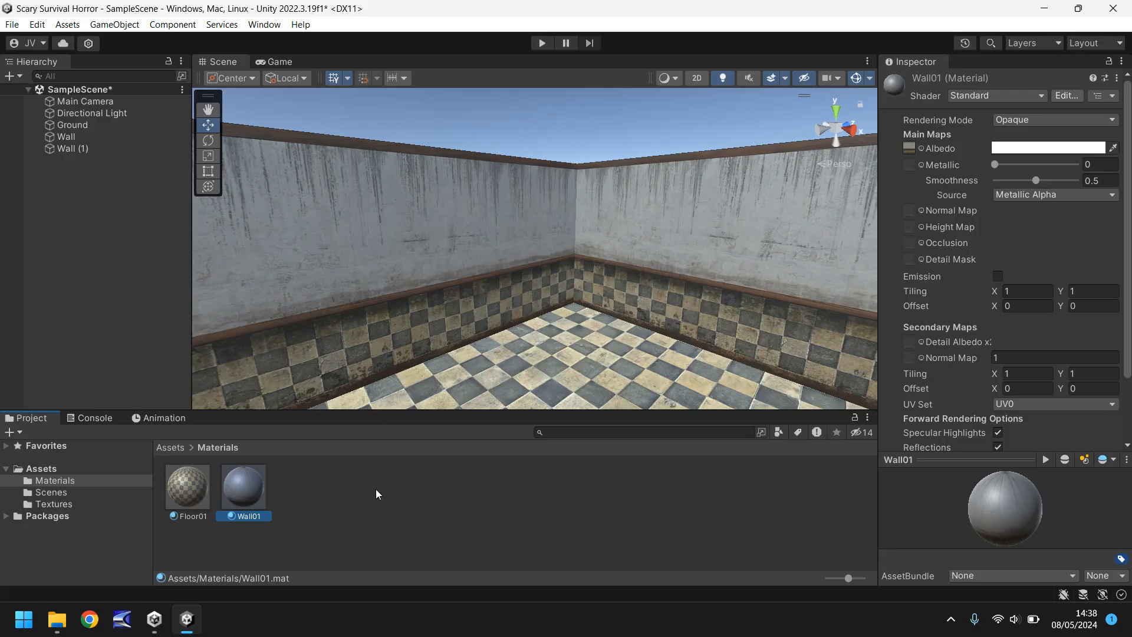
mouse_move(448, 510)
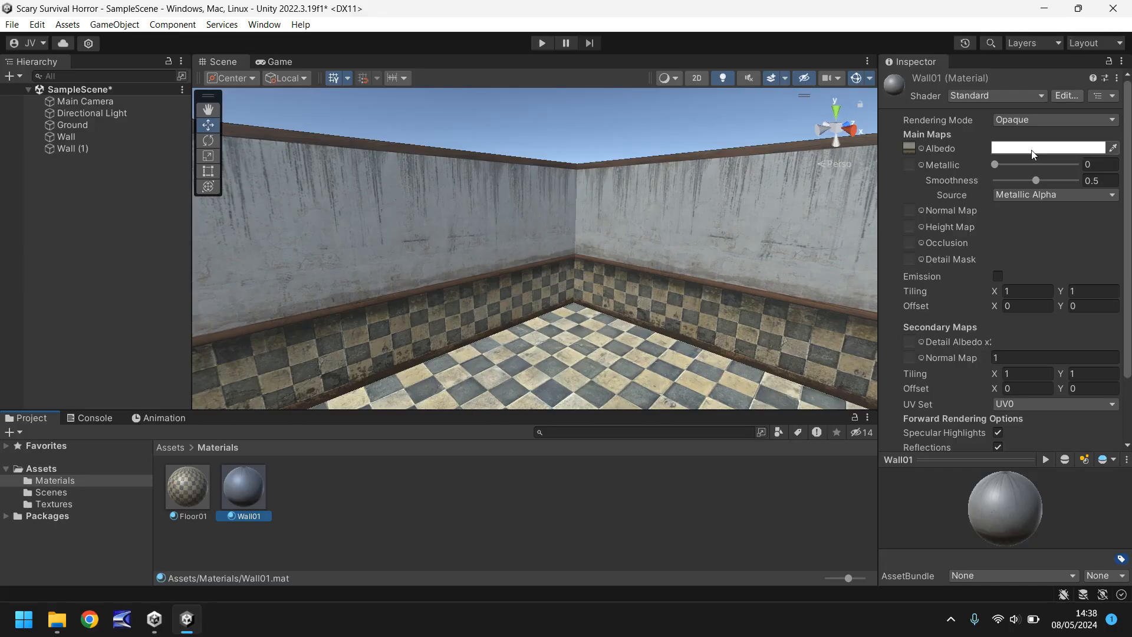
- Tint the Wall01 material's Albedo green, dipping its opacity and restoring it to fully opaque
left_click(1049, 148)
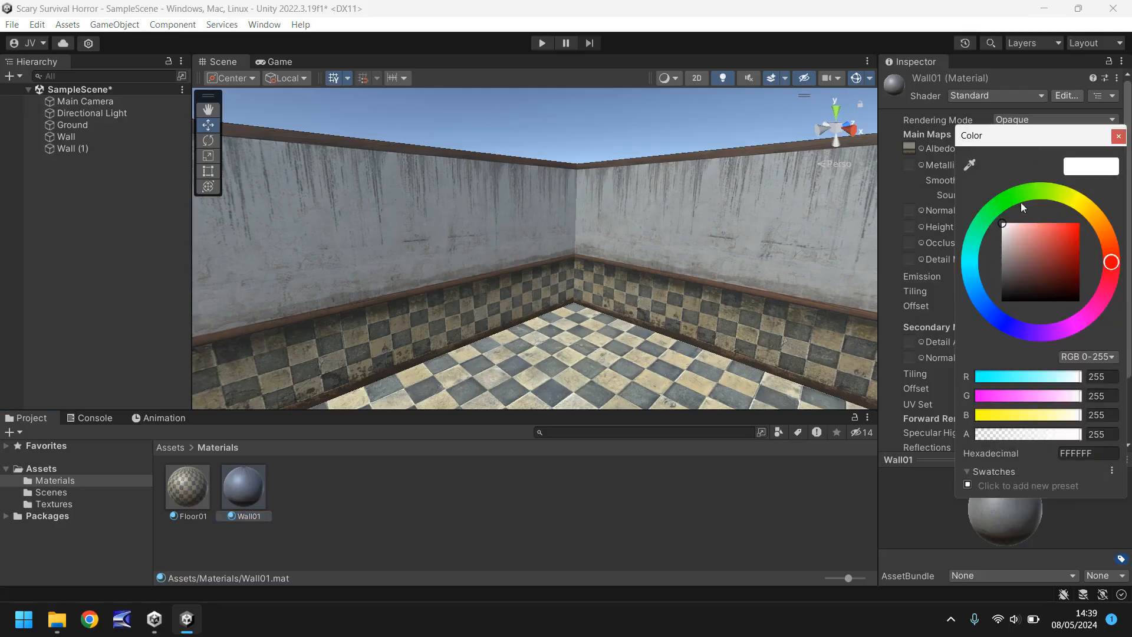
left_click(1033, 237)
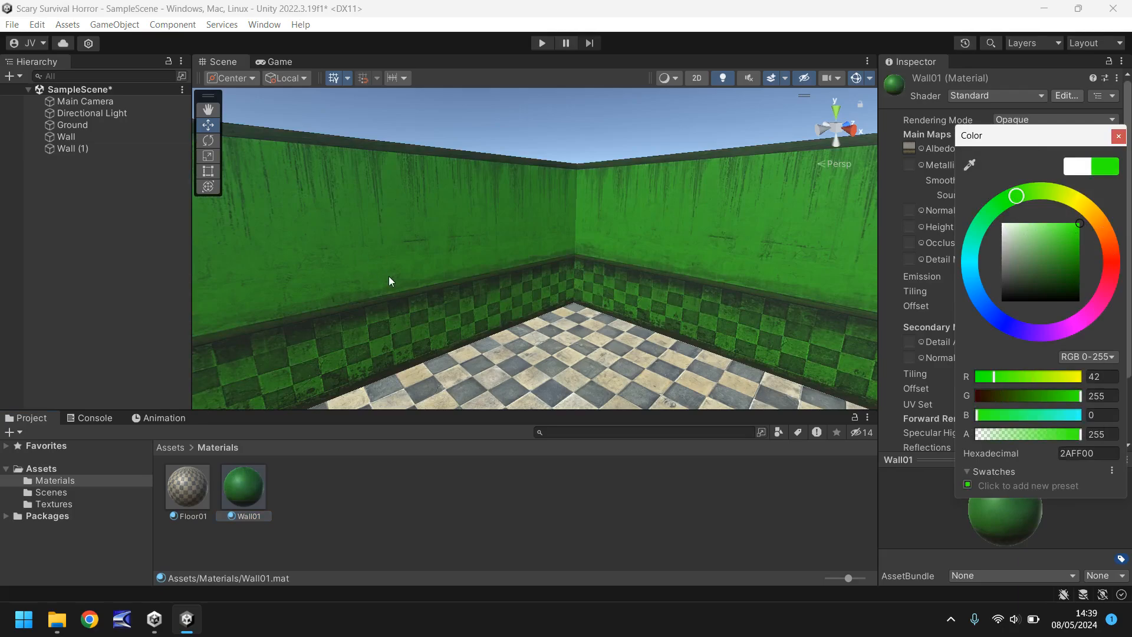
mouse_move(562, 235)
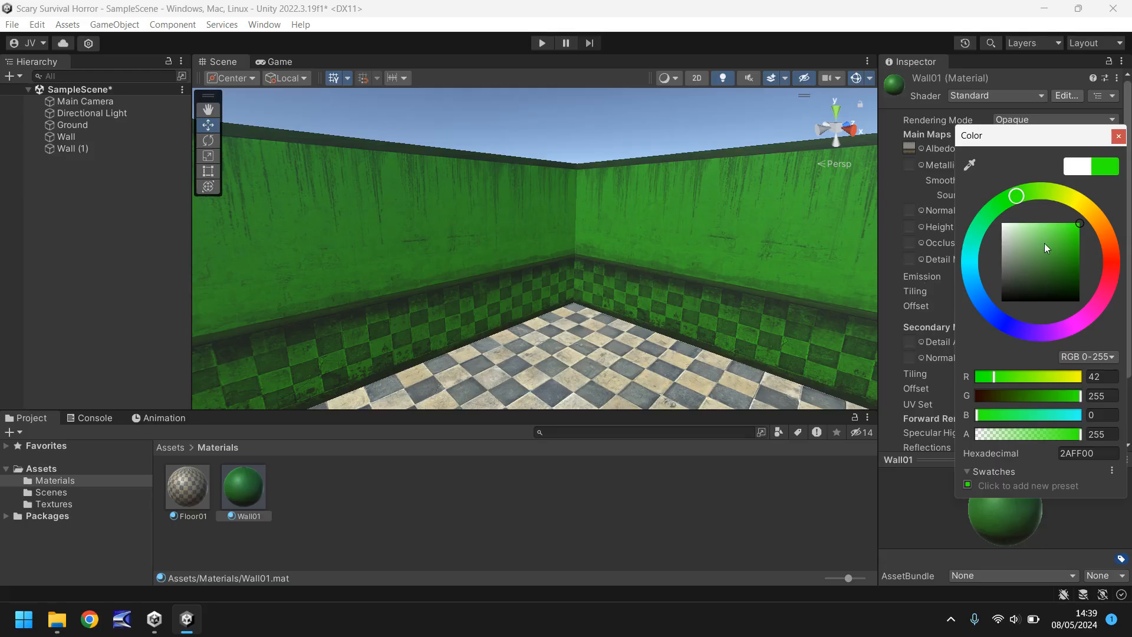
mouse_move(1038, 425)
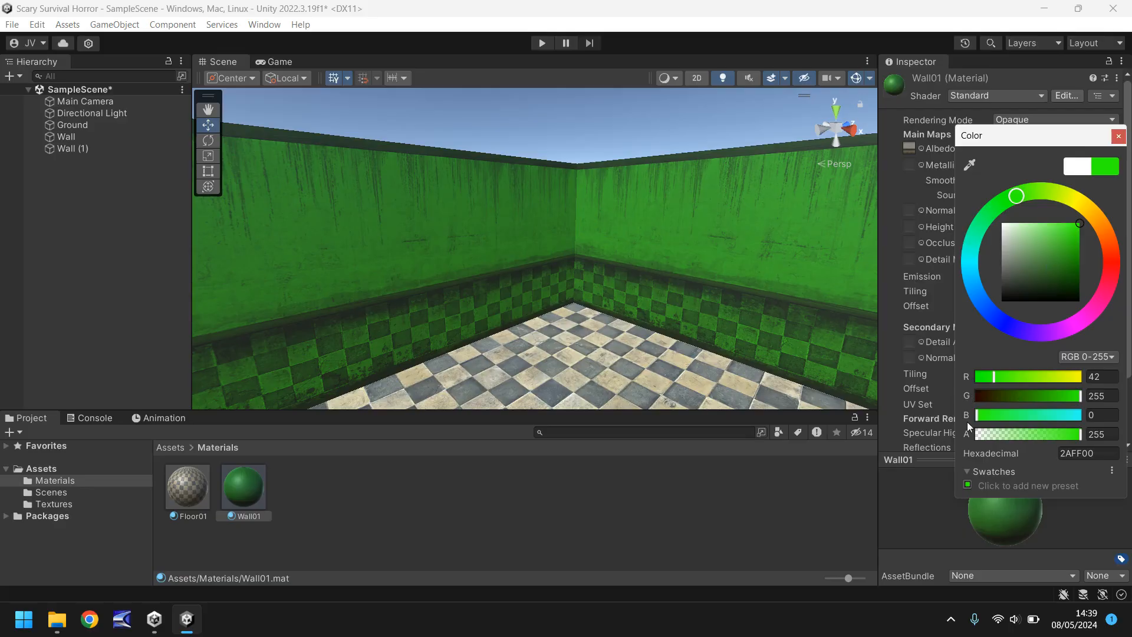
left_click_drag(1075, 434, 982, 433)
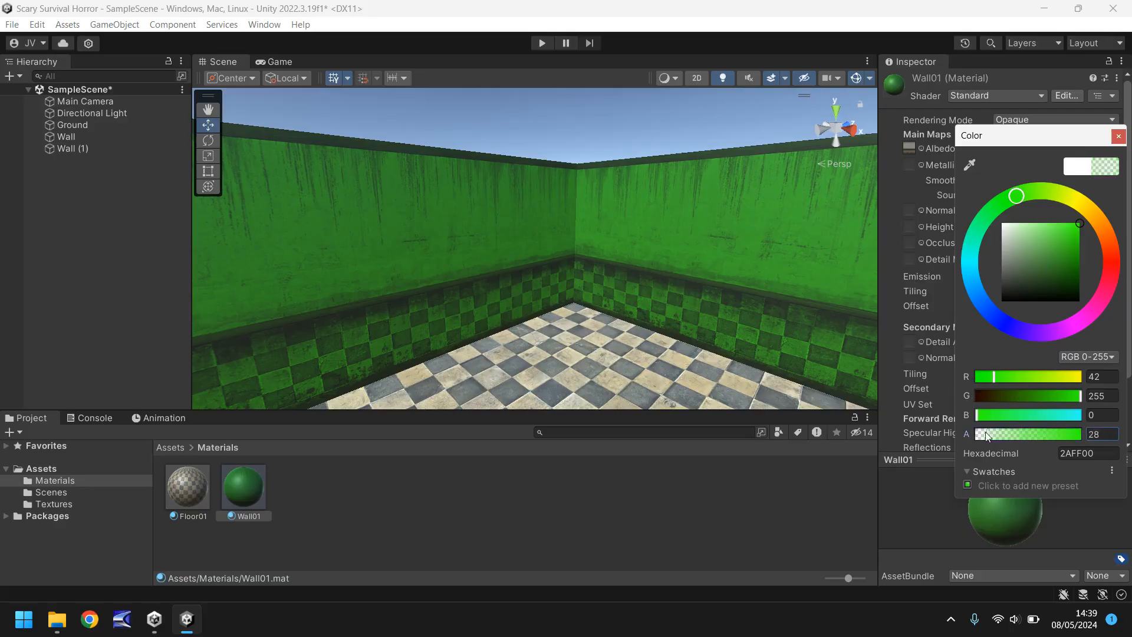
left_click_drag(988, 433, 1068, 432)
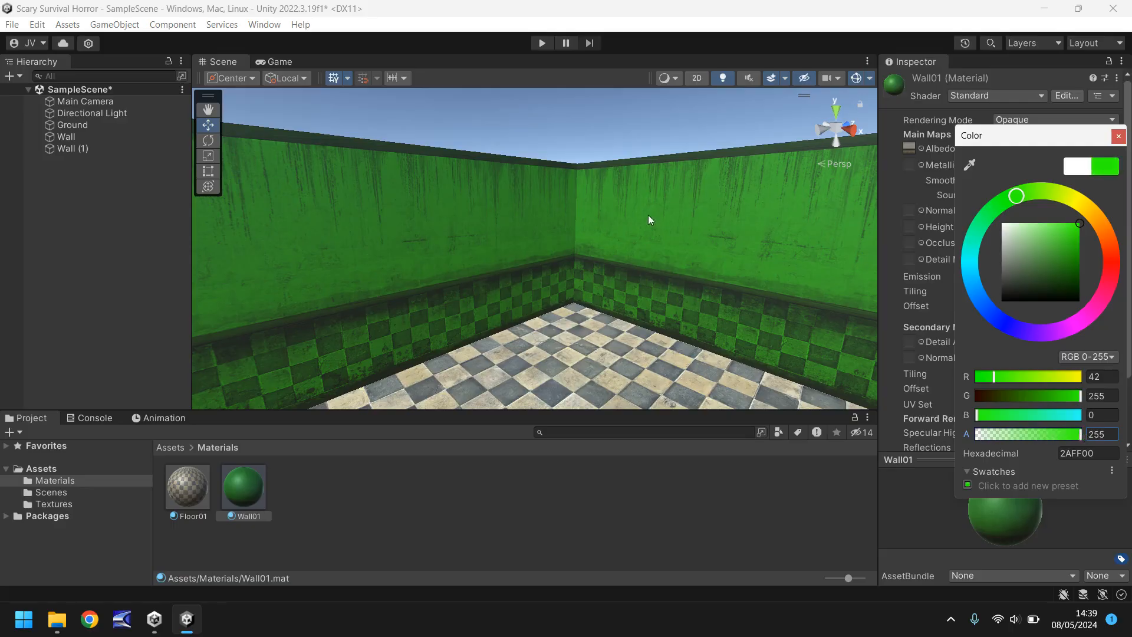
mouse_move(626, 255)
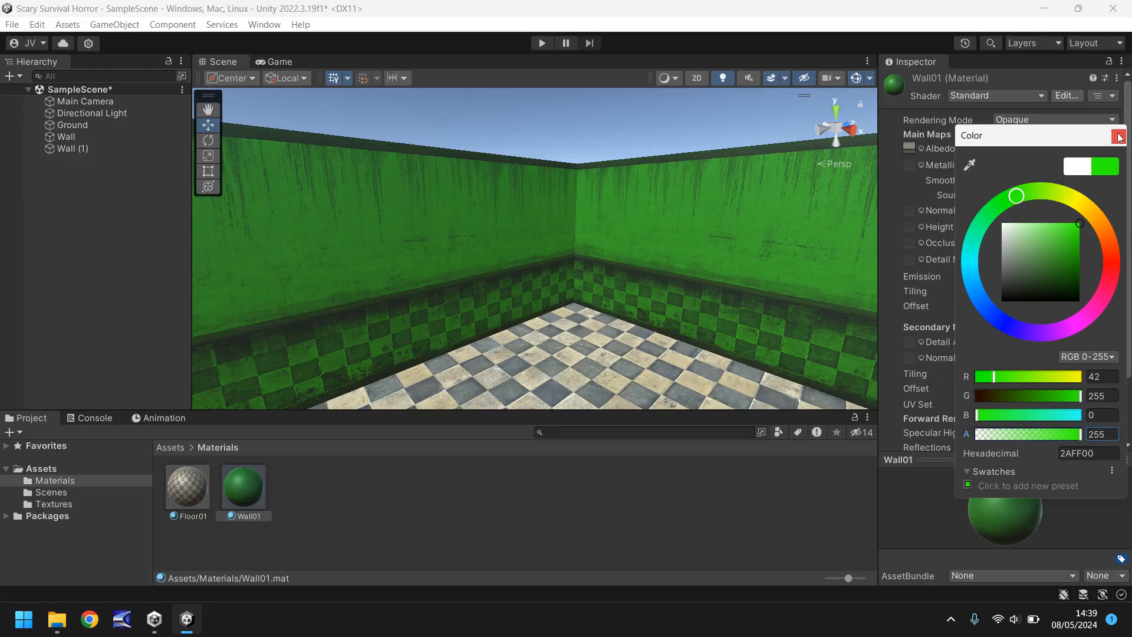
left_click(1117, 137)
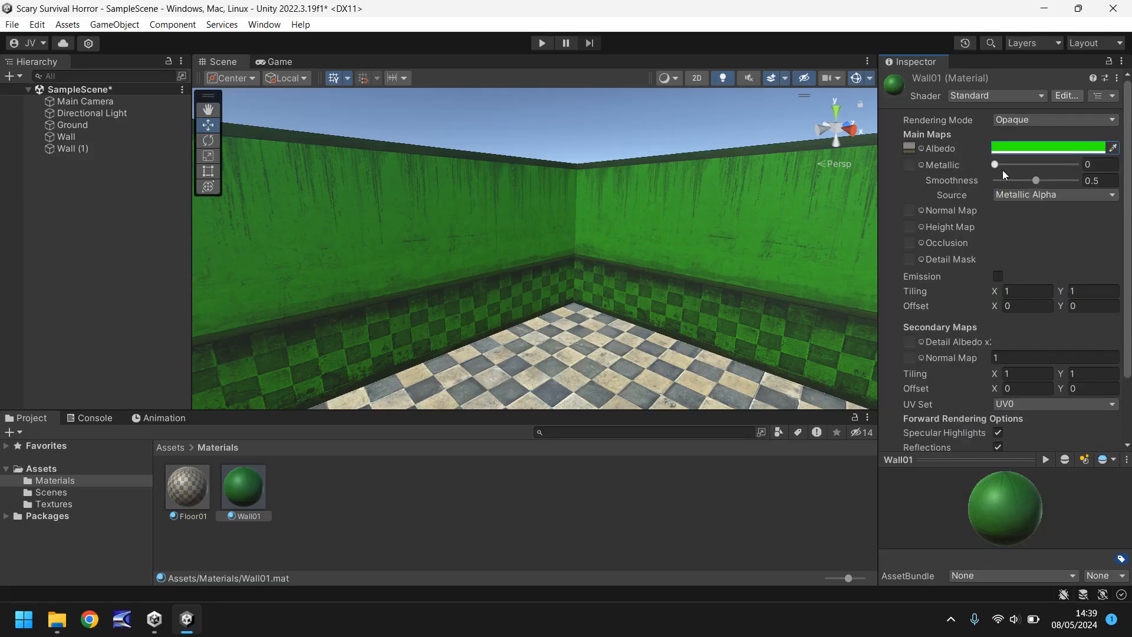
- Push the Metallic slider to full and back to zero, then reset the Albedo to white
left_click_drag(995, 164, 1060, 164)
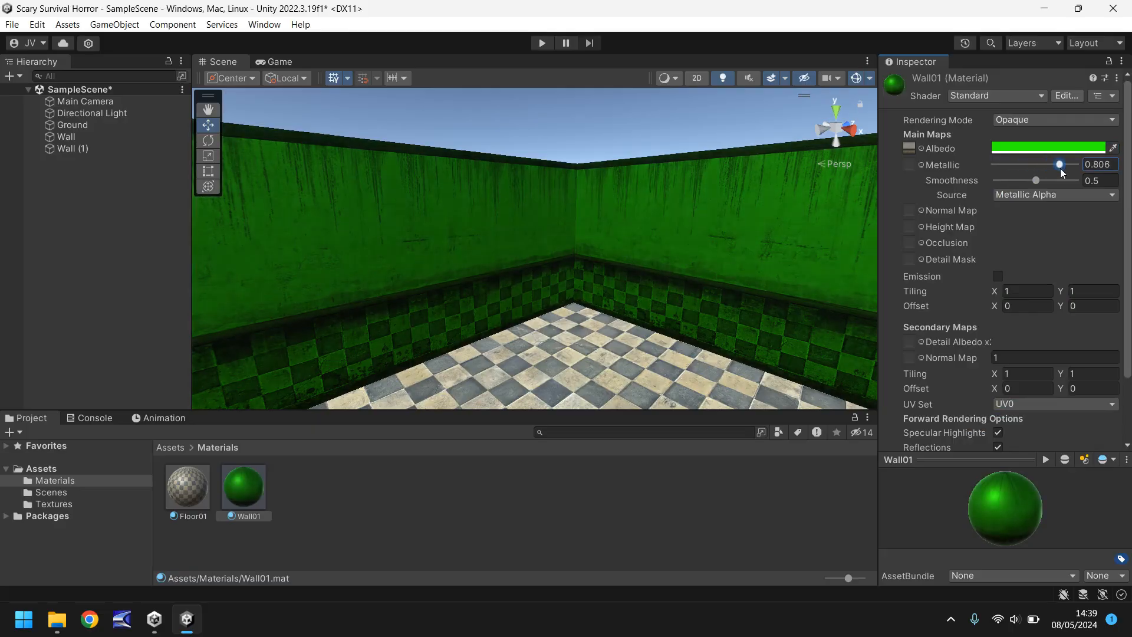
left_click_drag(1058, 164, 1075, 164)
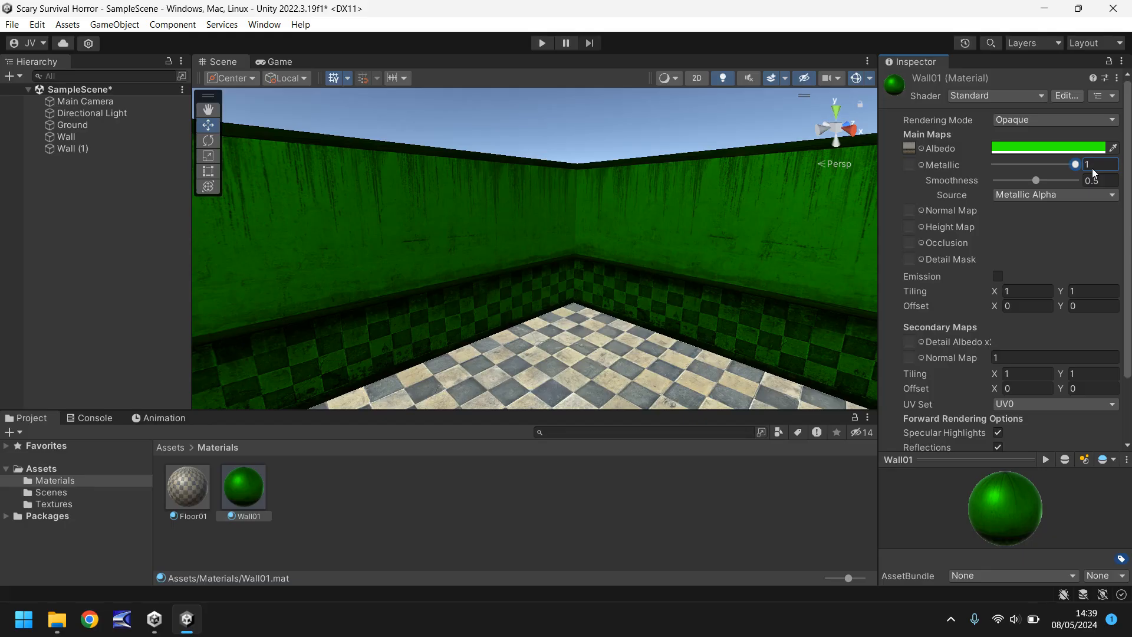
left_click_drag(1075, 164, 994, 164)
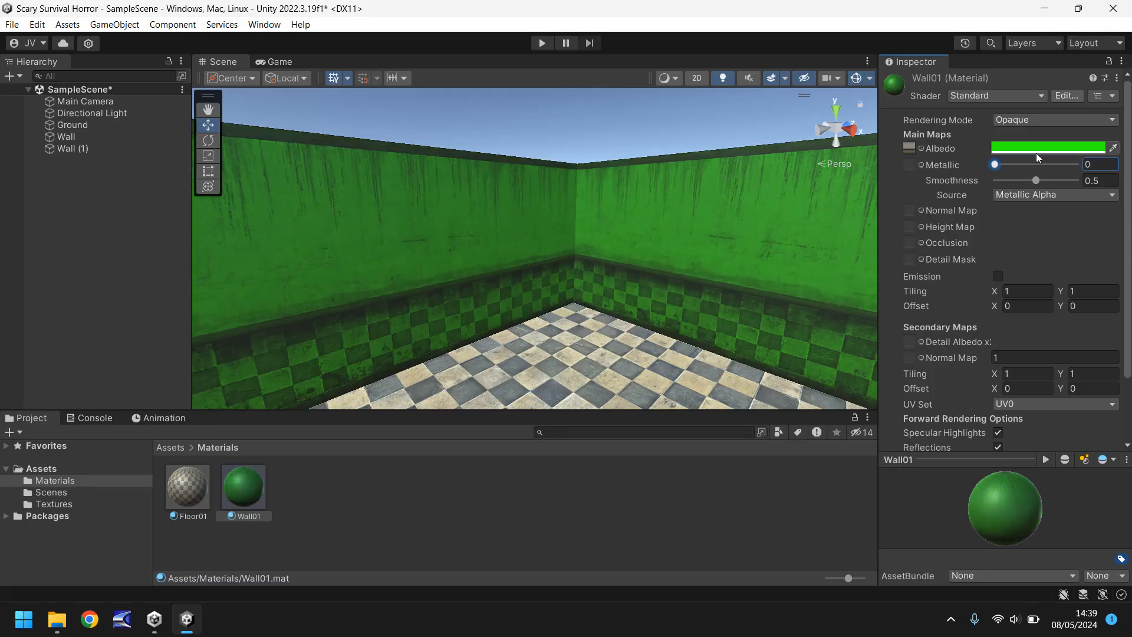
left_click(1049, 149)
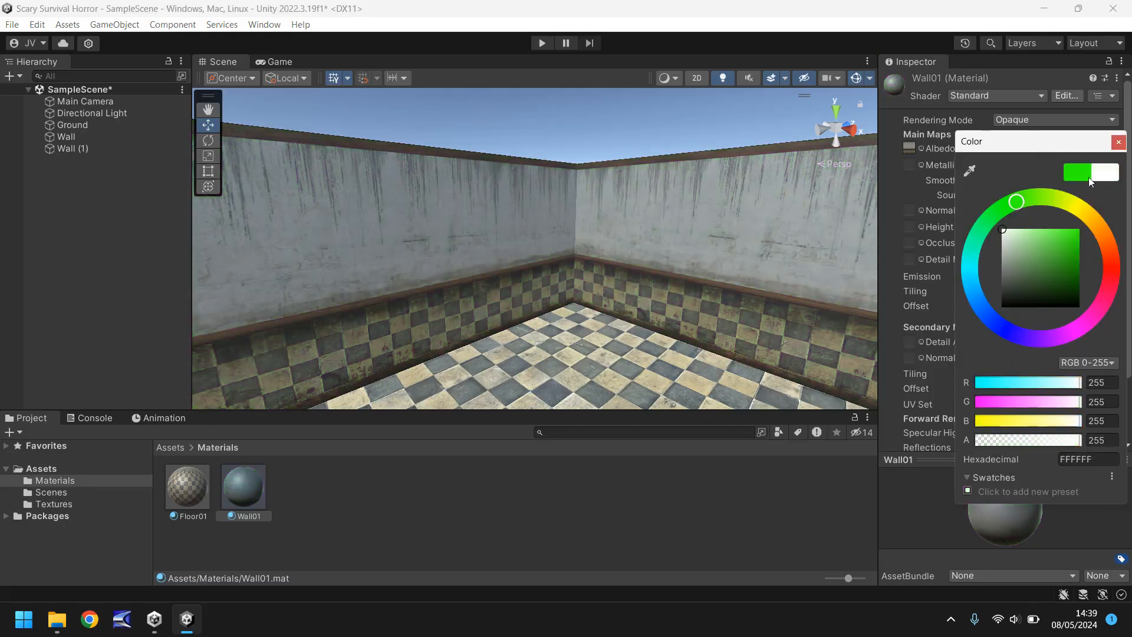
left_click(1117, 141)
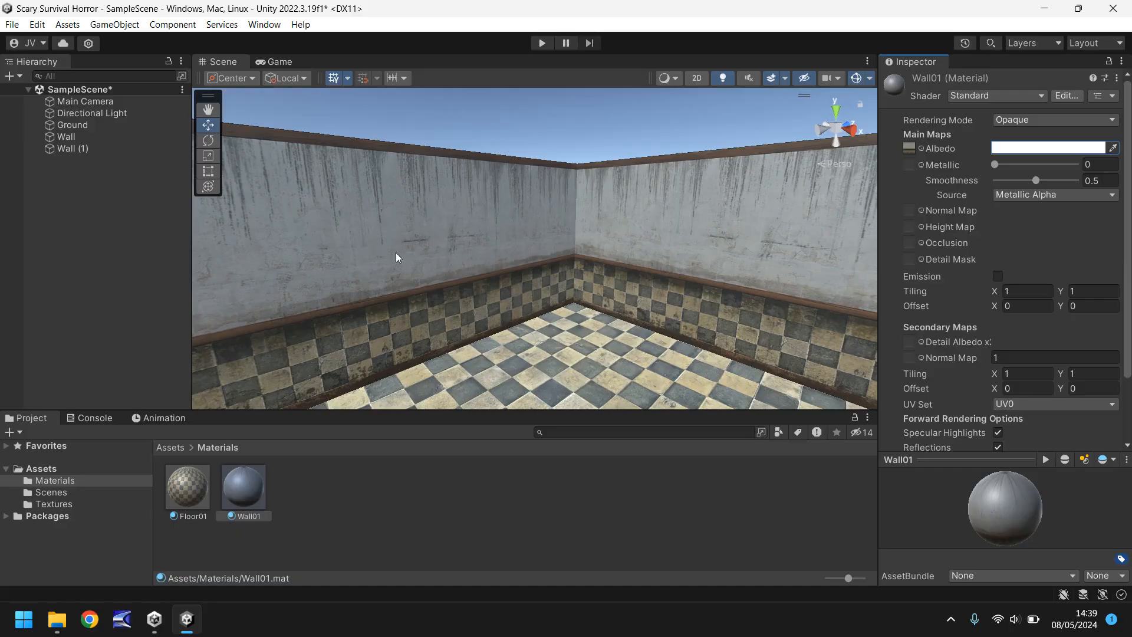
mouse_move(392, 229)
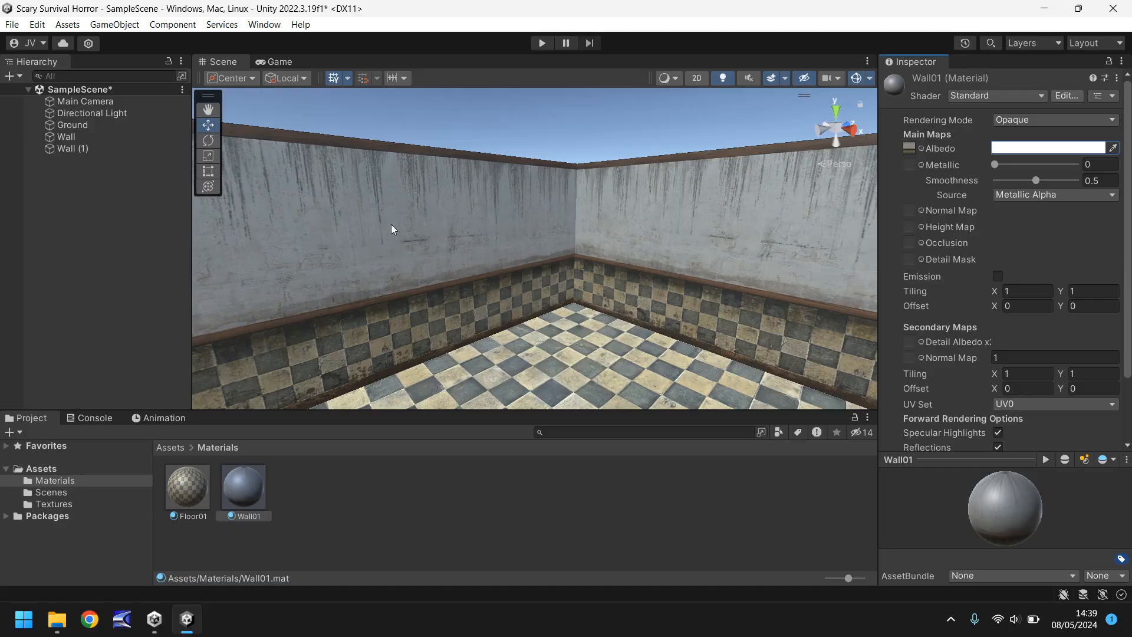
mouse_move(470, 220)
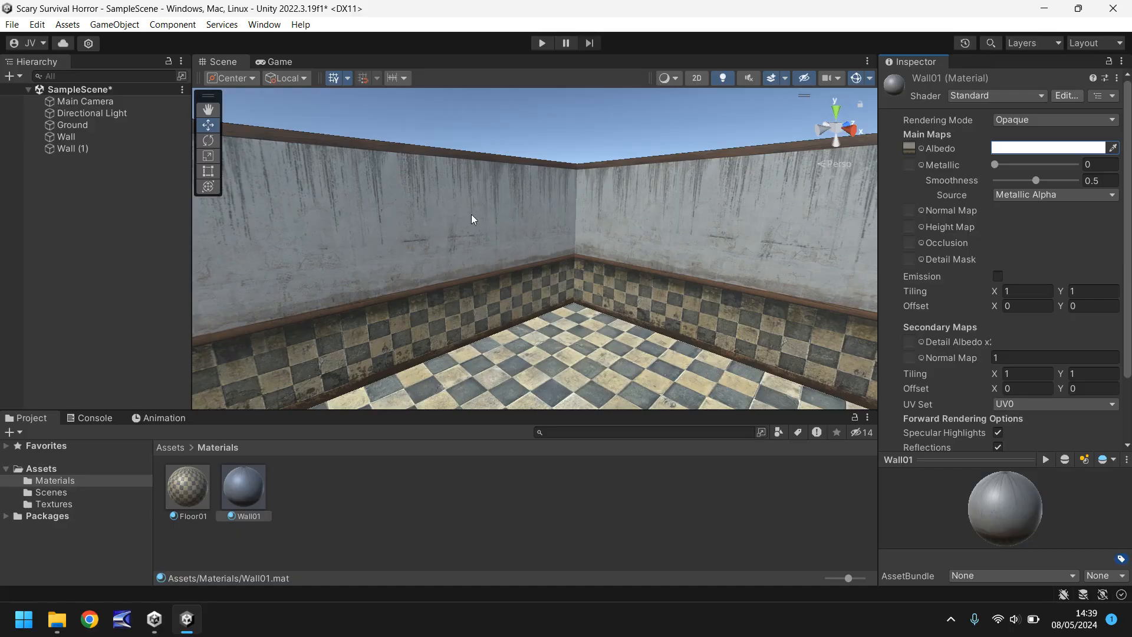
- Pull back to view the whole room and select the Ground tile for duplicating
left_click_drag(469, 219, 417, 262)
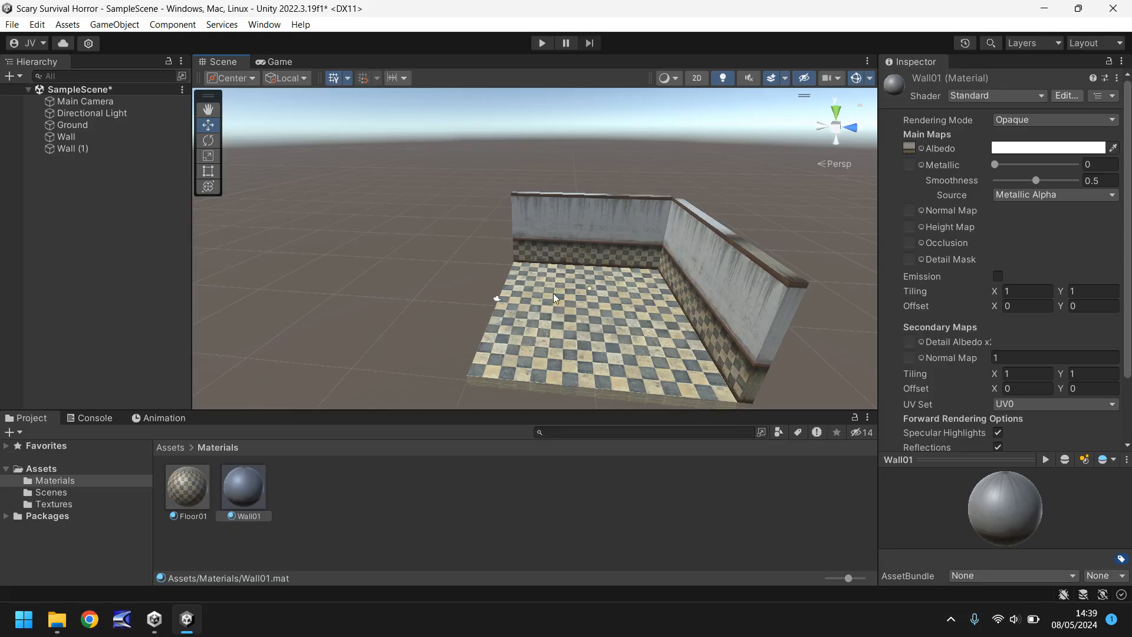
left_click(72, 124)
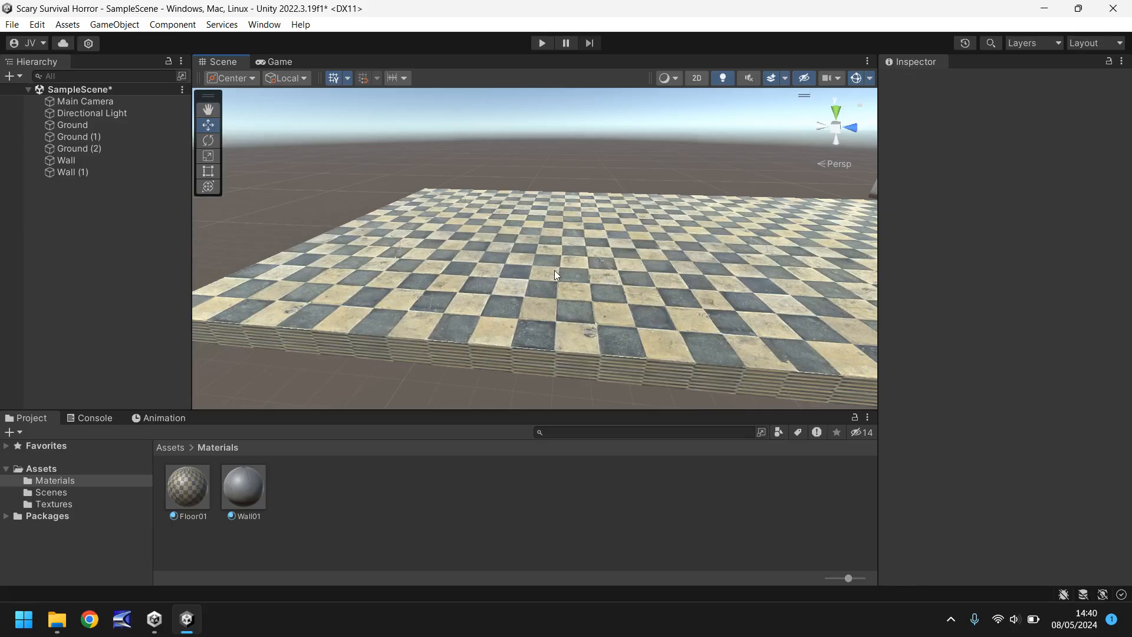
mouse_move(586, 267)
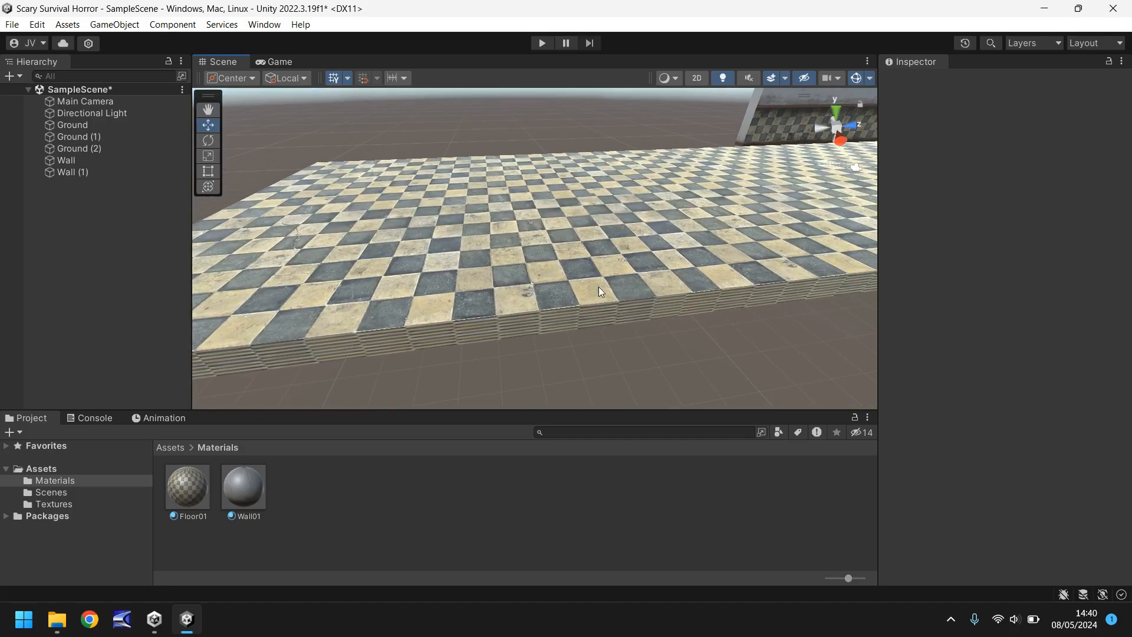
left_click(78, 137)
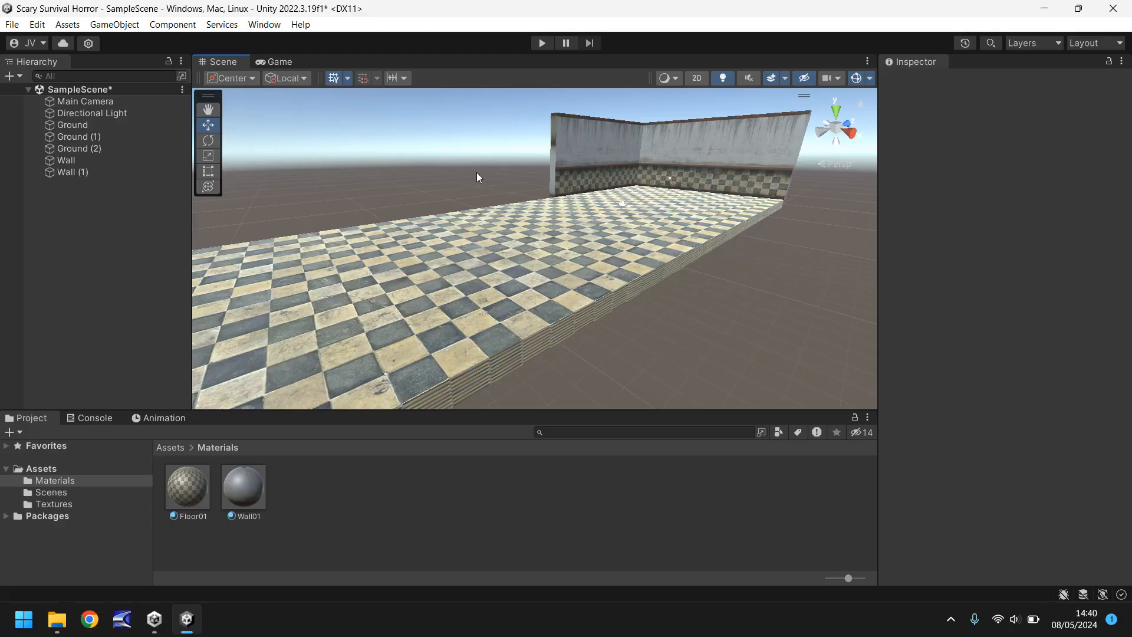
mouse_move(466, 196)
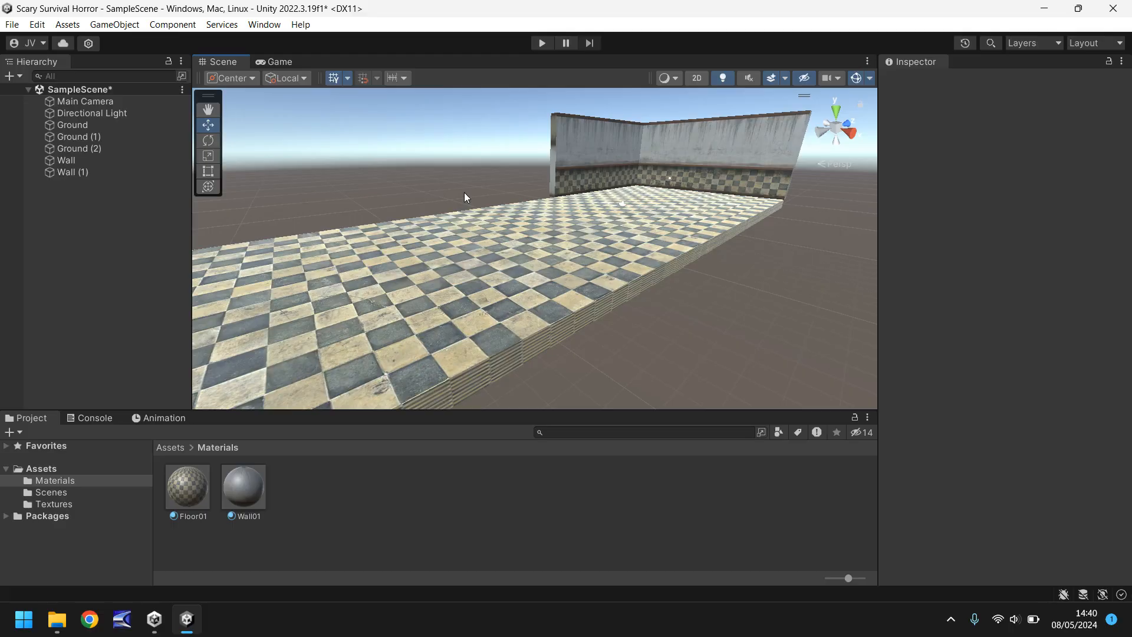
mouse_move(422, 159)
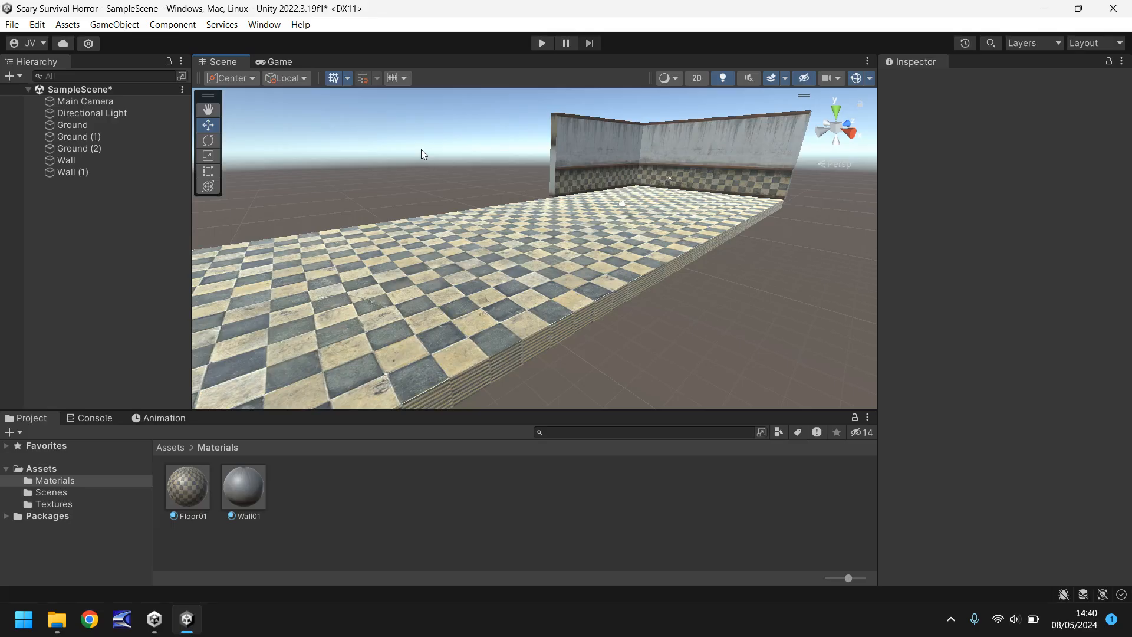
mouse_move(410, 154)
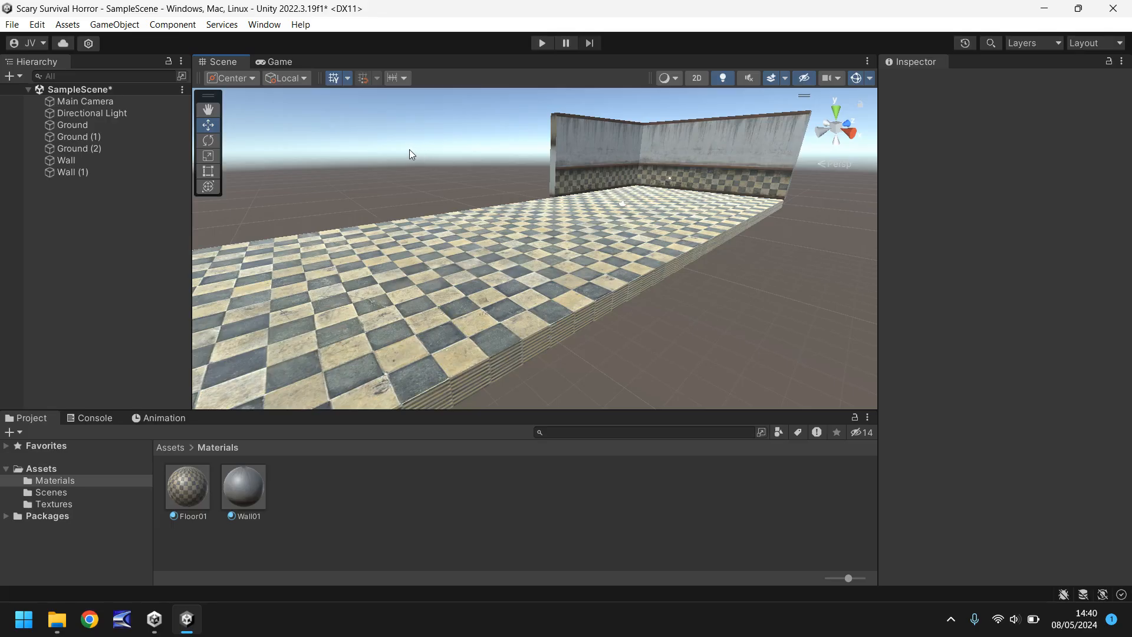